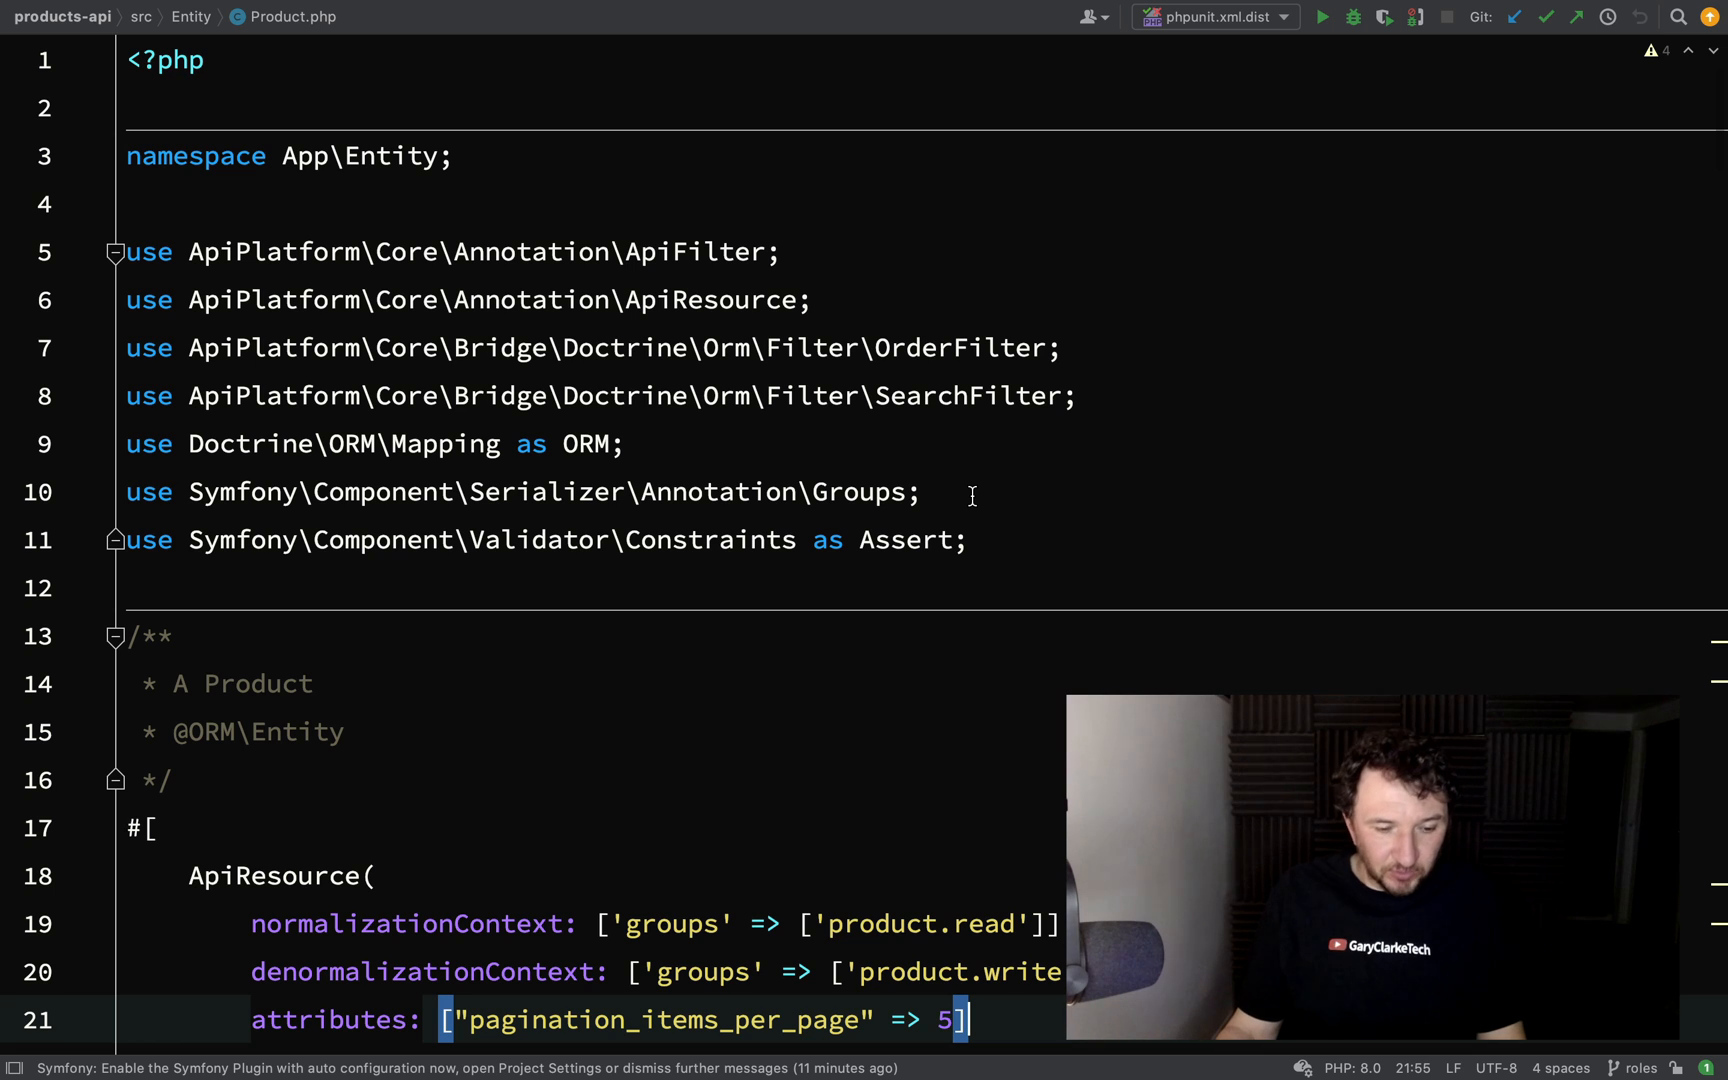
Add a collectionOperations: [] argument below denormalizationContext in Product's ApiResource attribute
{"action": "scroll", "scroll_direction": "down", "scroll_amount": 3}
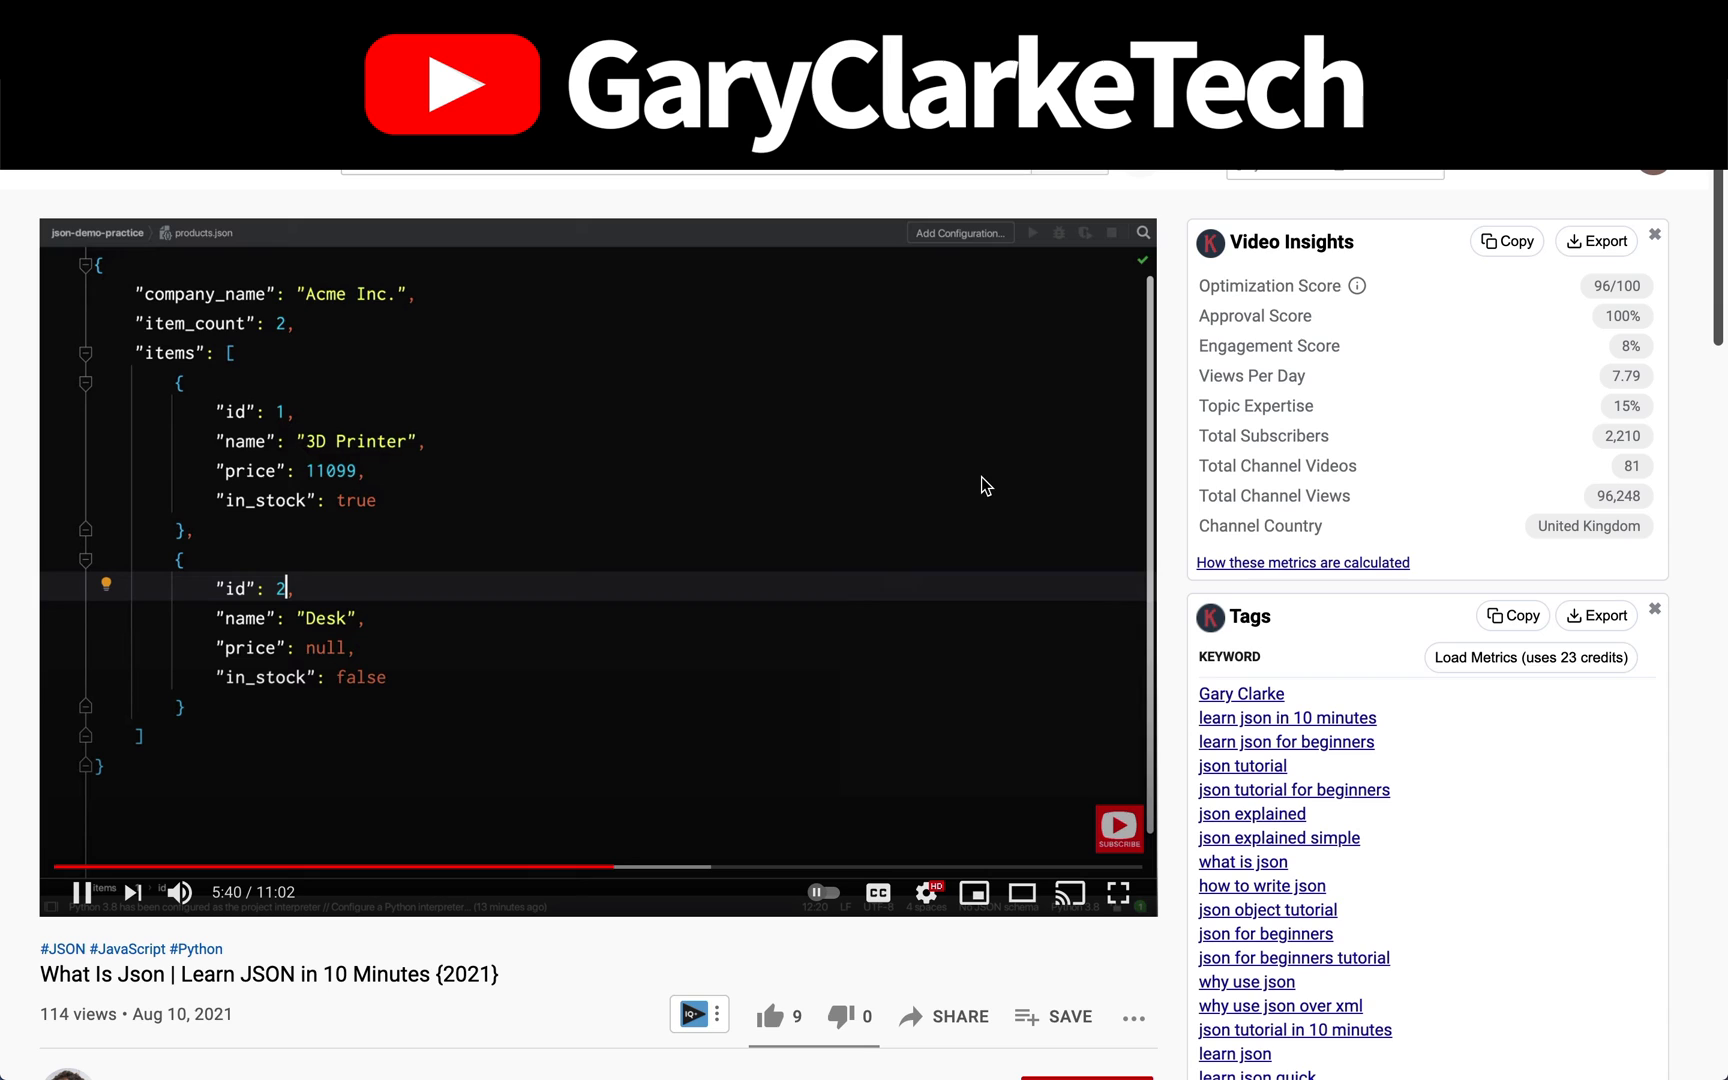
{"action": "scroll", "scroll_direction": "down", "scroll_amount": 3}
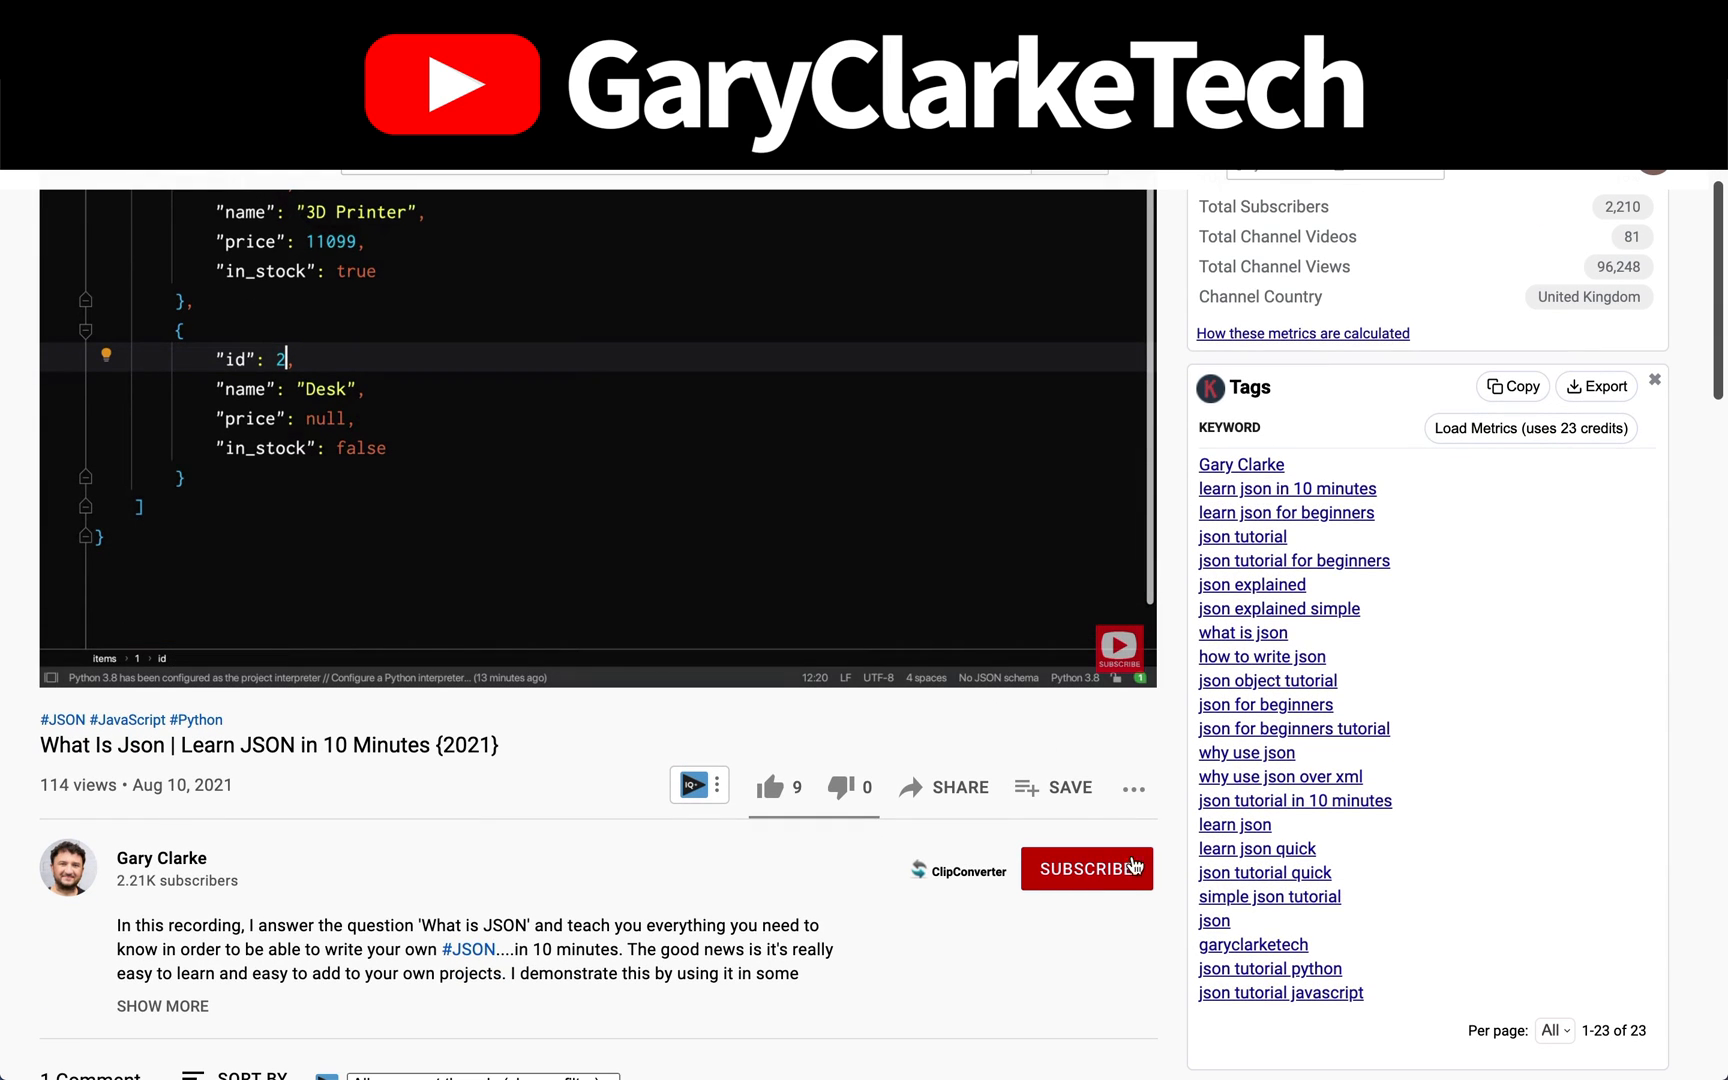
{"action": "left_click", "coordinate": [1087, 868]}
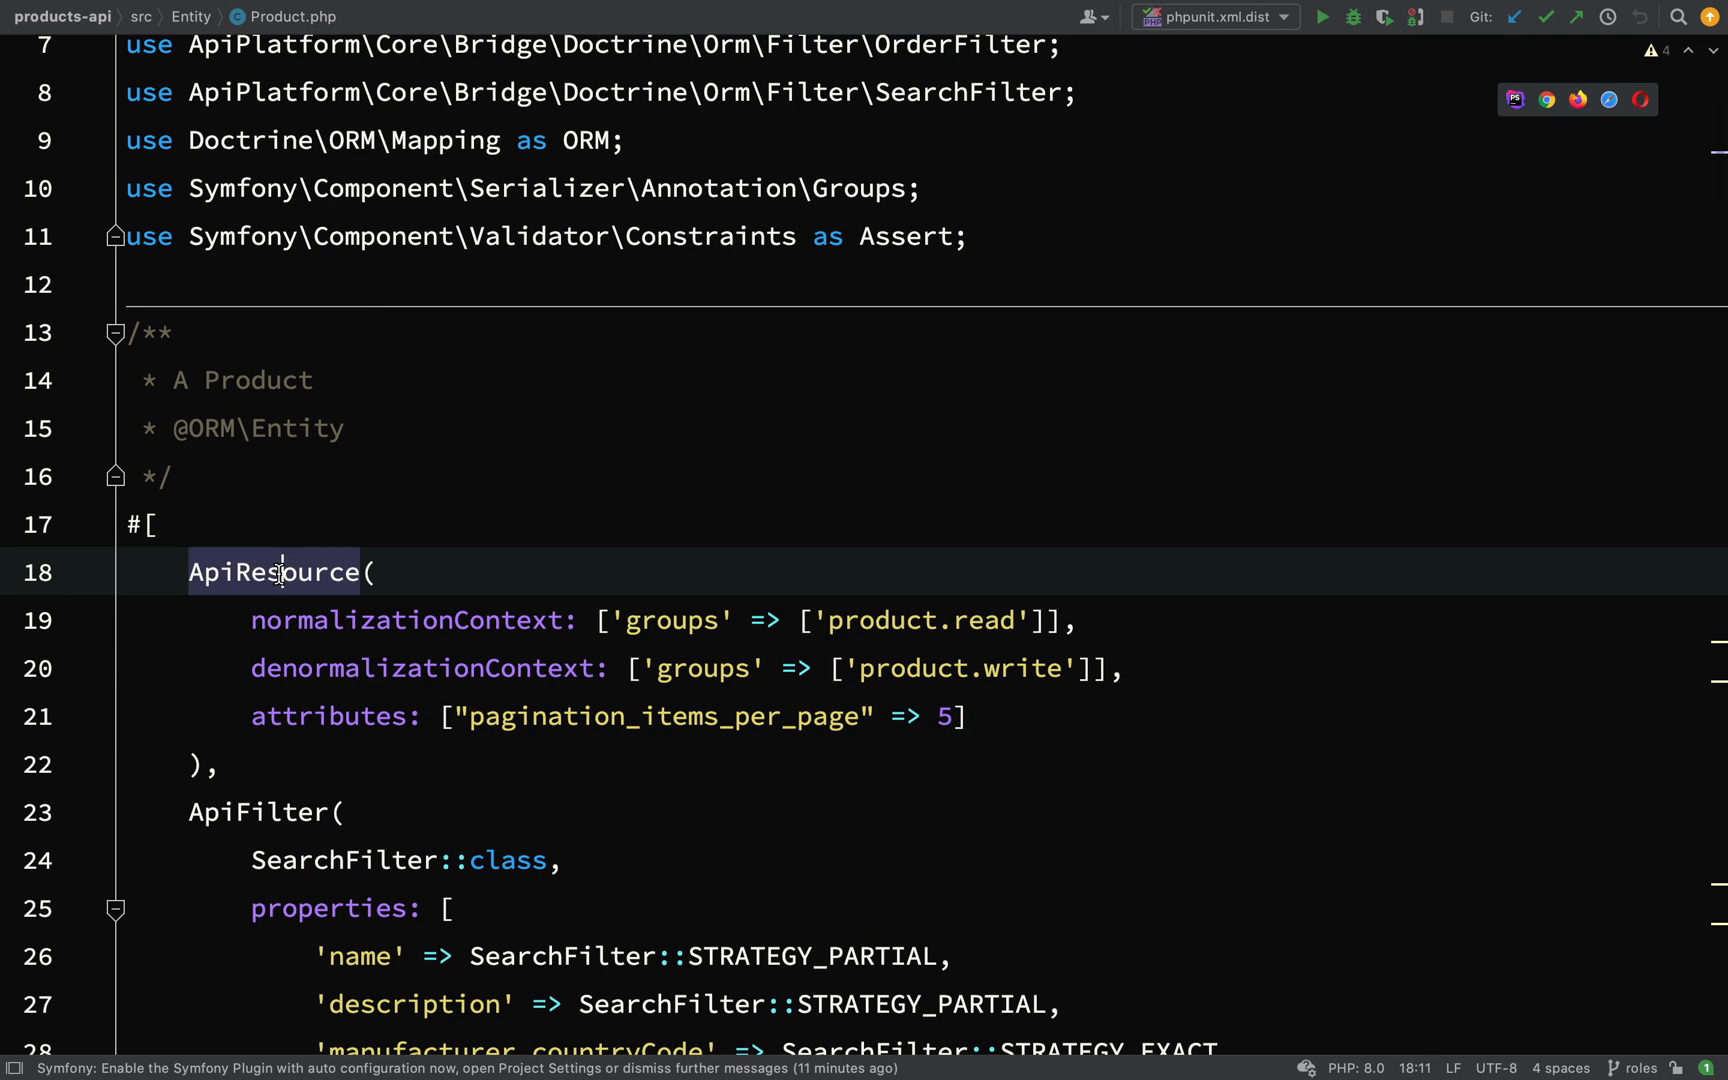
{"action": "double_click", "coordinate": [278, 571]}
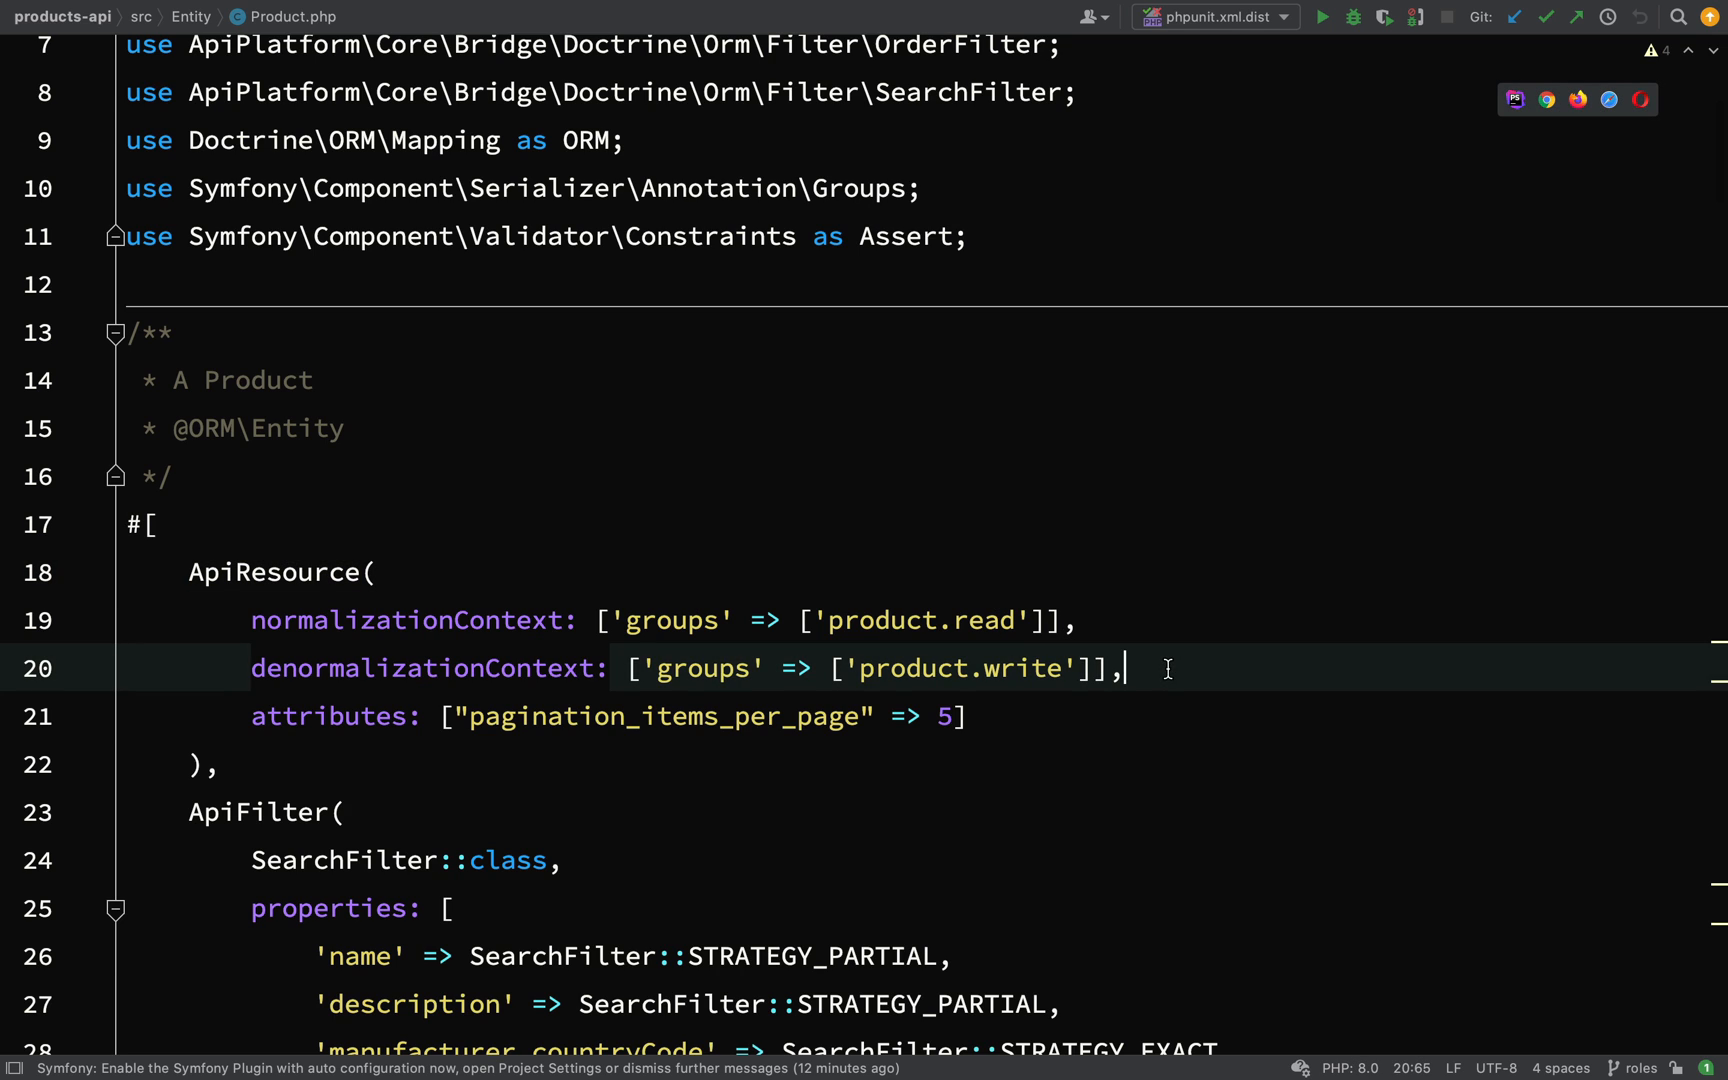
{"action": "type", "text": "colle"}
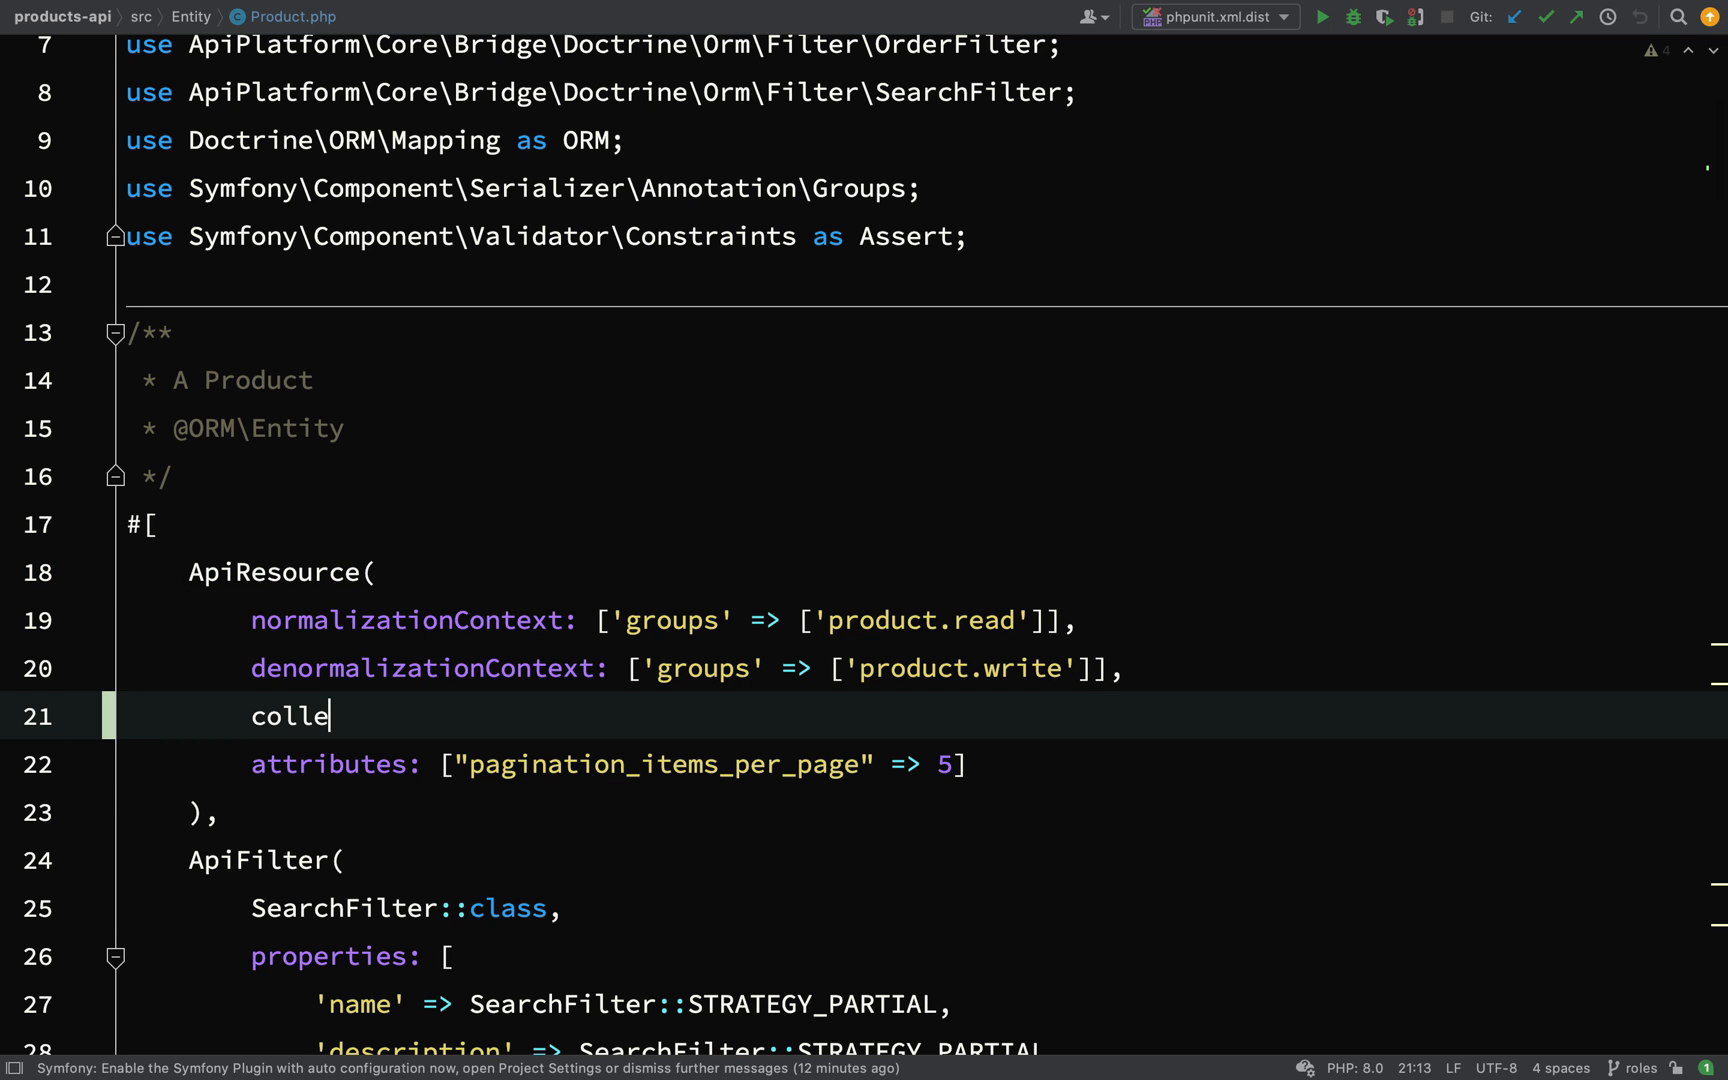
{"action": "type", "text": "ctio"}
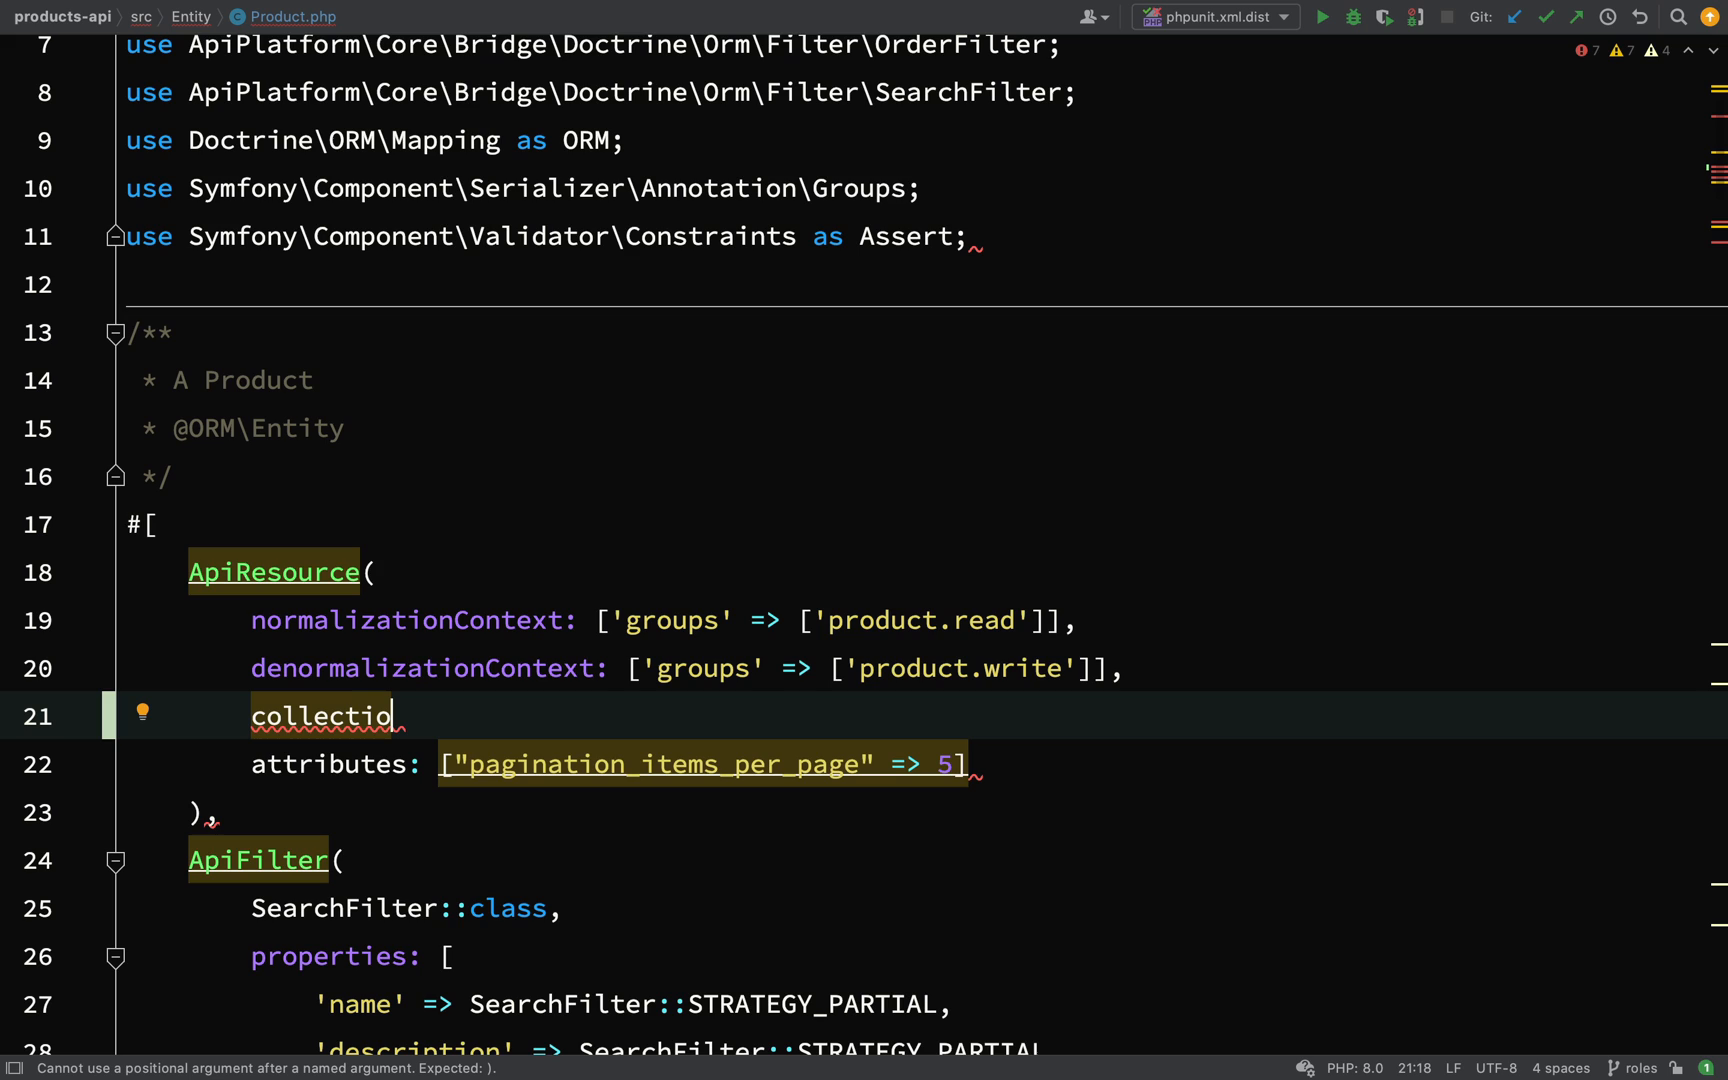
{"action": "type", "text": "n"}
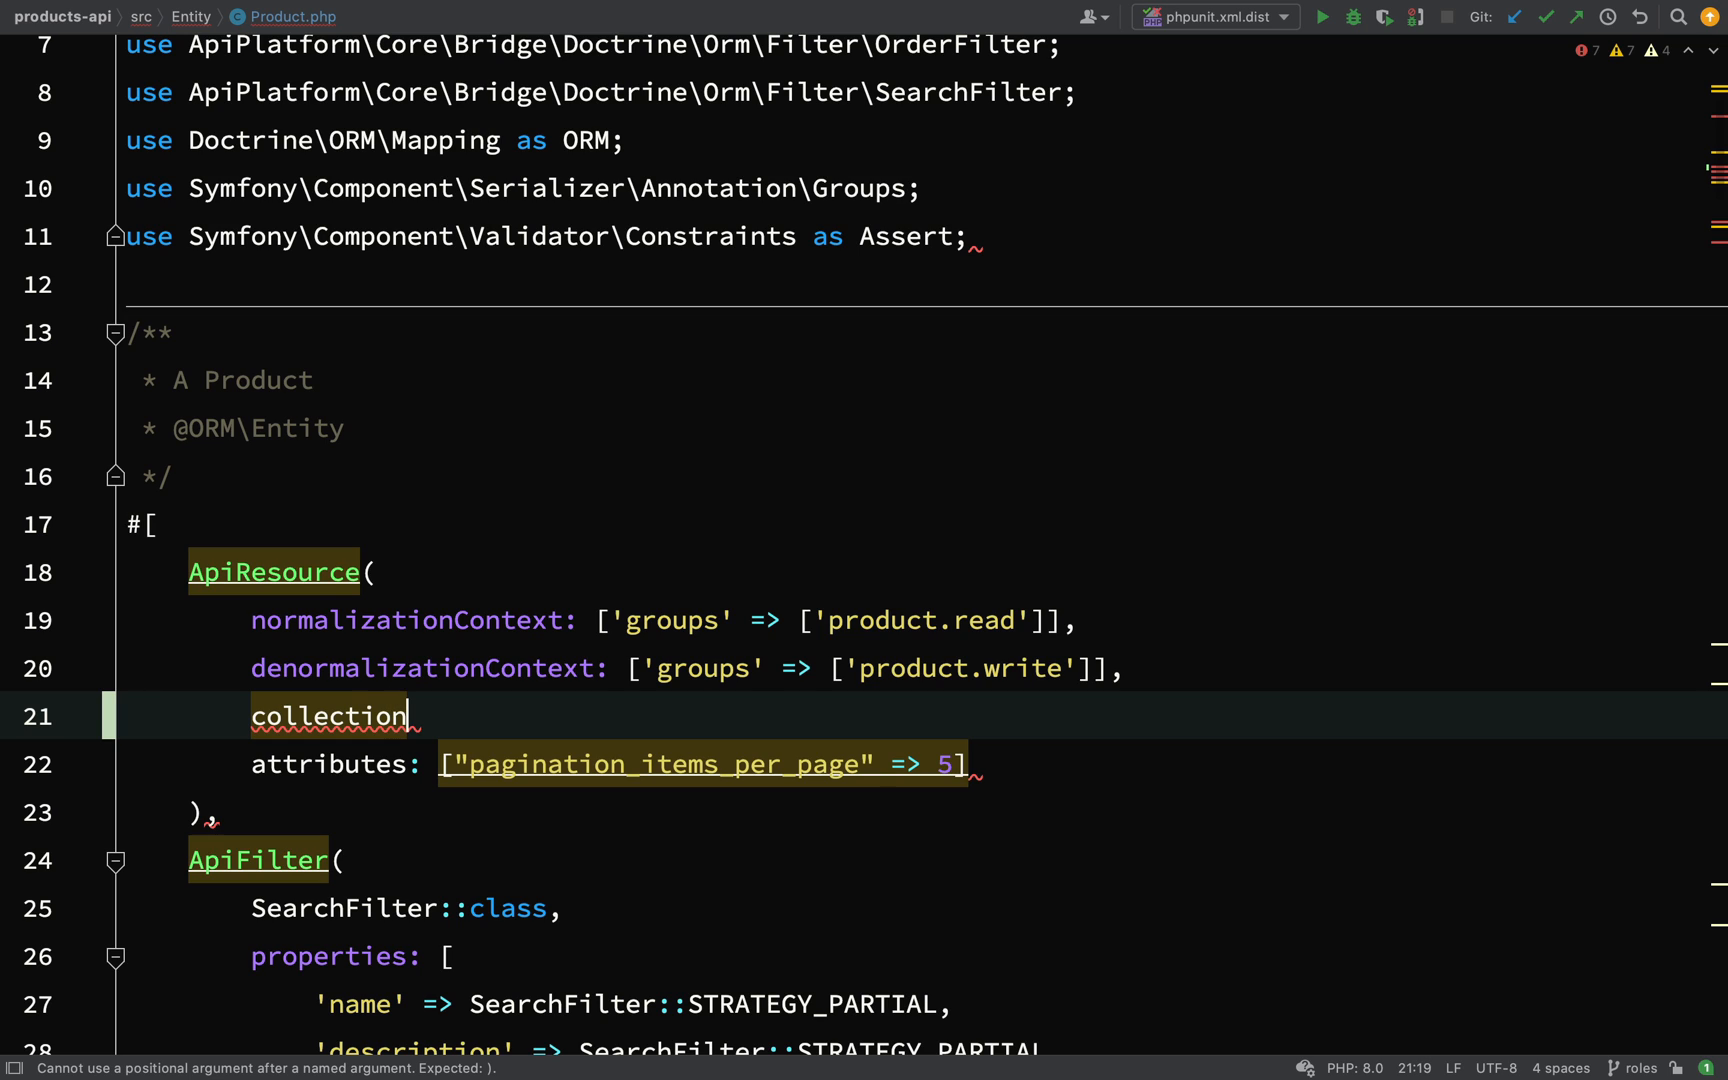
{"action": "type", "text": "Operations"}
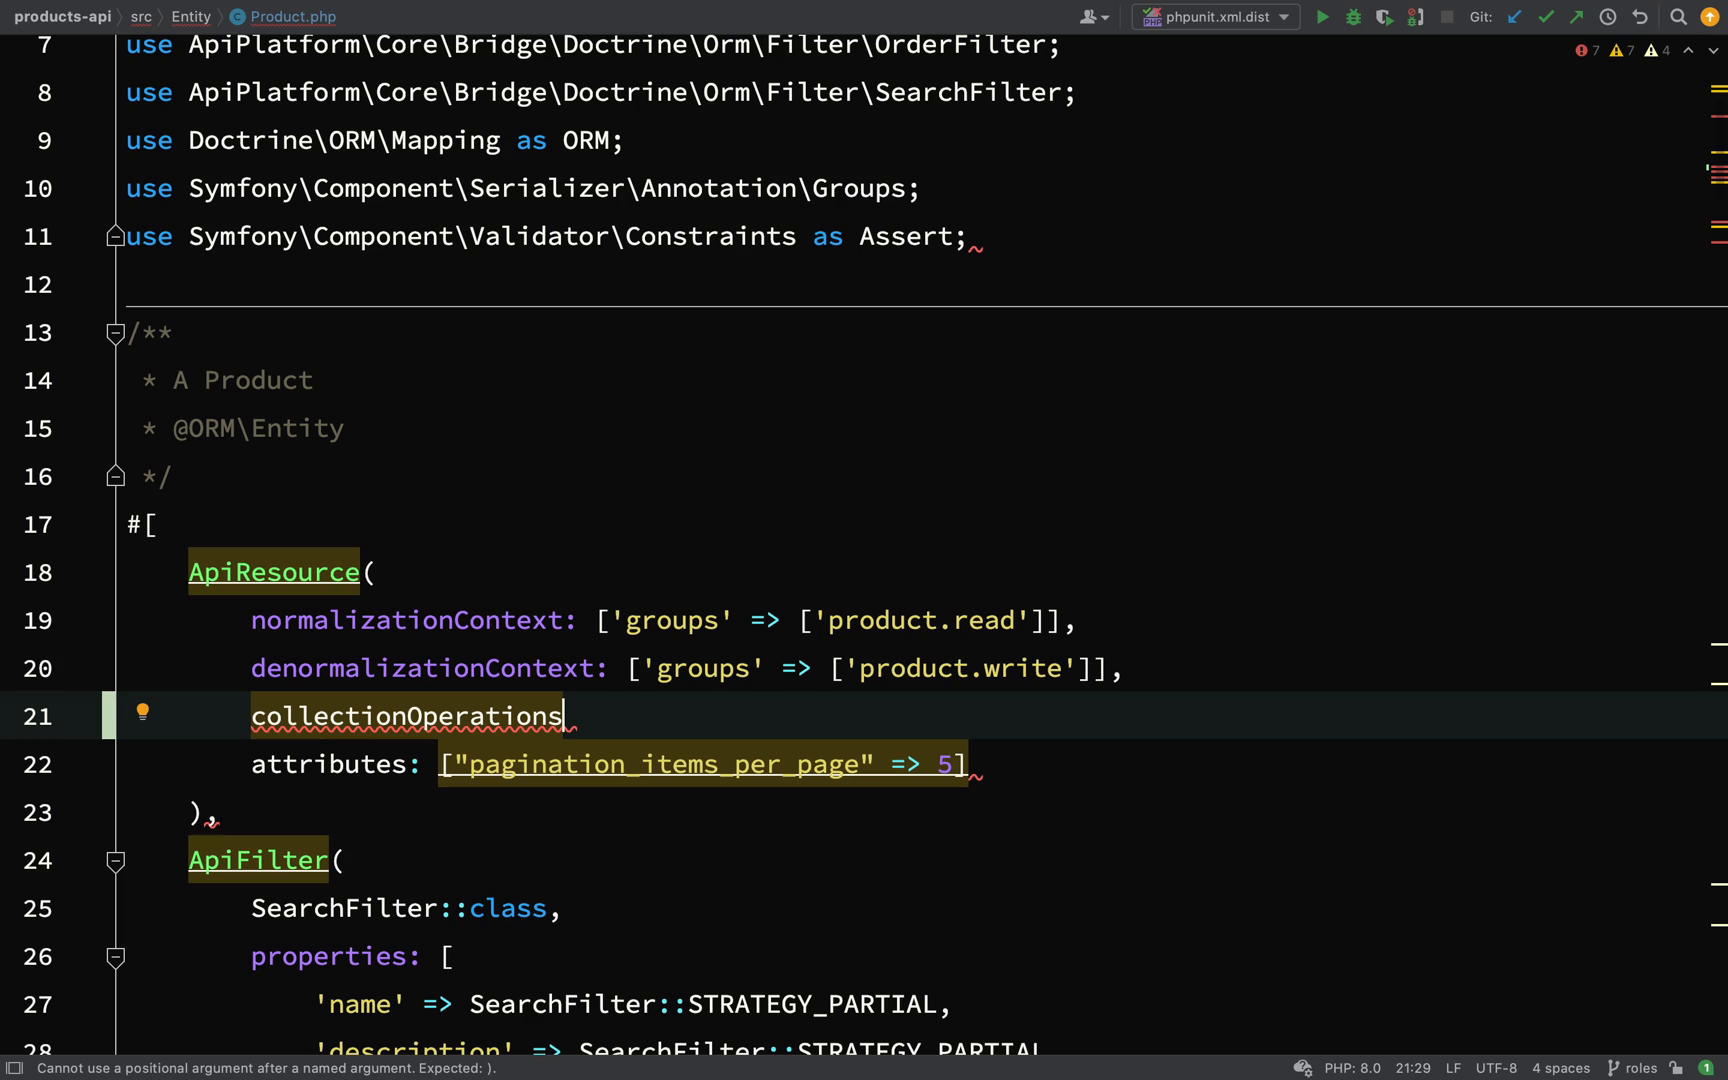
{"action": "type", "text": ": ["}
{"action": "type", "text": "],"}
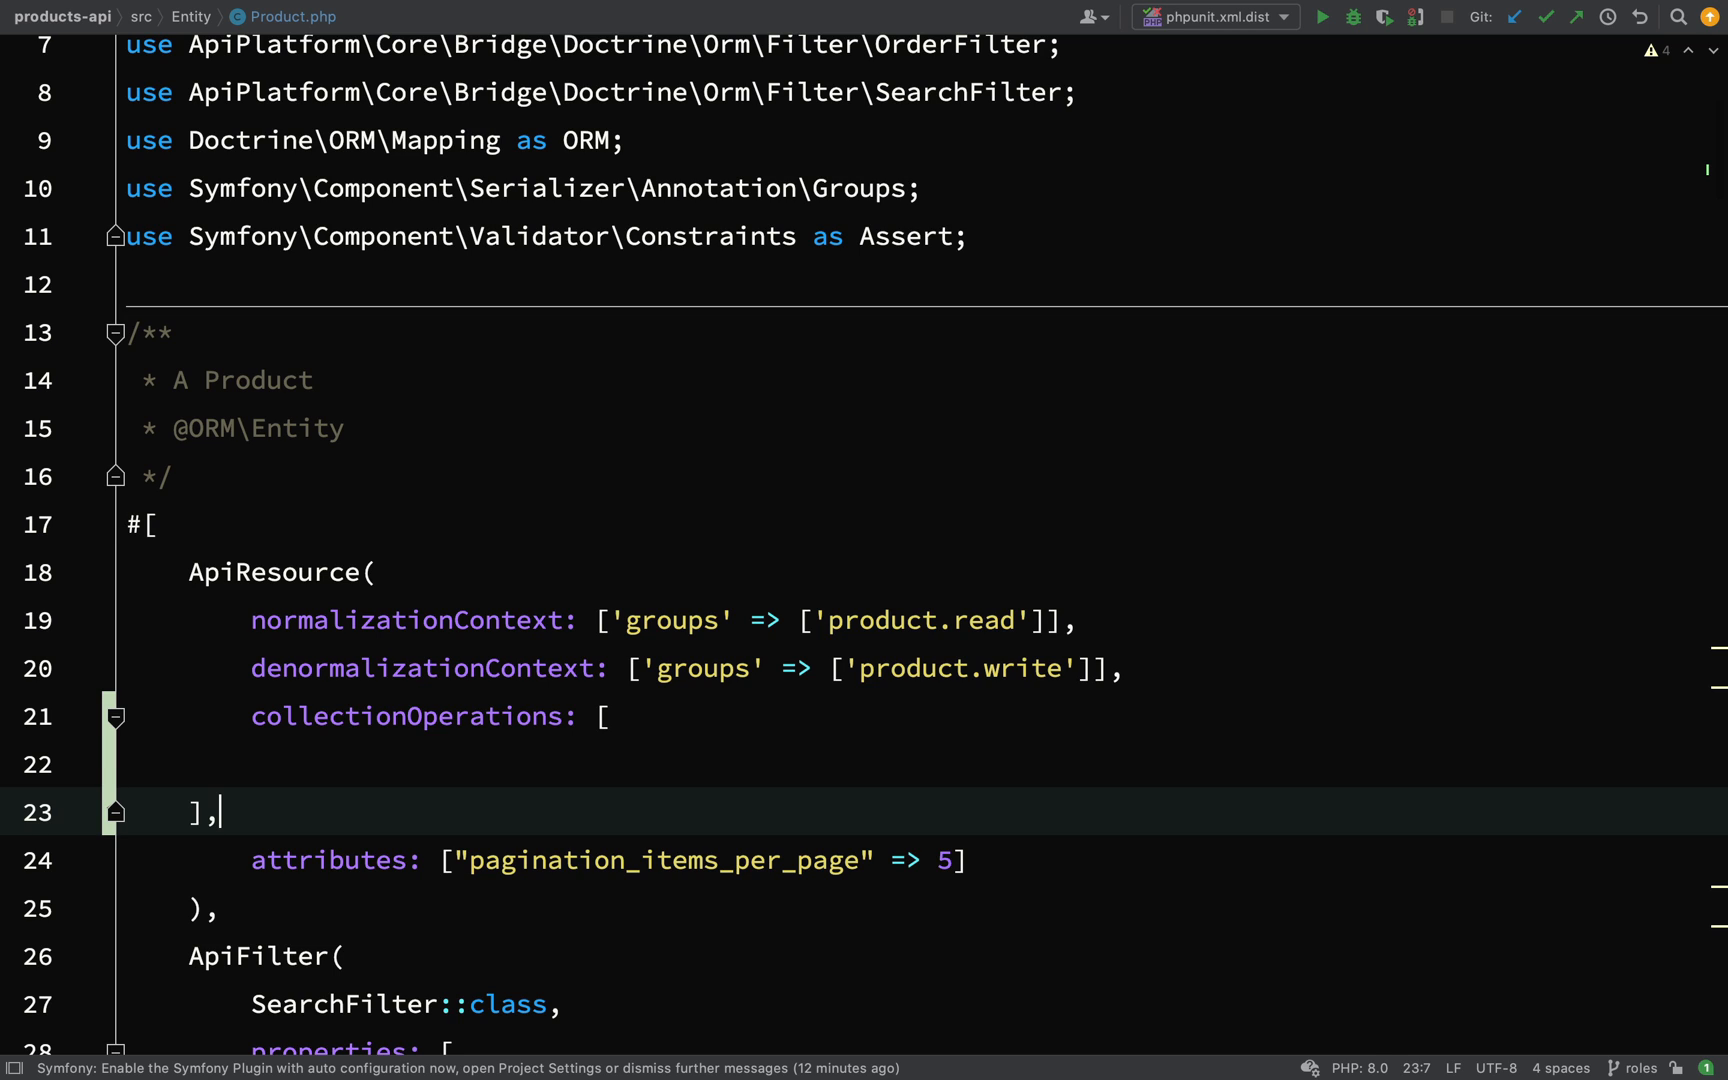
List 'get' in collectionOperations and start a 'post' key on the next line
{"action": "type", "text": "'get'"}
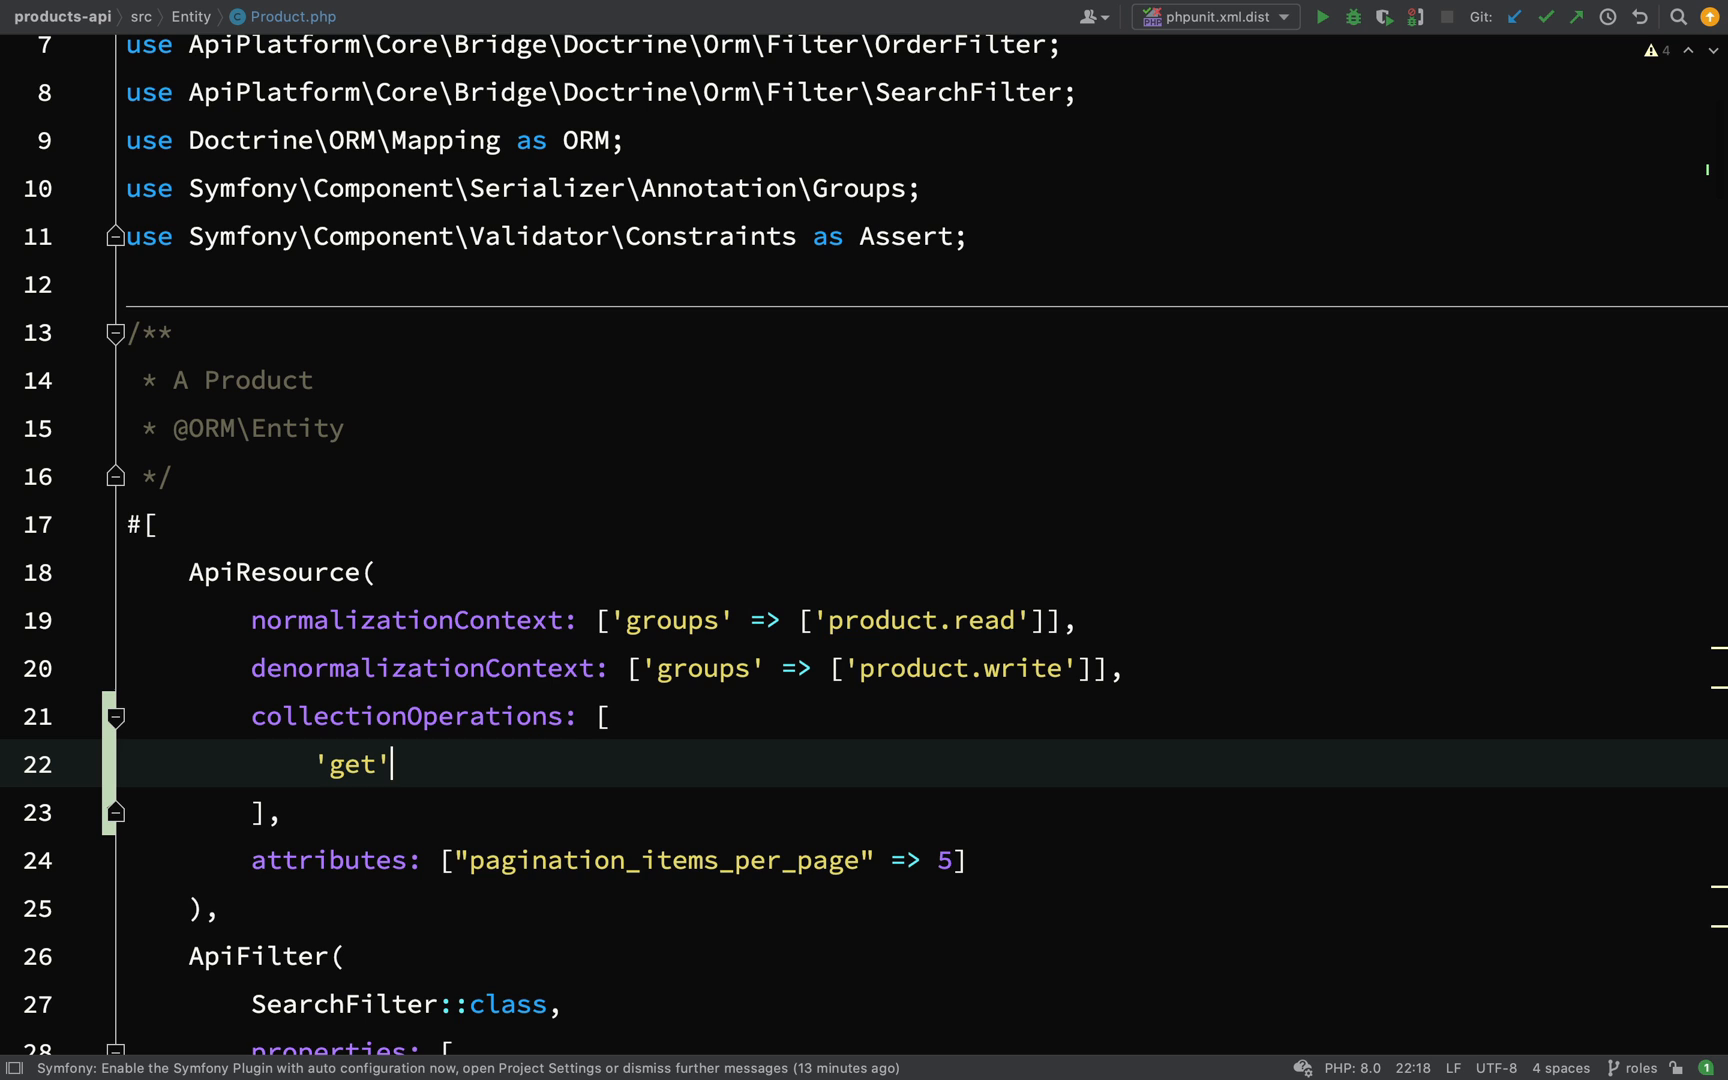
{"action": "scroll", "scroll_direction": "down", "scroll_amount": 3}
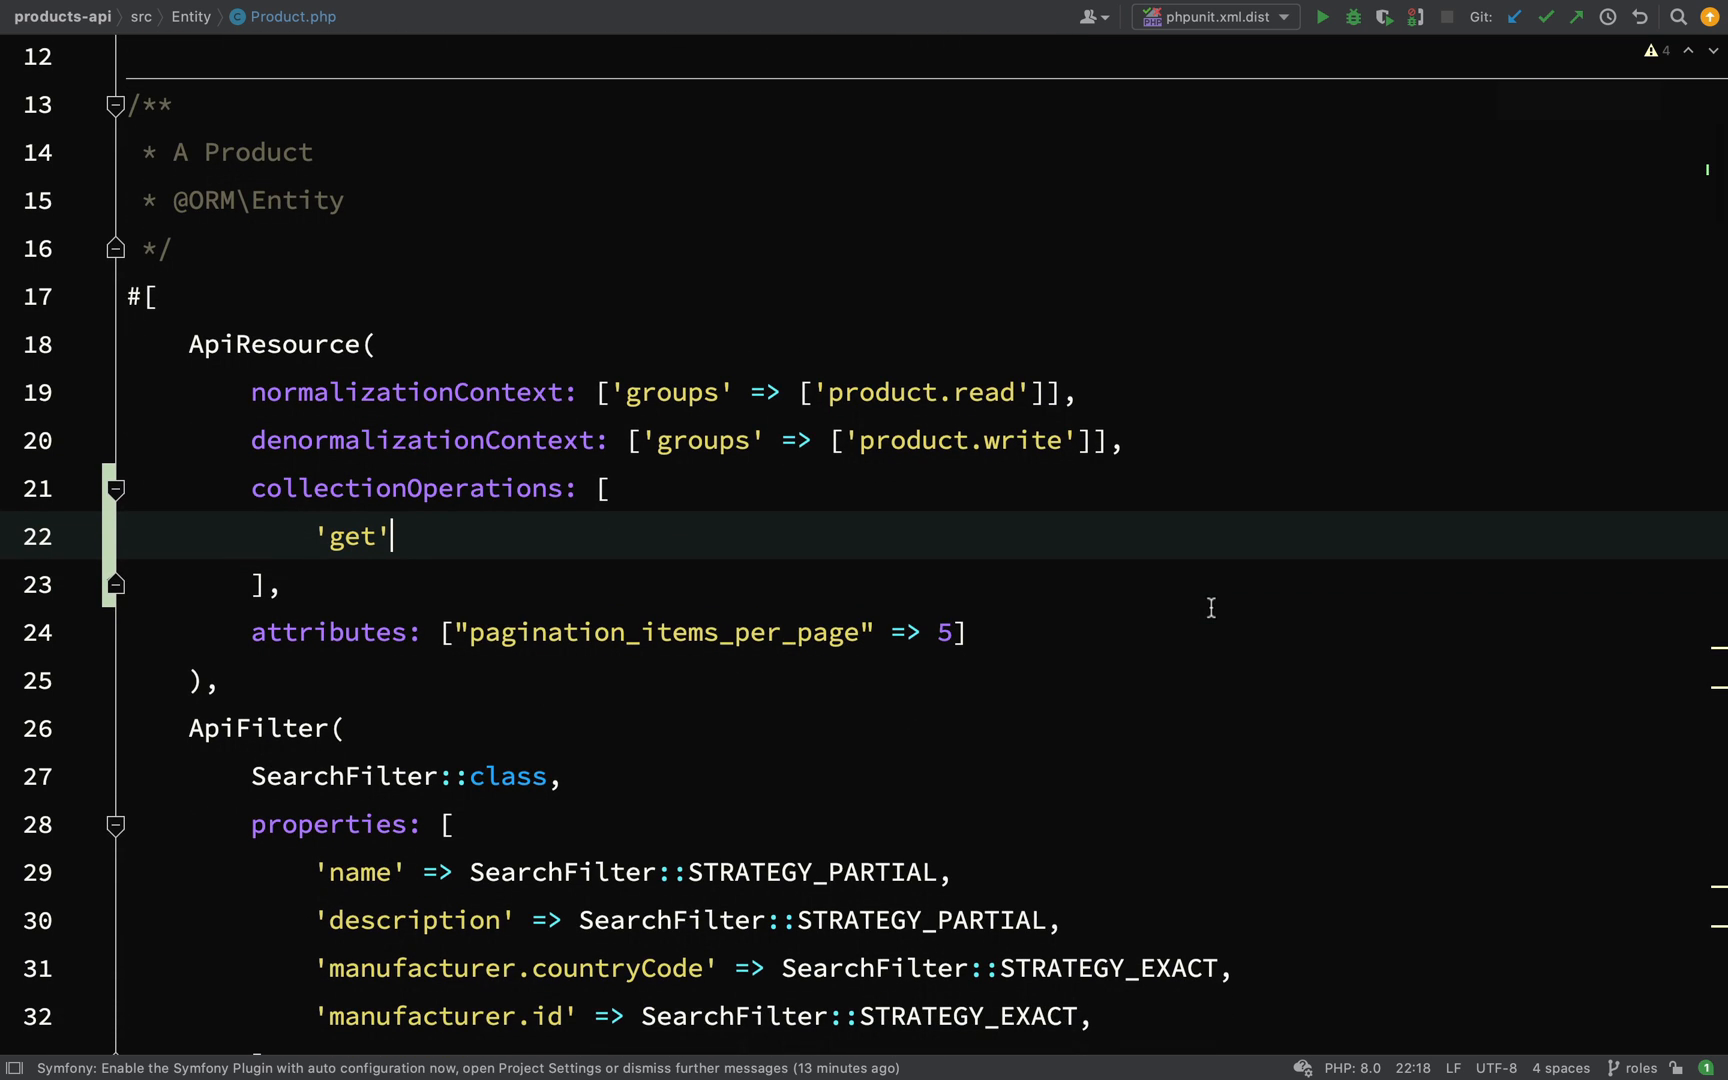
{"action": "type", "text": ","}
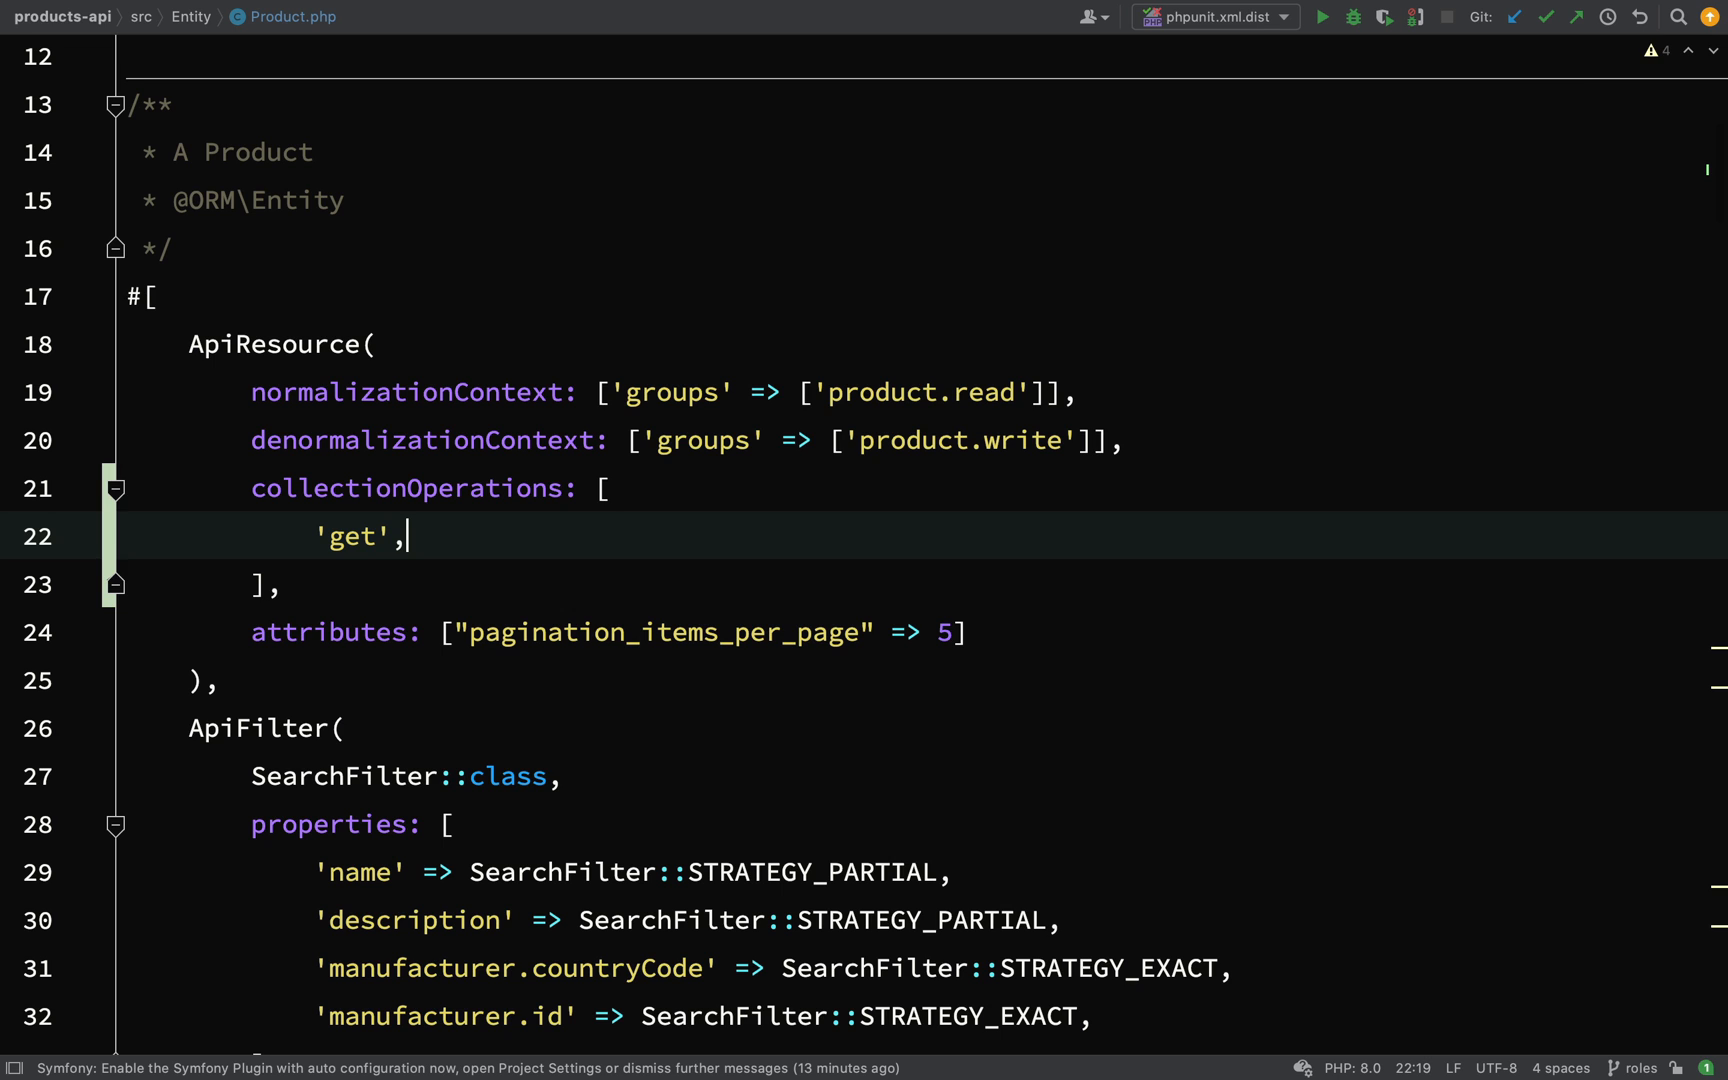
{"action": "mouse_move", "coordinate": [282, 342]}
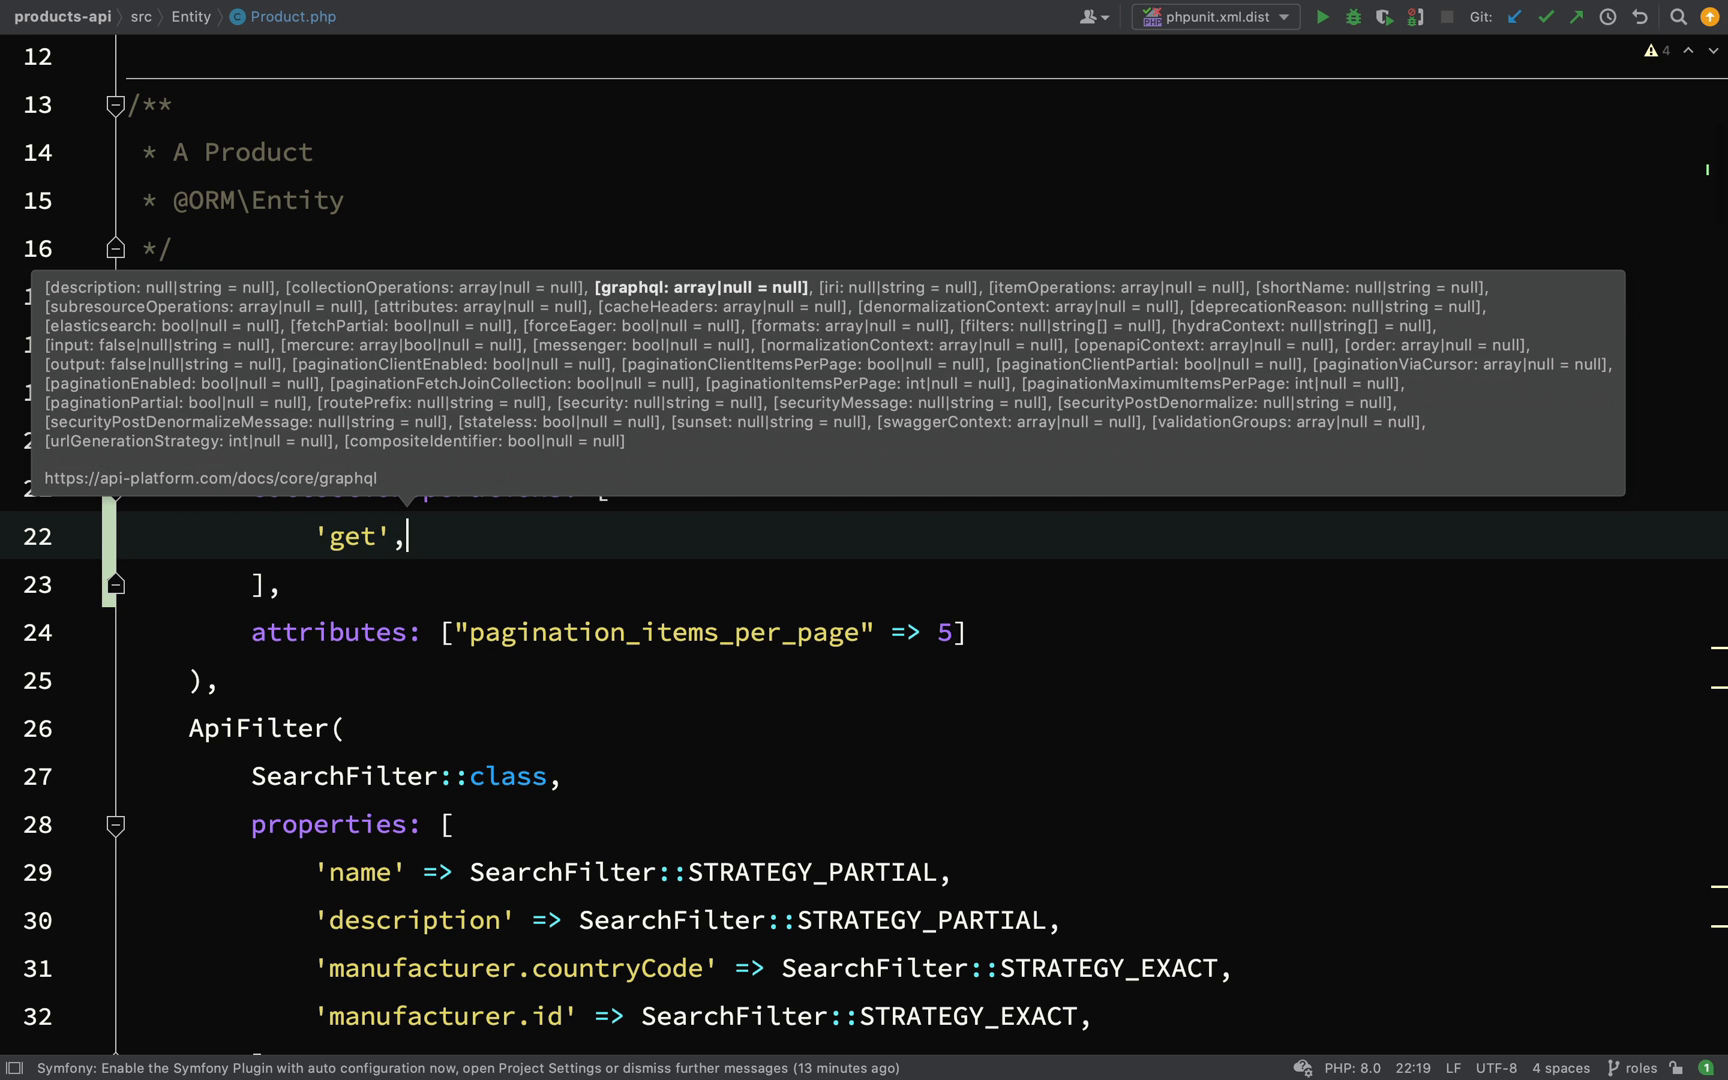
{"action": "type", "text": "'po'"}
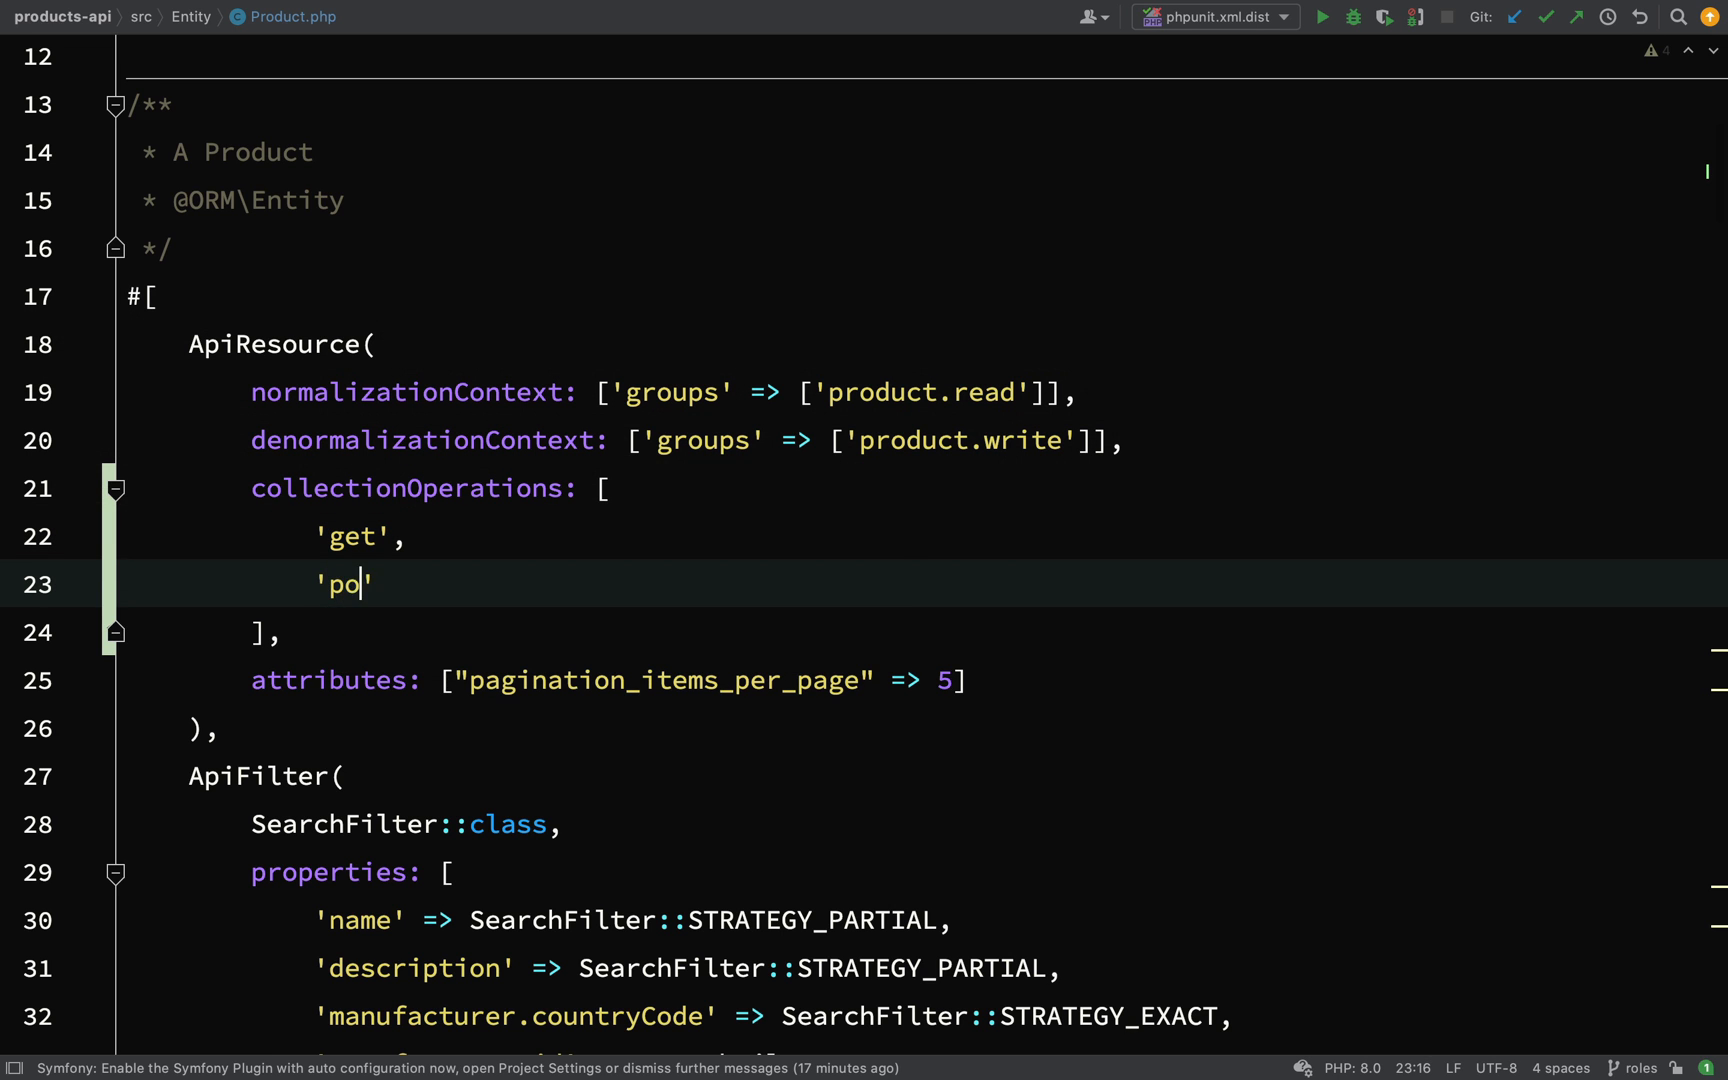
{"action": "type", "text": "st"}
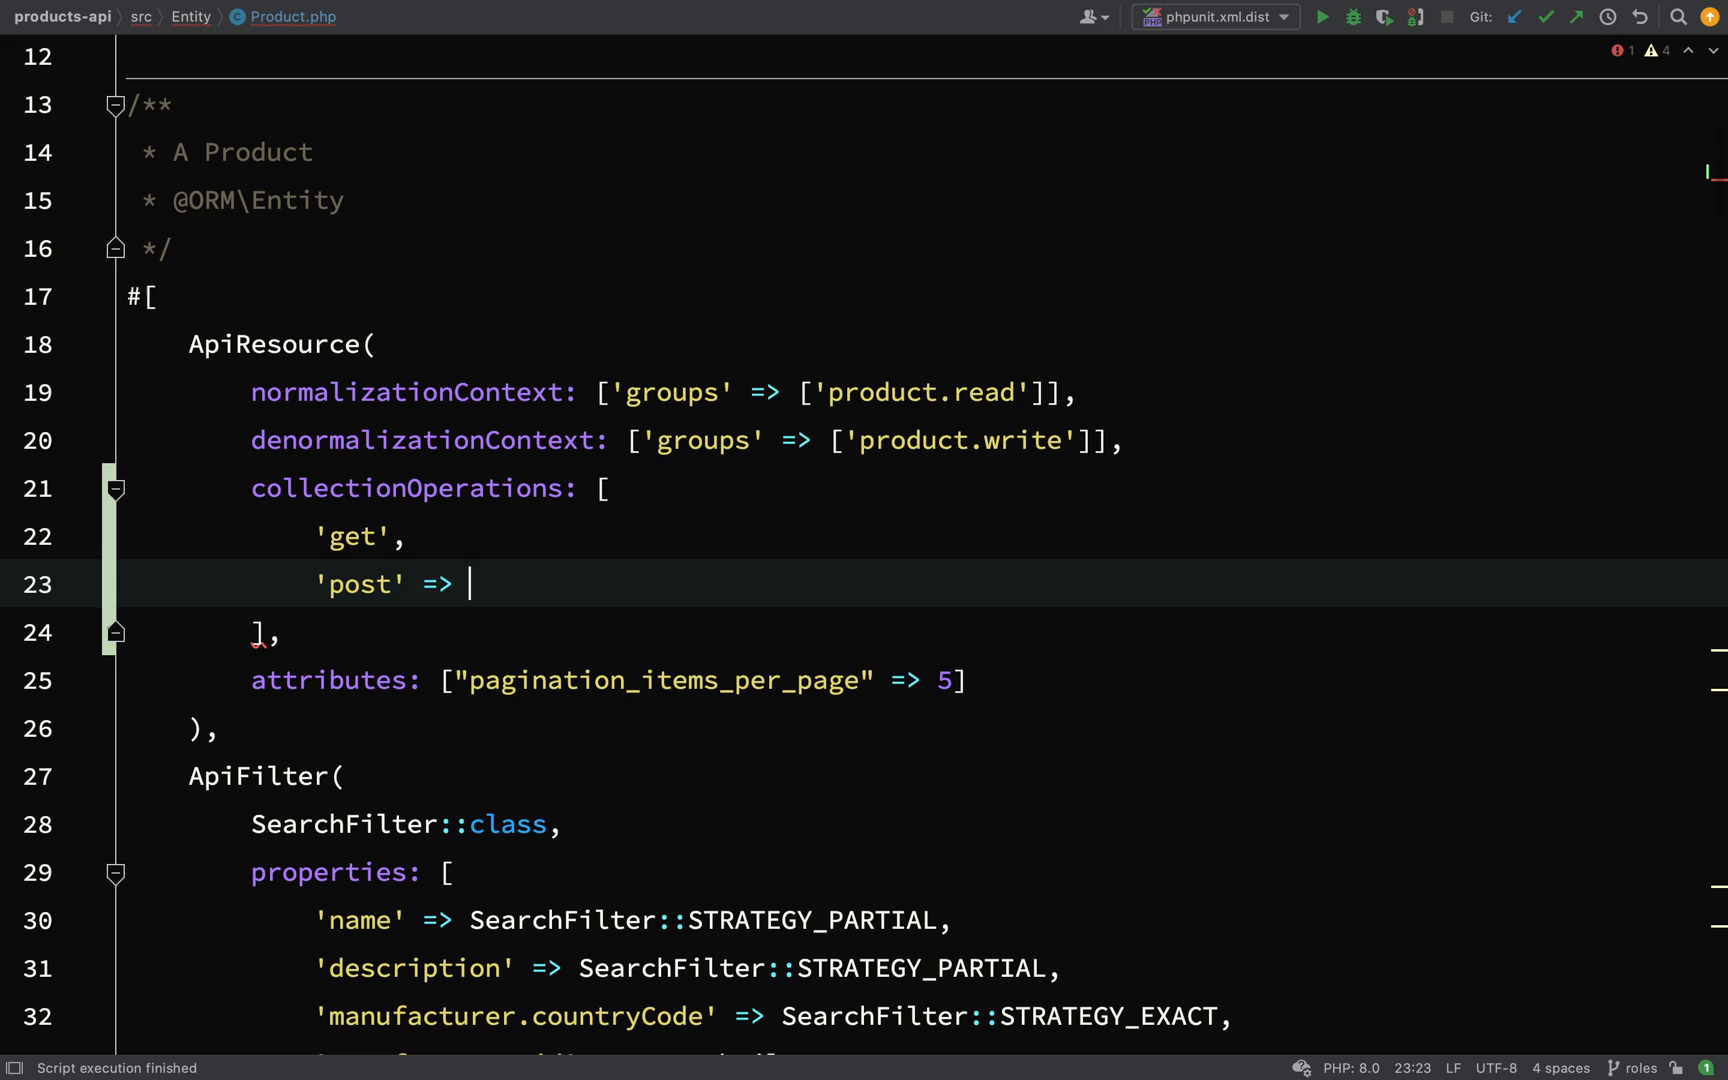
Give the 'post' operation a 'security' => 'is_granted("ROLE_ADMIN")' option
{"action": "type", "text": "[]"}
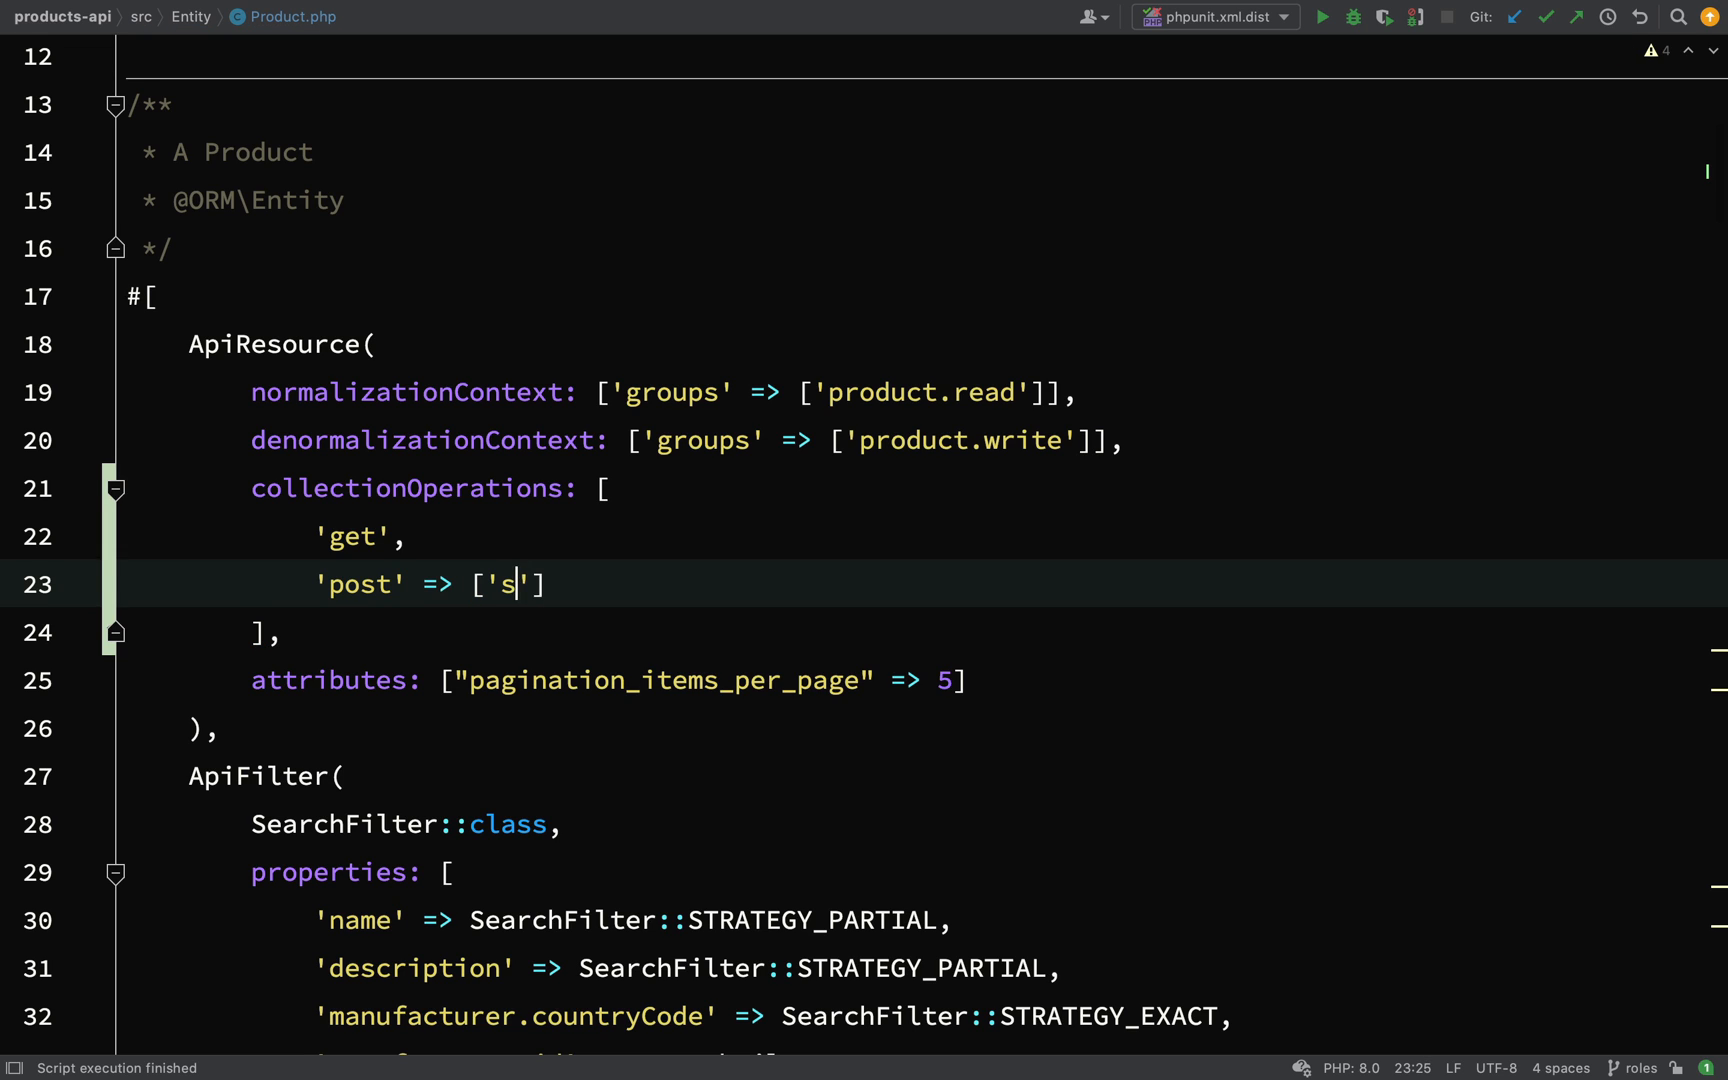
{"action": "type", "text": "ecurity"}
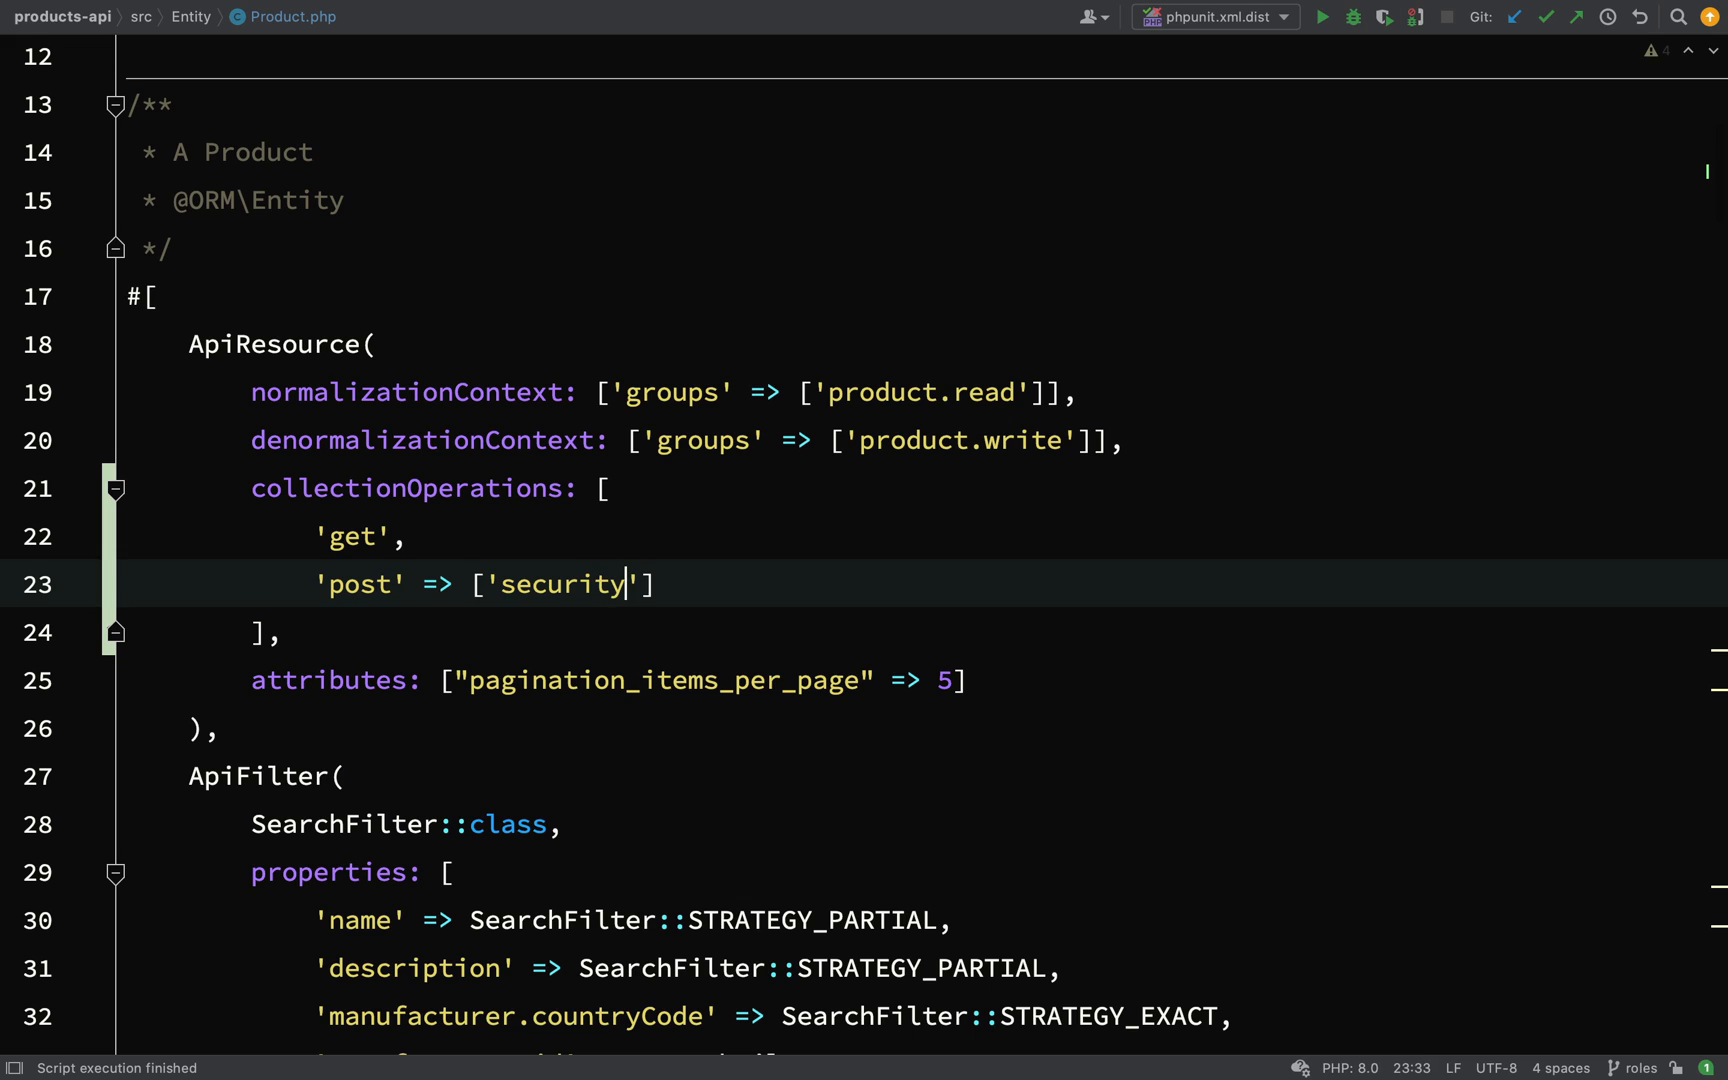
{"action": "double_click", "coordinate": [560, 584]}
{"action": "type", "text": " => "}
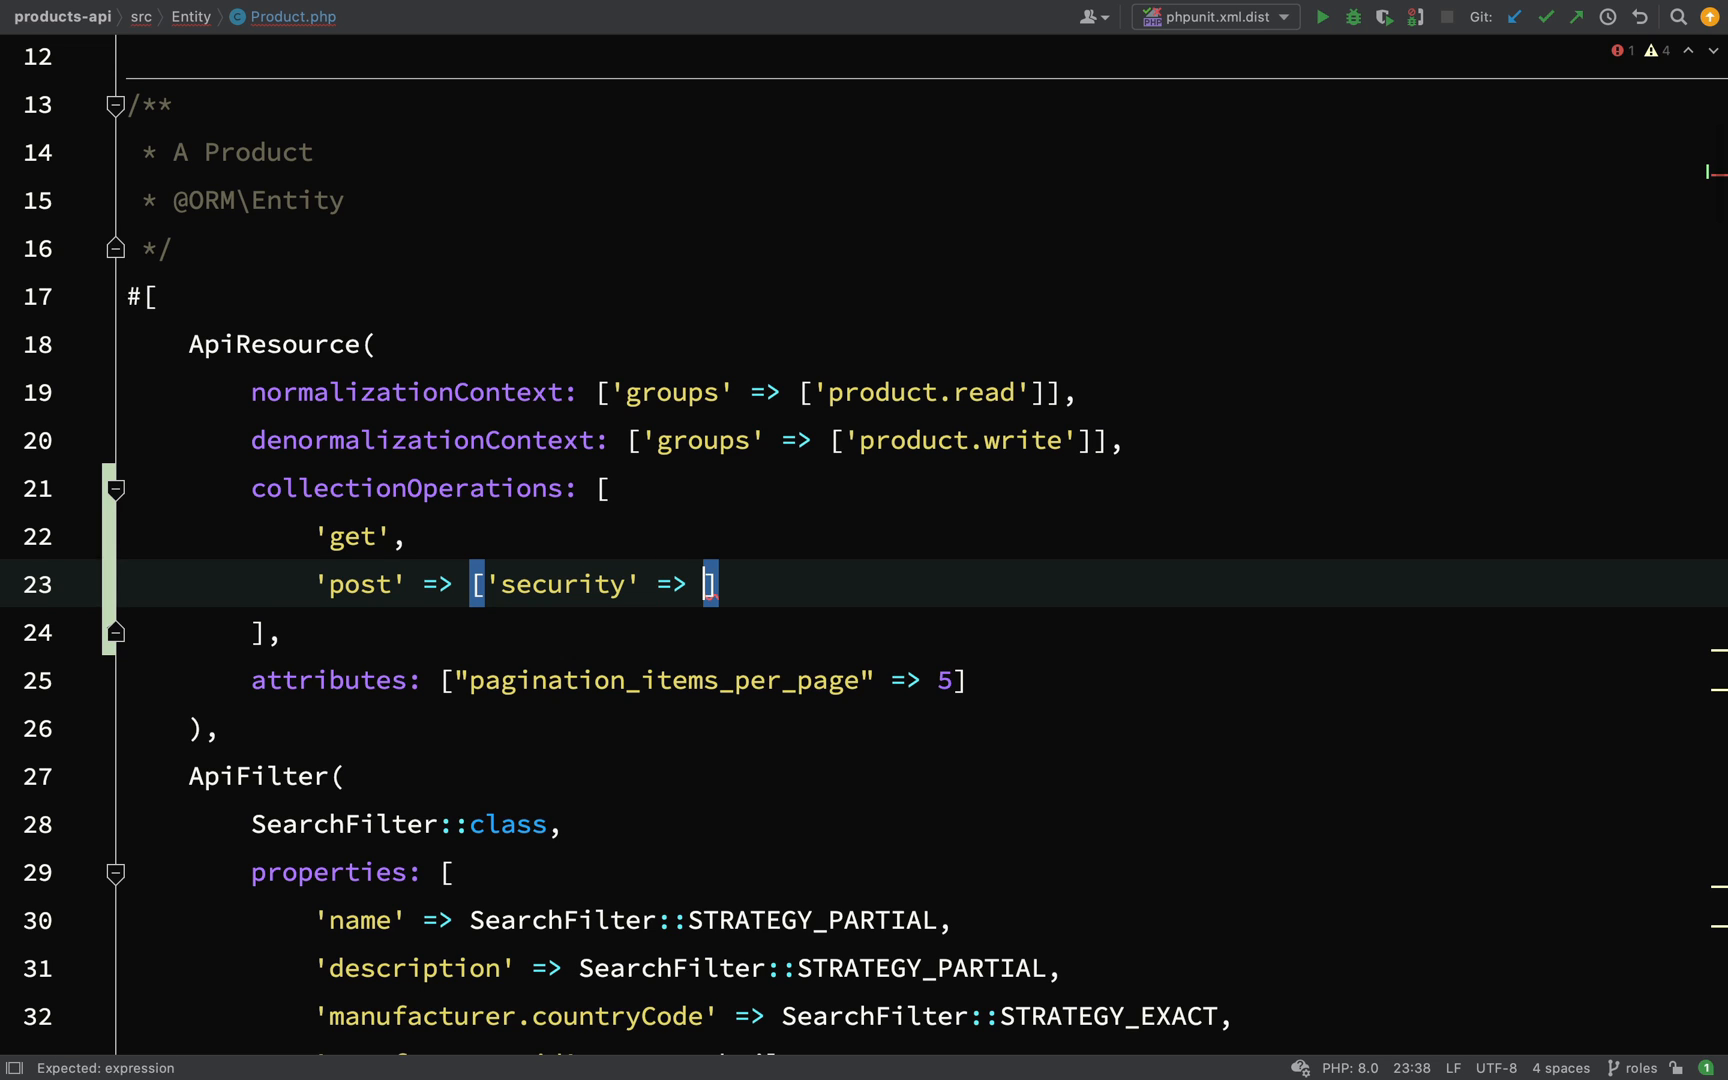
{"action": "type", "text": "'is_gra"}
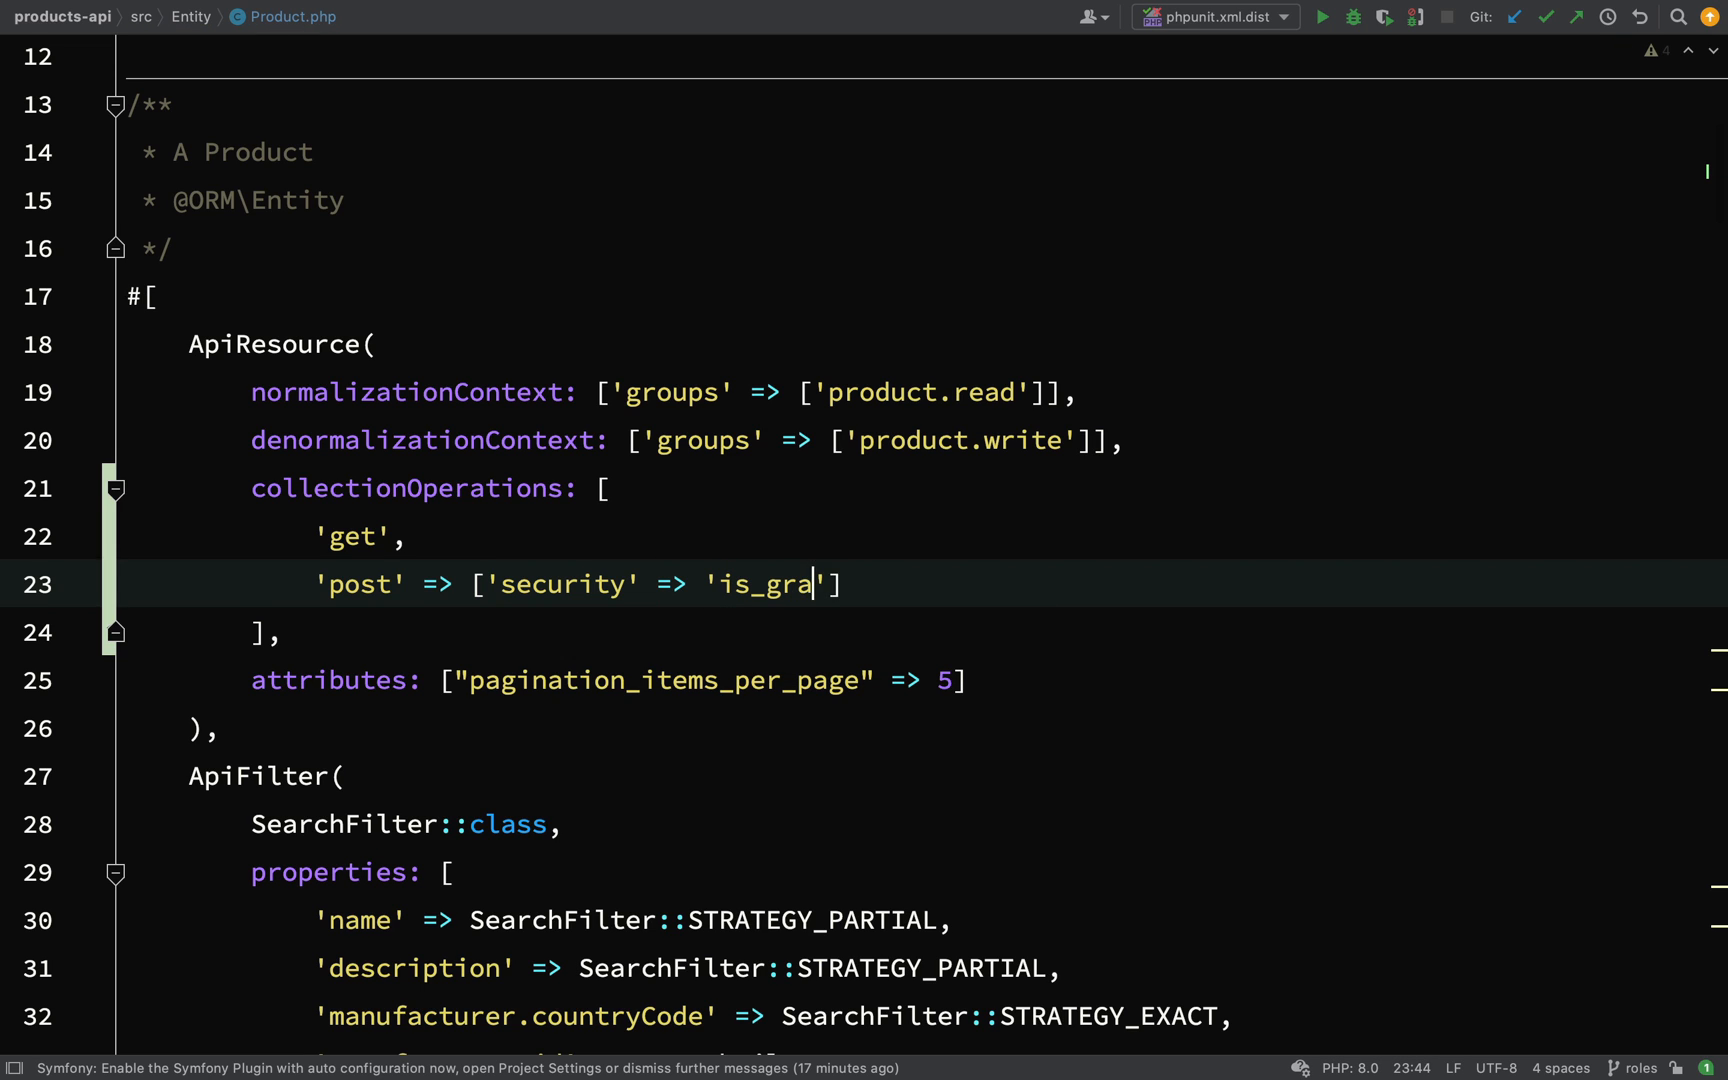
{"action": "type", "text": "nted"}
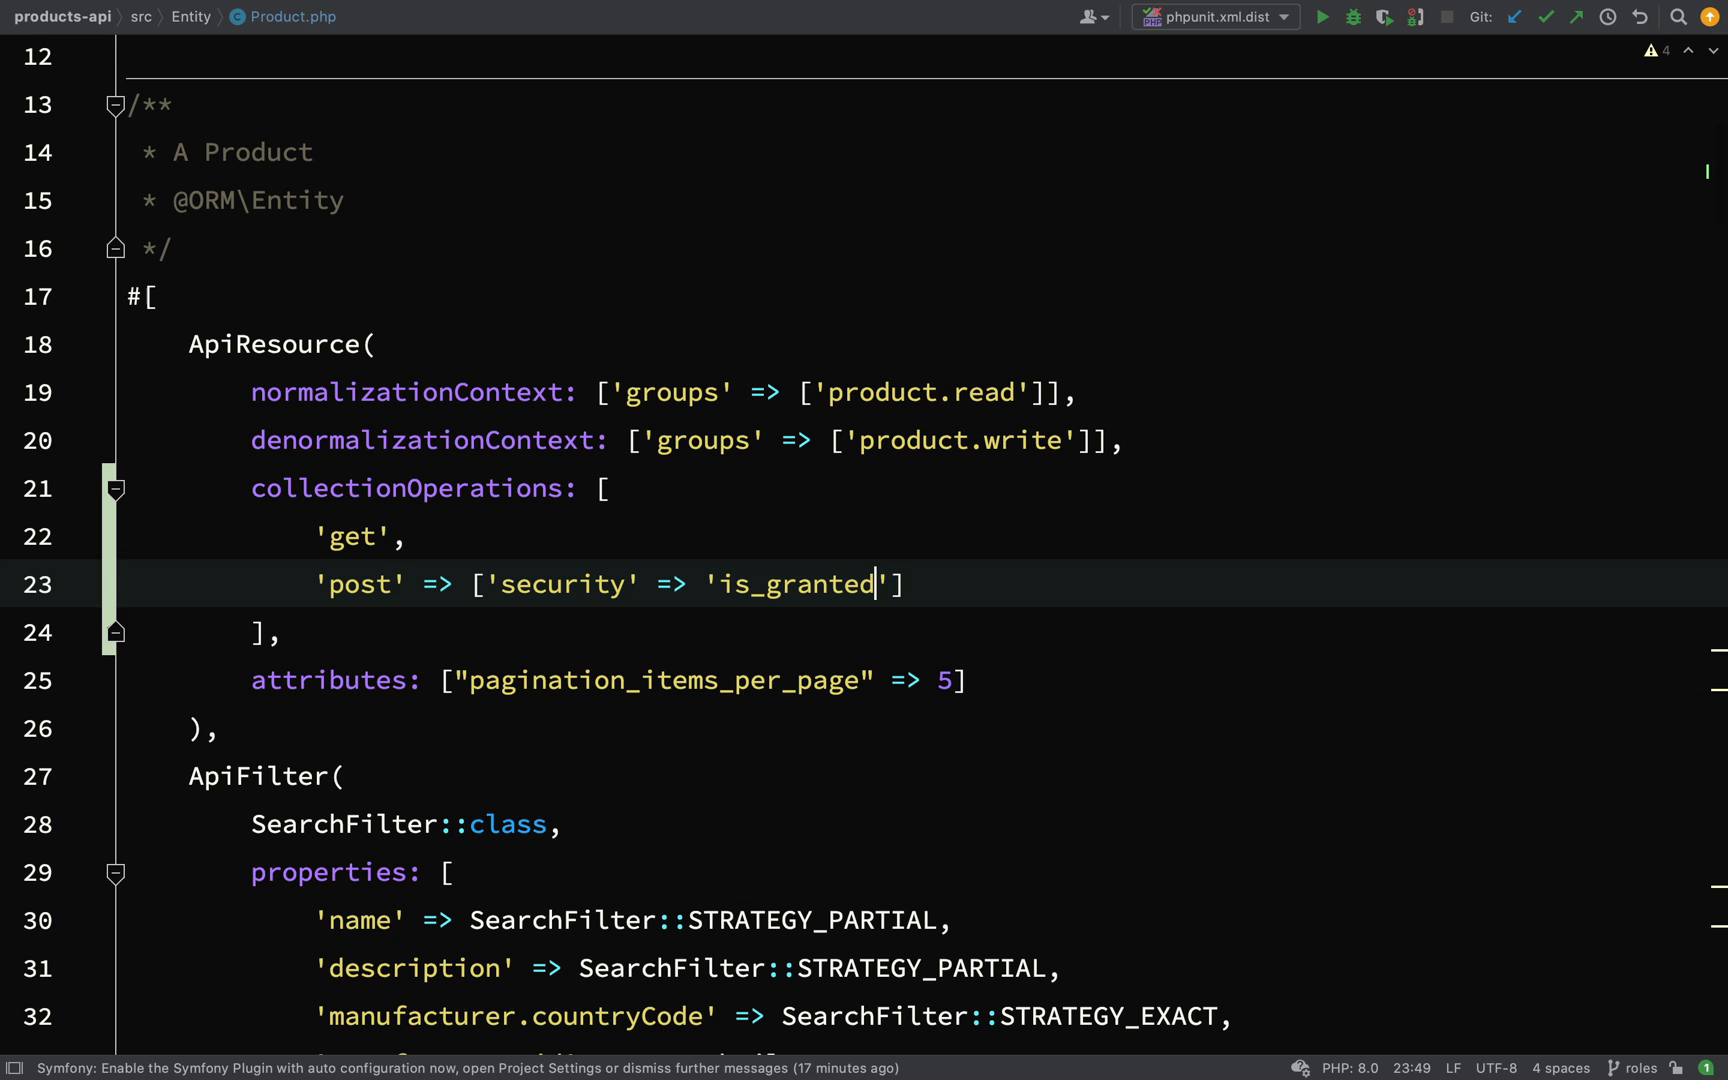
{"action": "type", "text": "("}
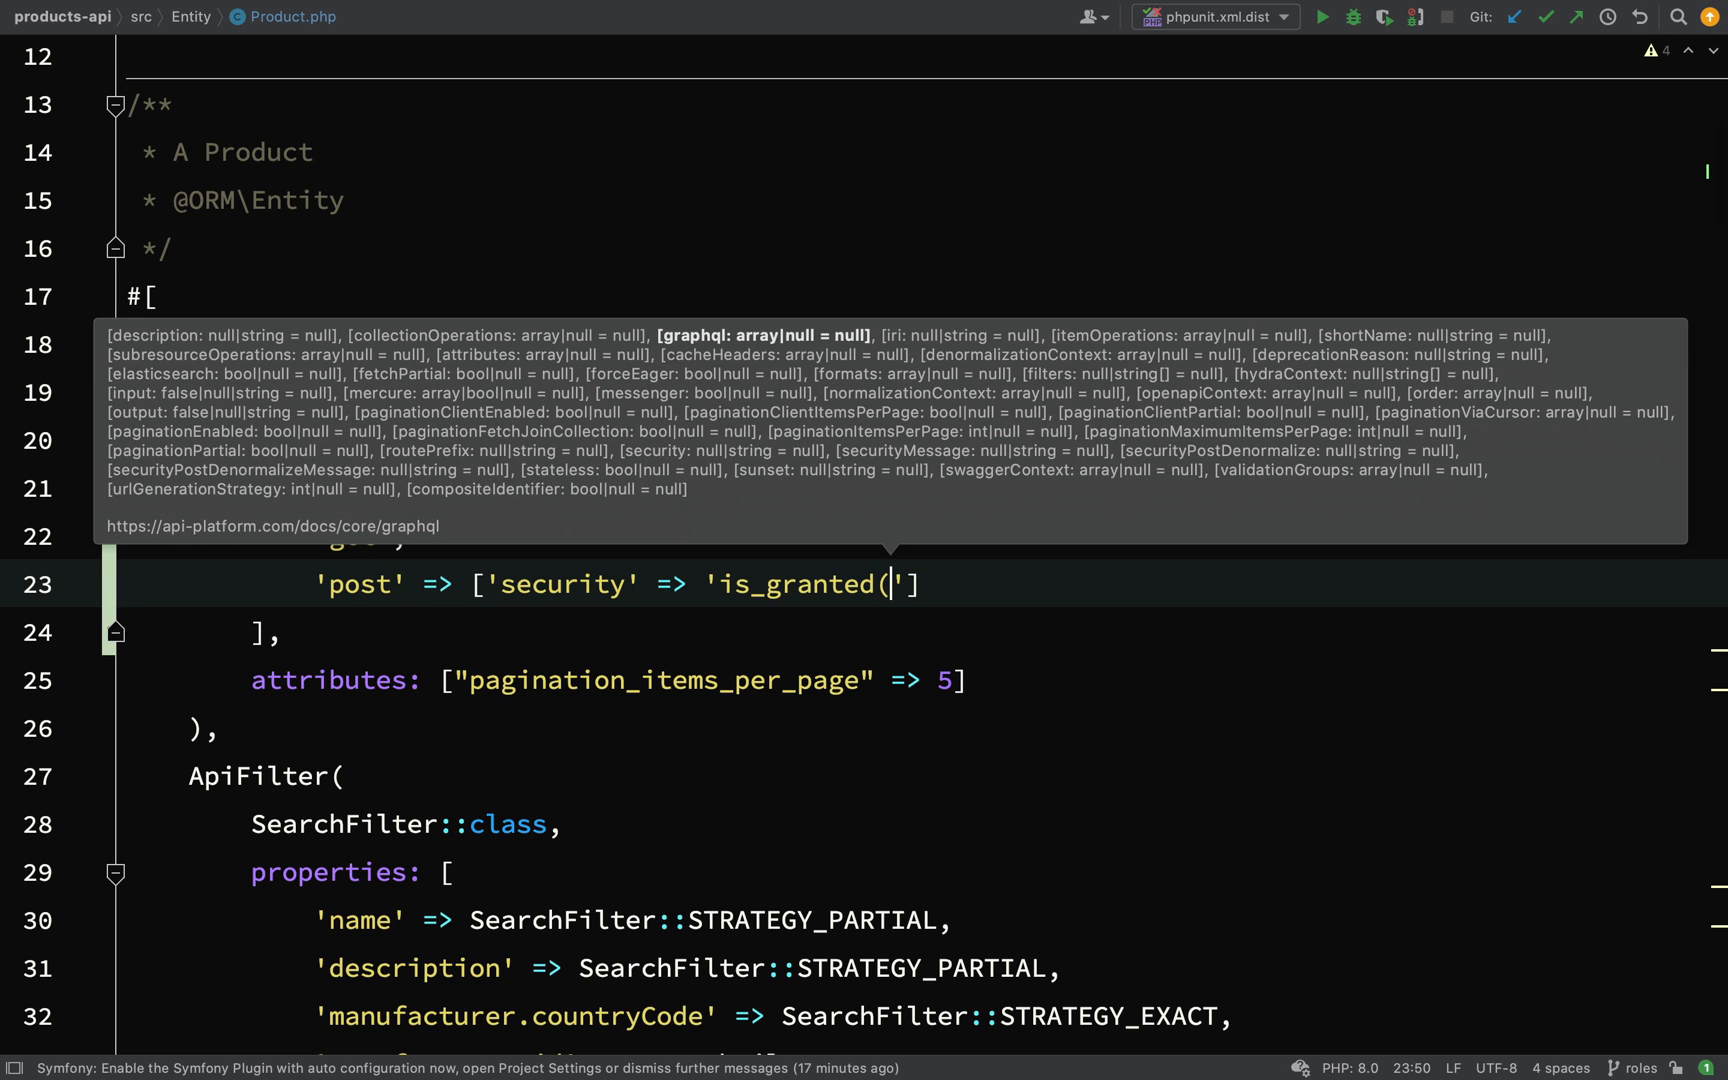
{"action": "type", "text": "\"R"}
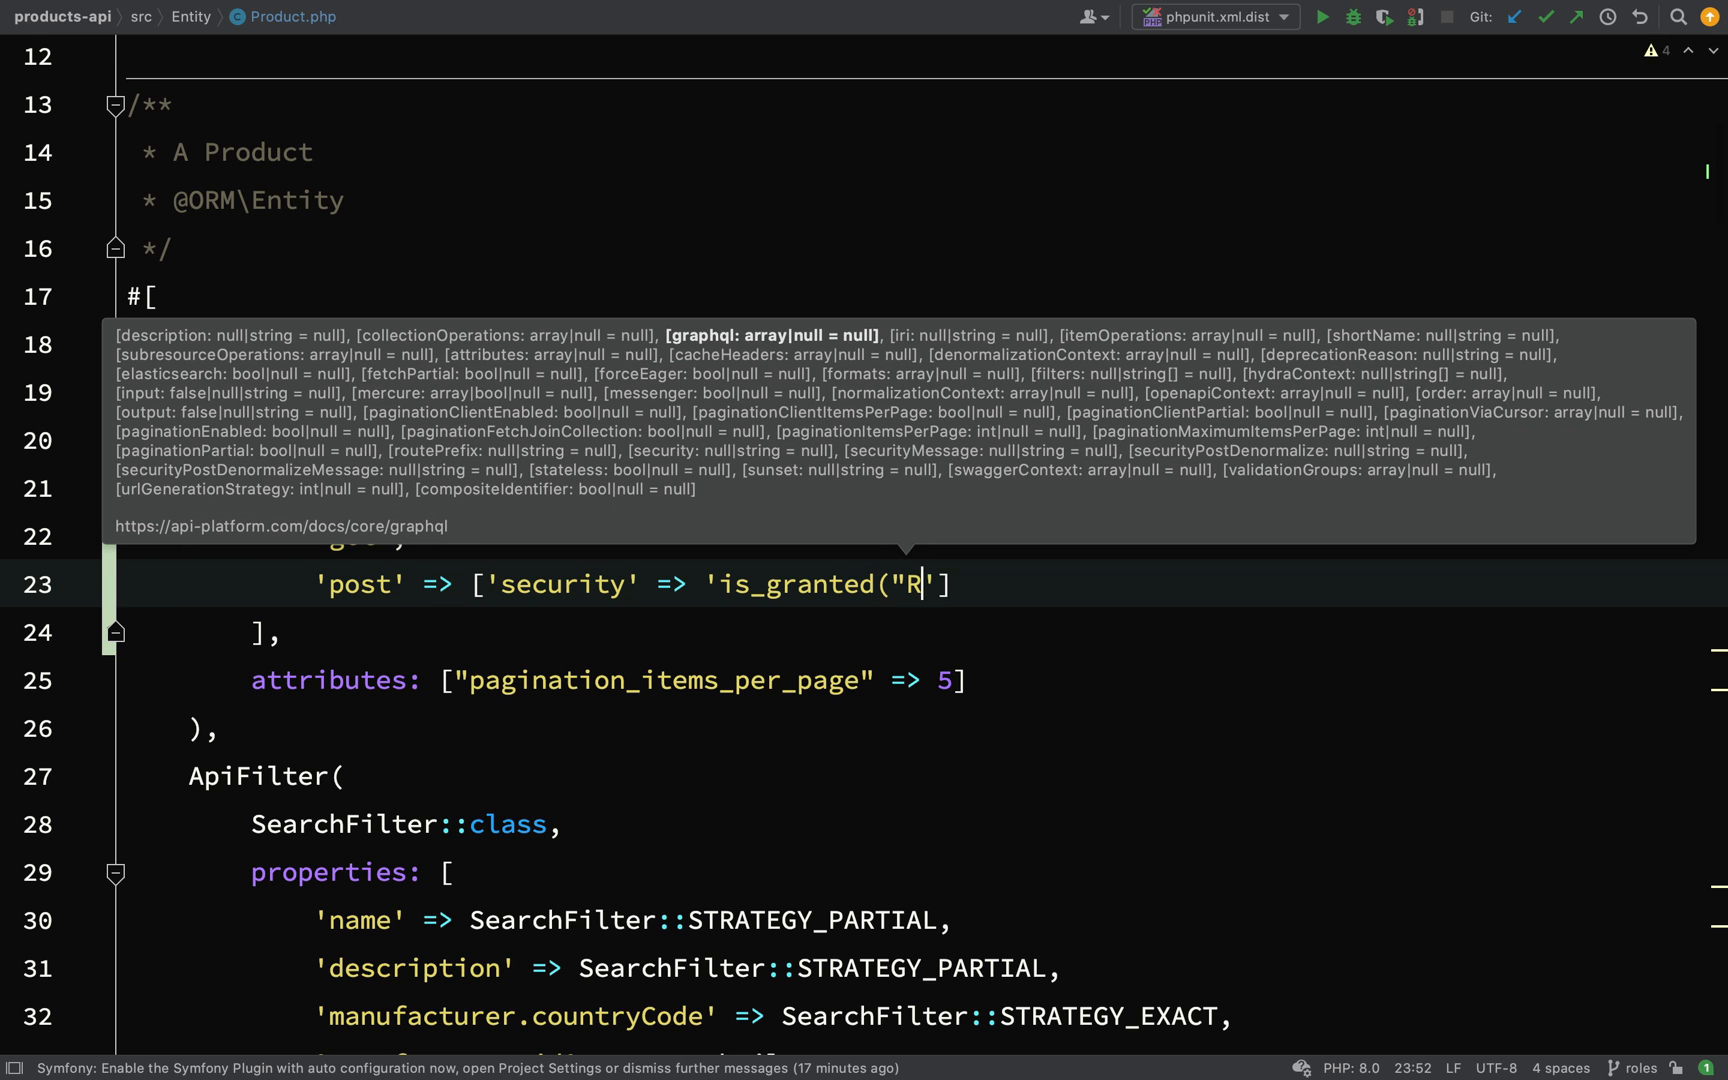
{"action": "type", "text": "OLE_"}
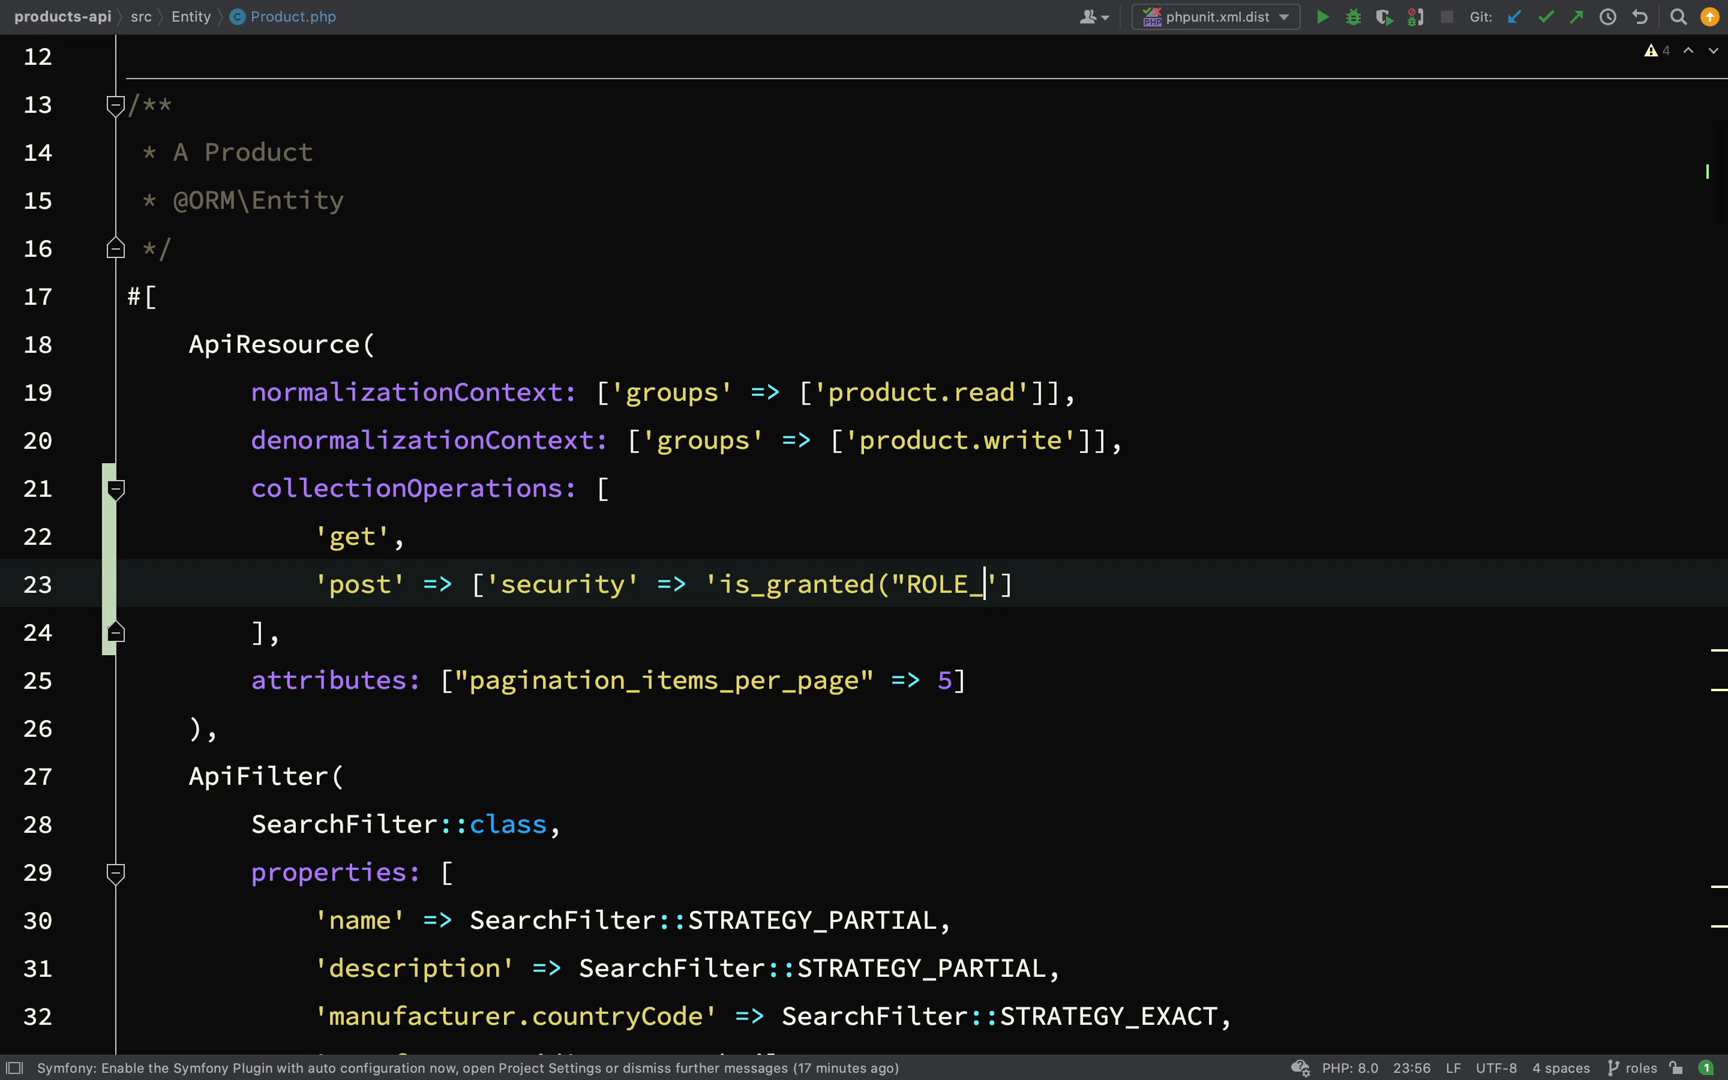
{"action": "type", "text": "A"}
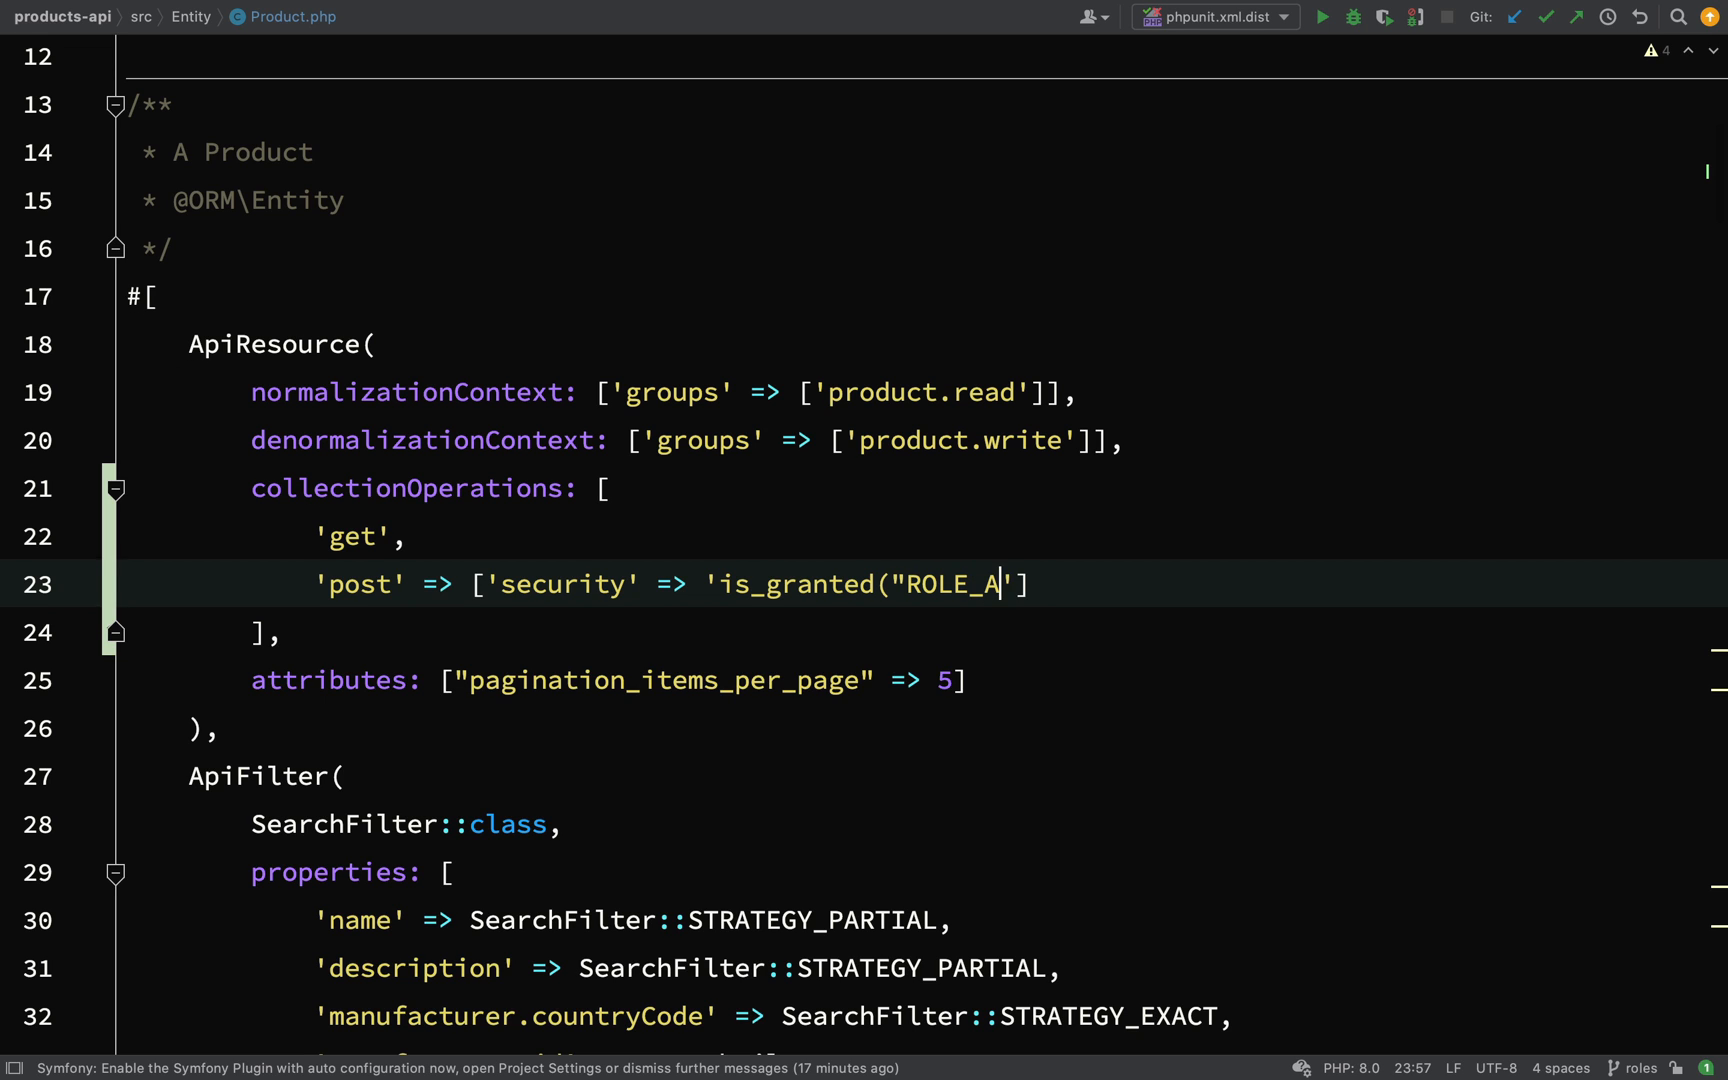
{"action": "type", "text": "DMIN"}
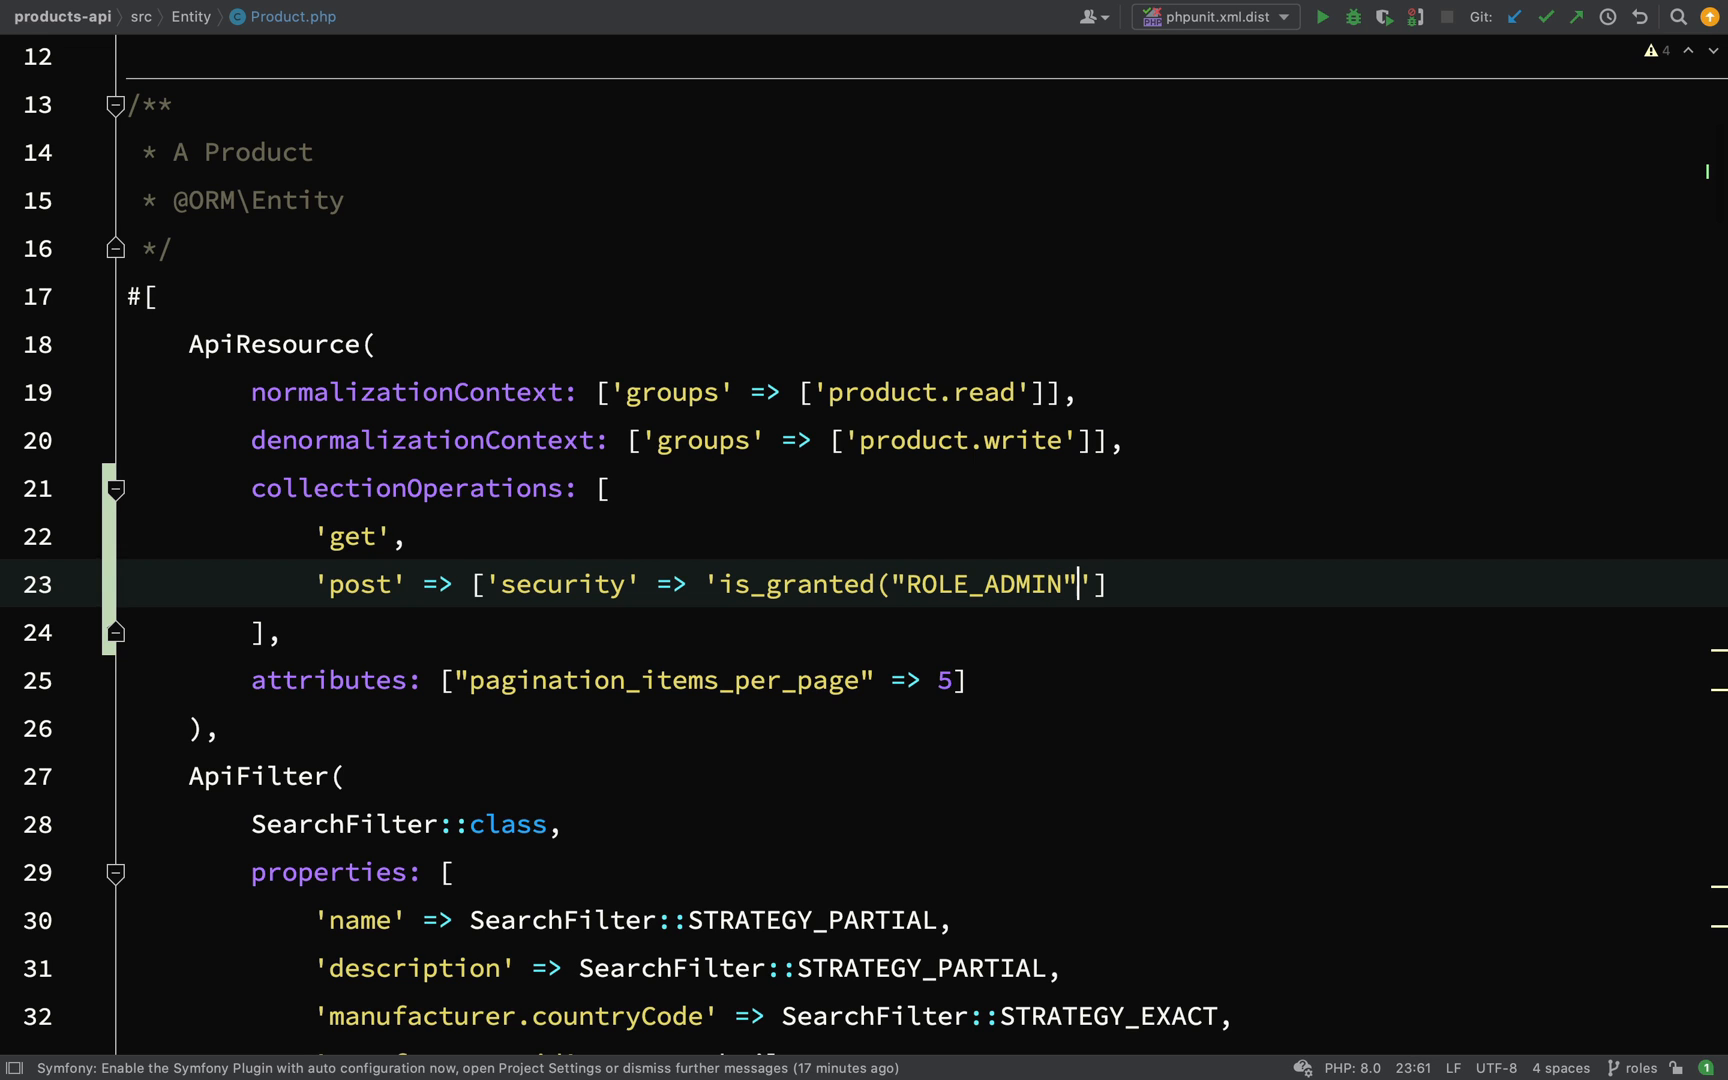
{"action": "type", "text": ")"}
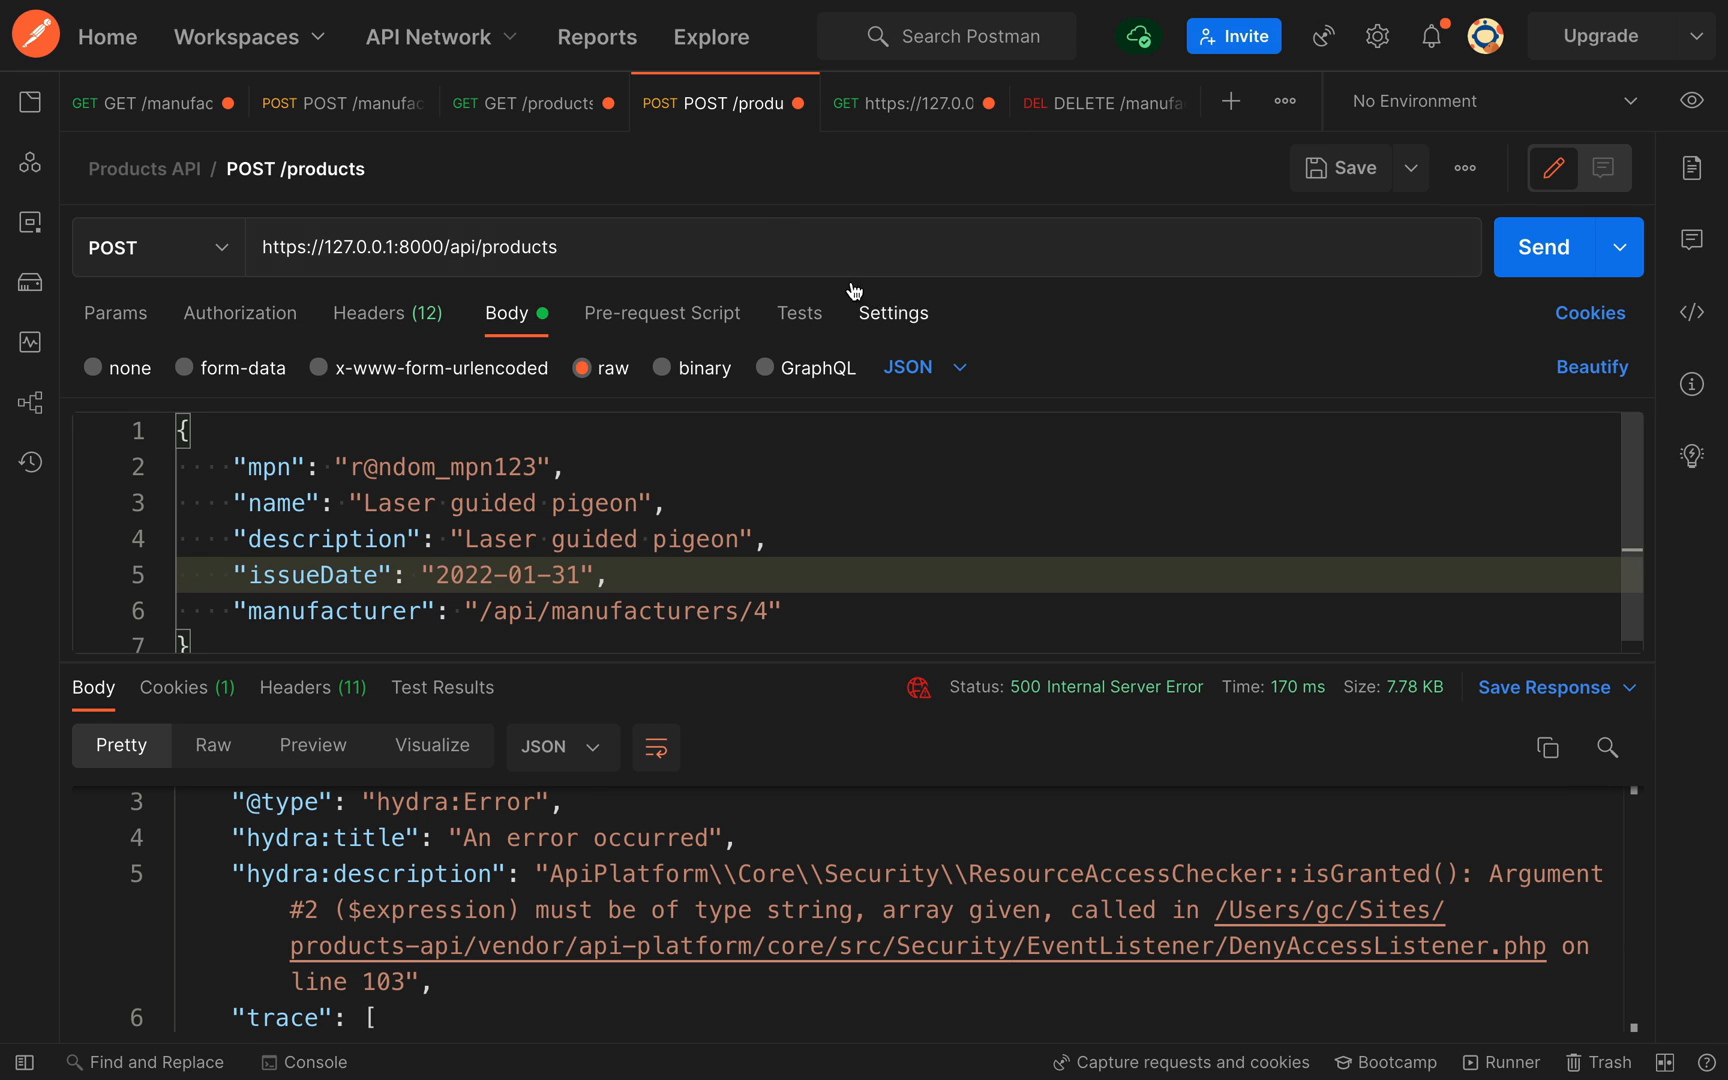
{"action": "left_click", "coordinate": [533, 102]}
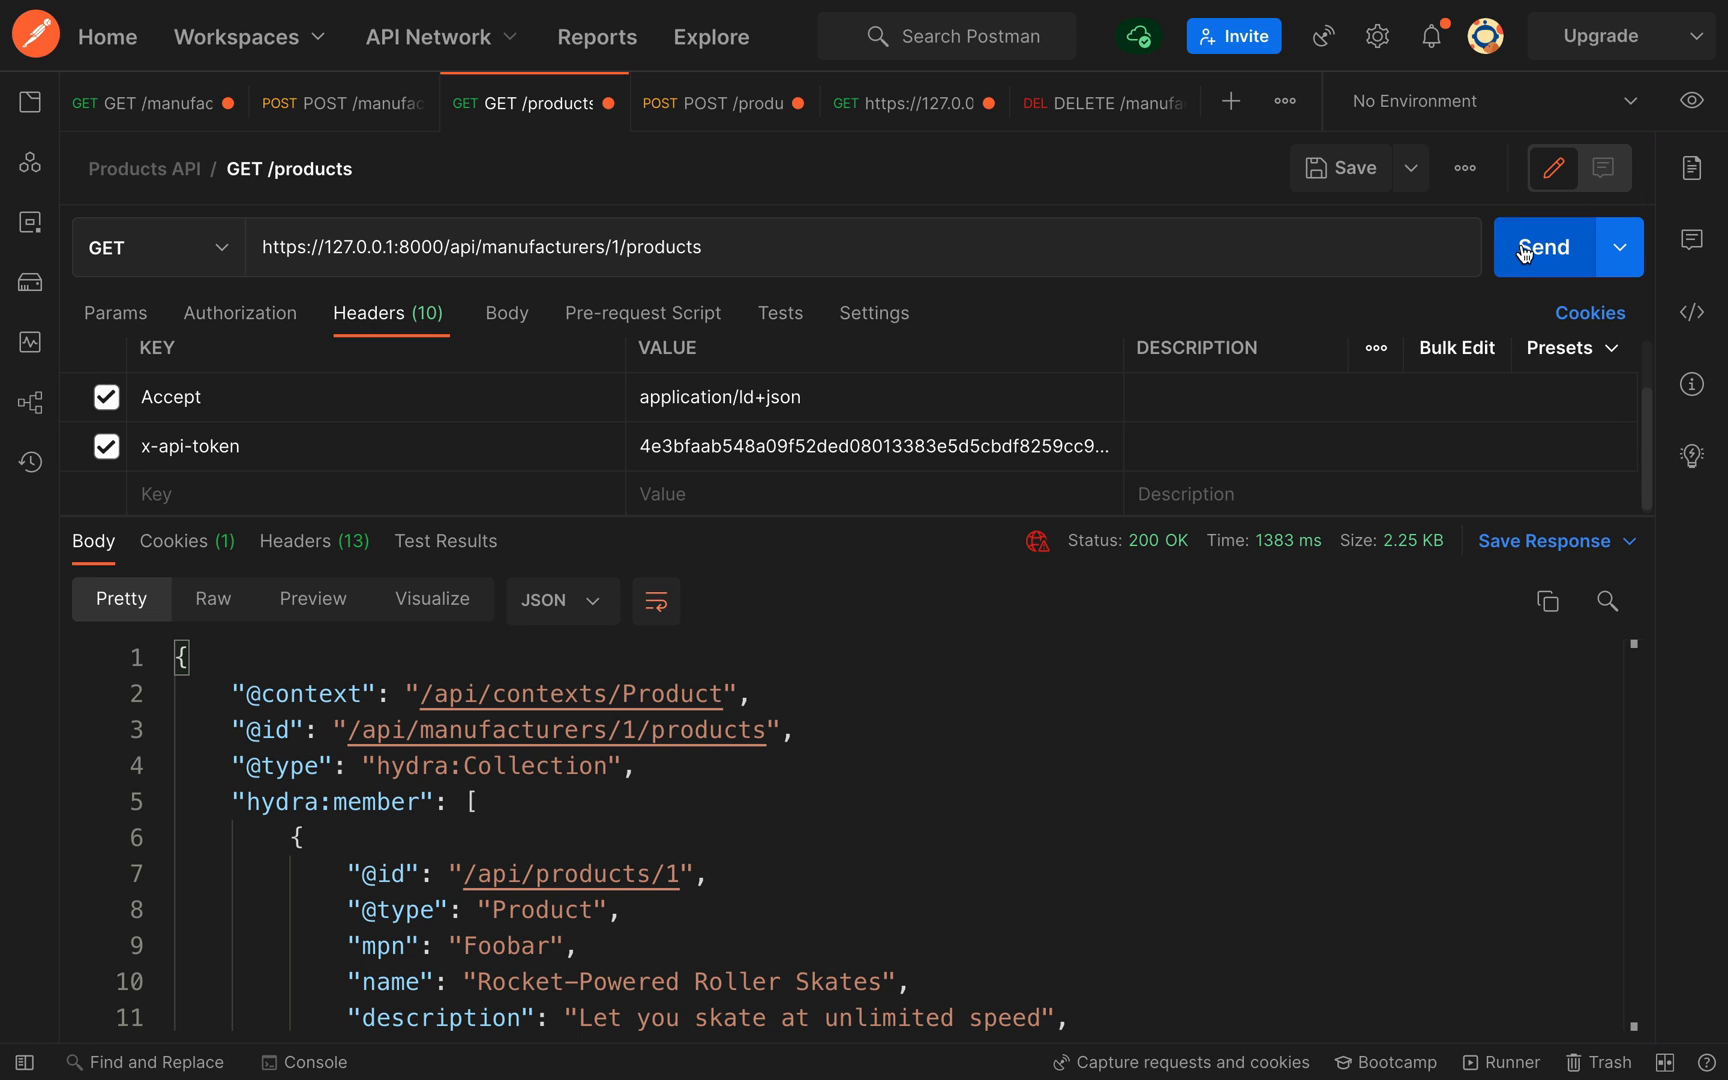
{"action": "left_click", "coordinate": [1542, 247]}
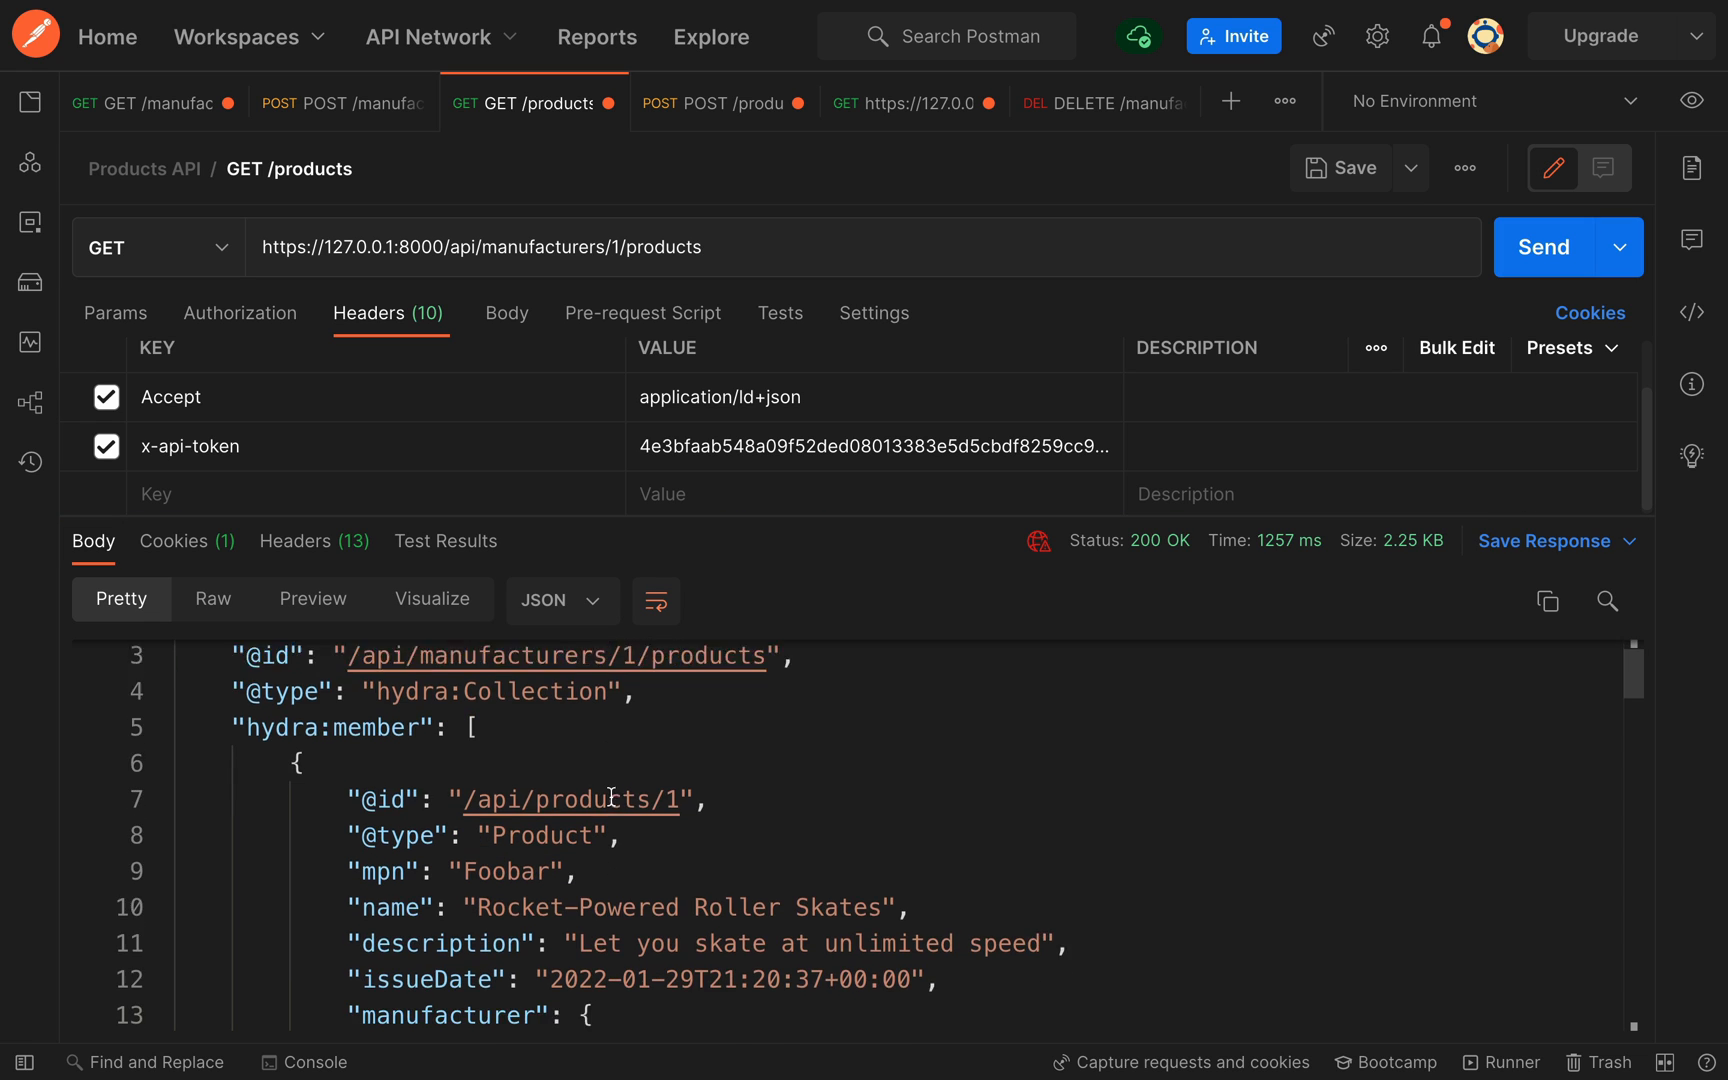
{"action": "scroll", "scroll_direction": "down", "scroll_amount": 3}
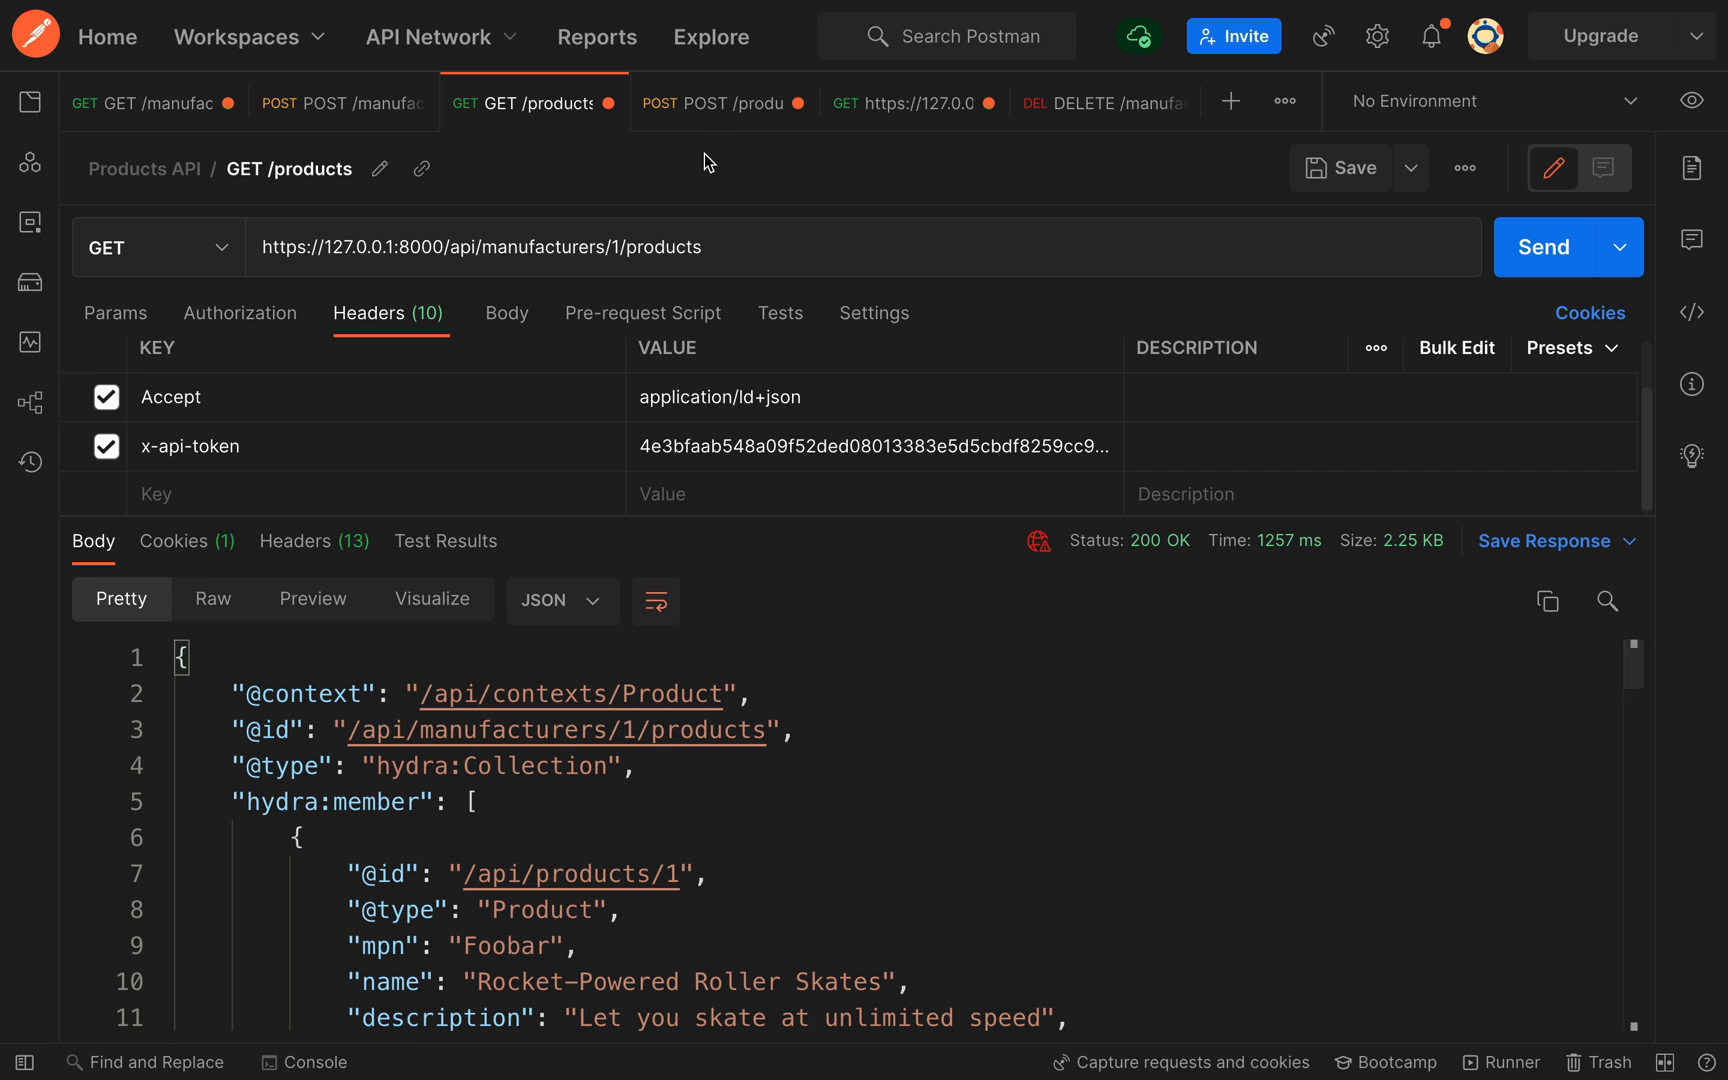
{"action": "left_click", "coordinate": [724, 102]}
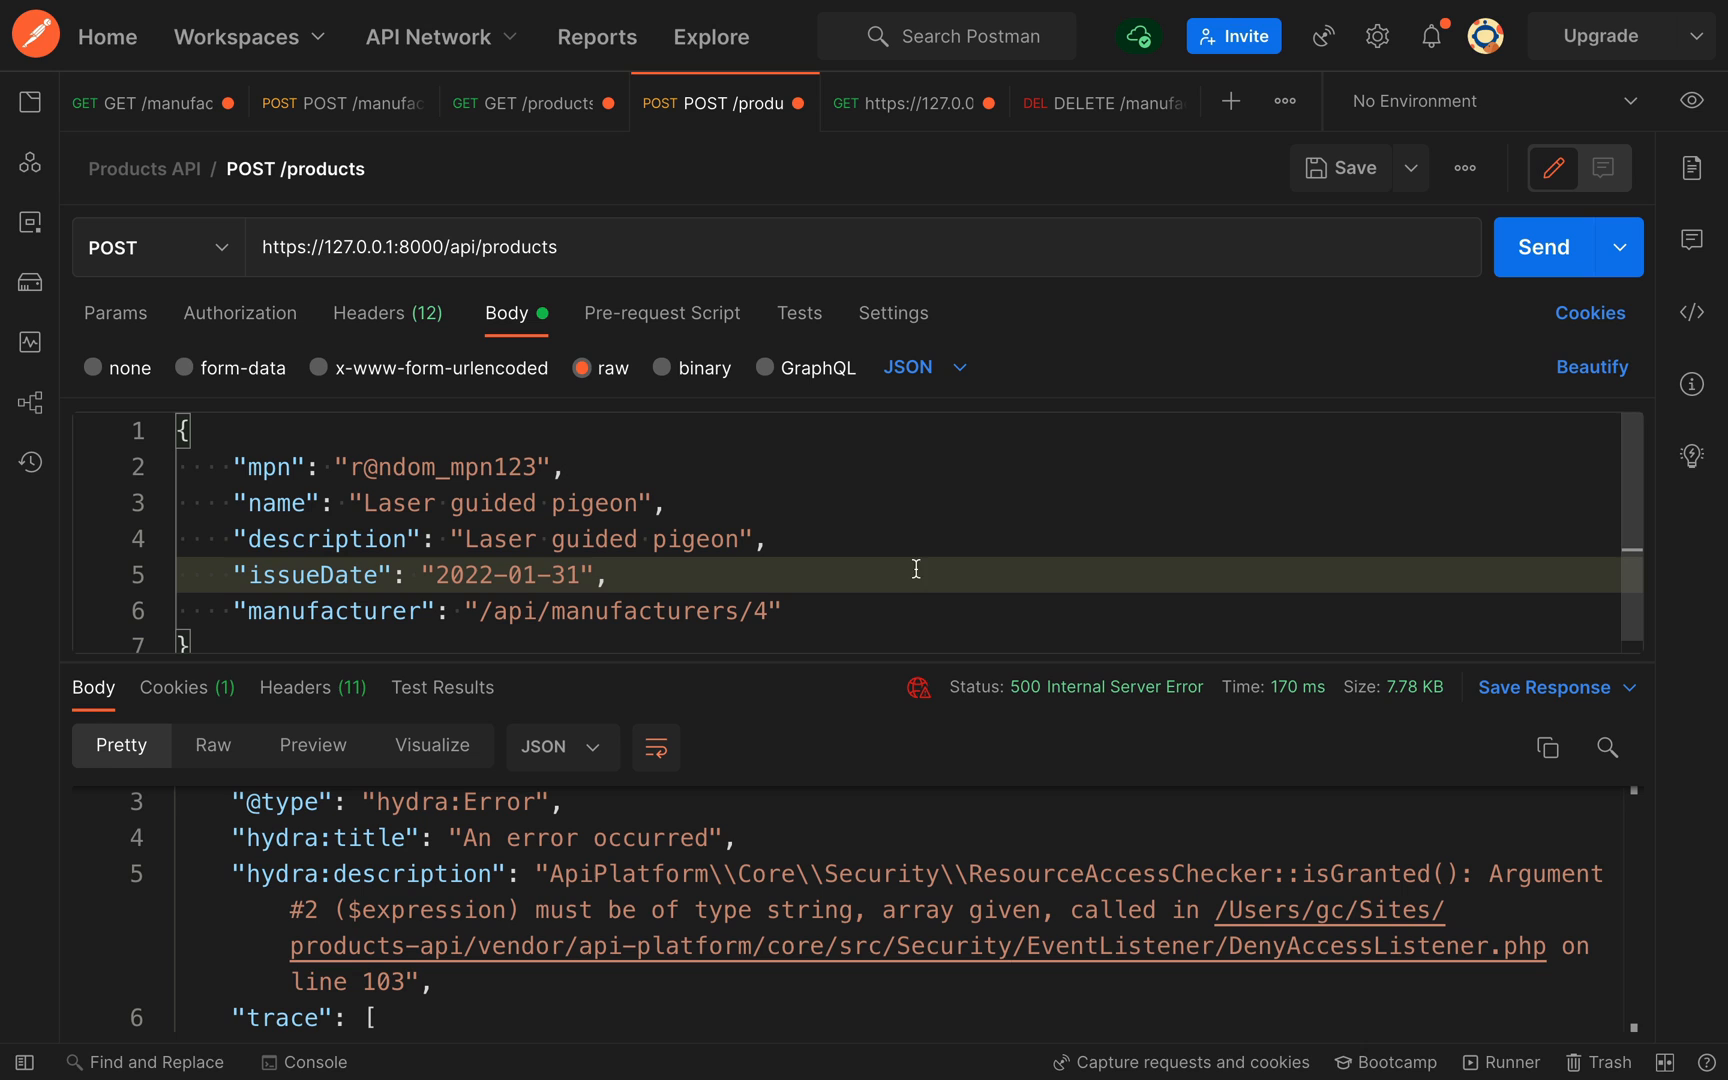
{"action": "left_click", "coordinate": [370, 313]}
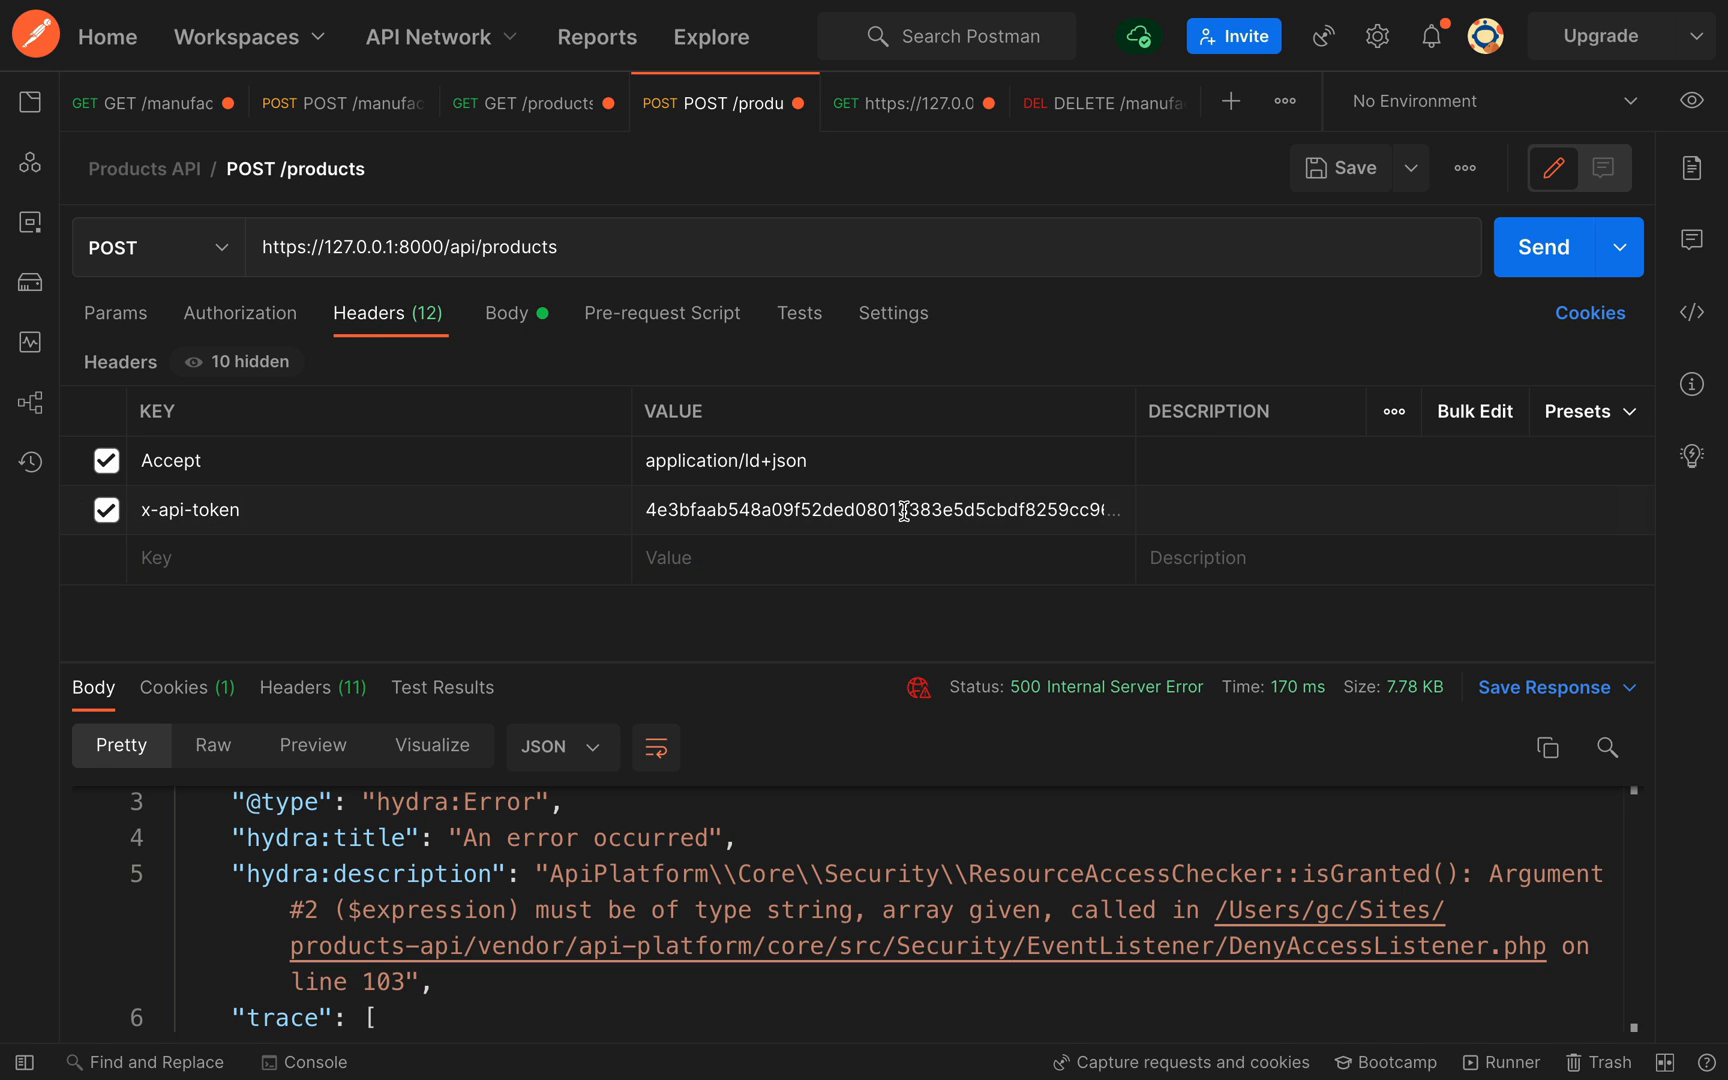
Check the pigeon product JSON body and resend POST /products, now getting 403 Forbidden
{"action": "left_click", "coordinate": [508, 313]}
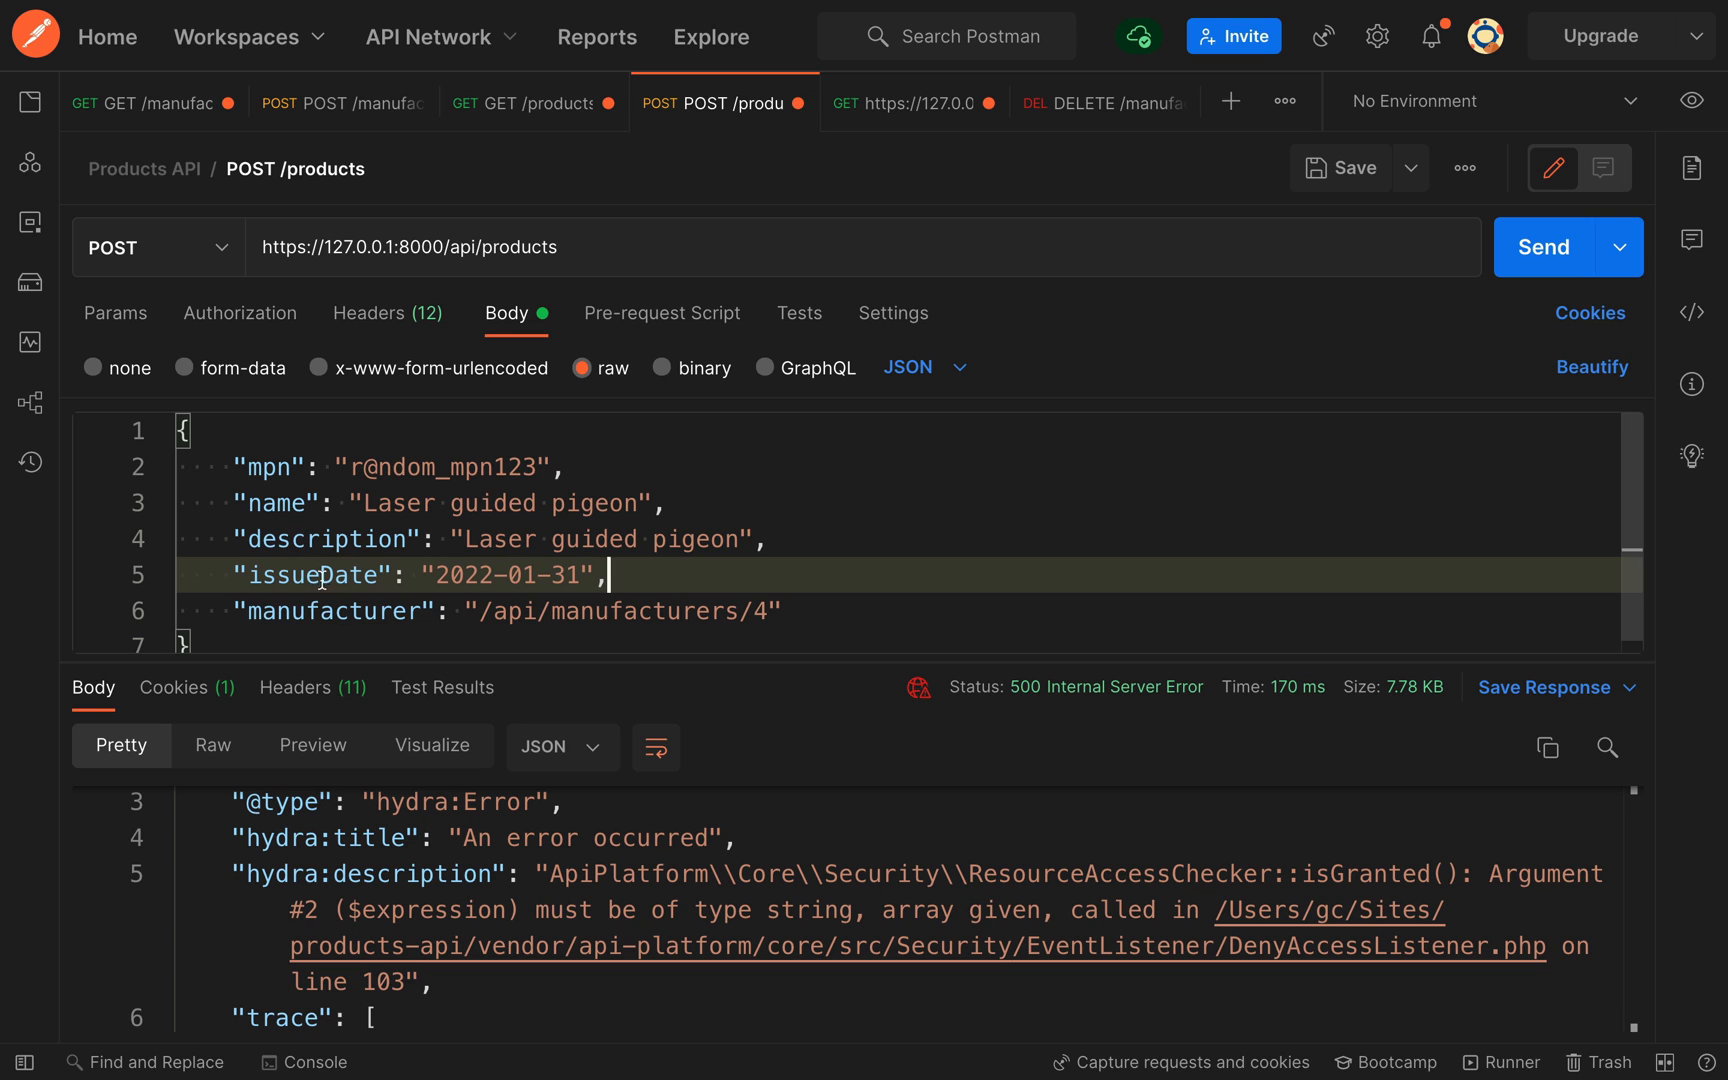
{"action": "mouse_move", "coordinate": [393, 617]}
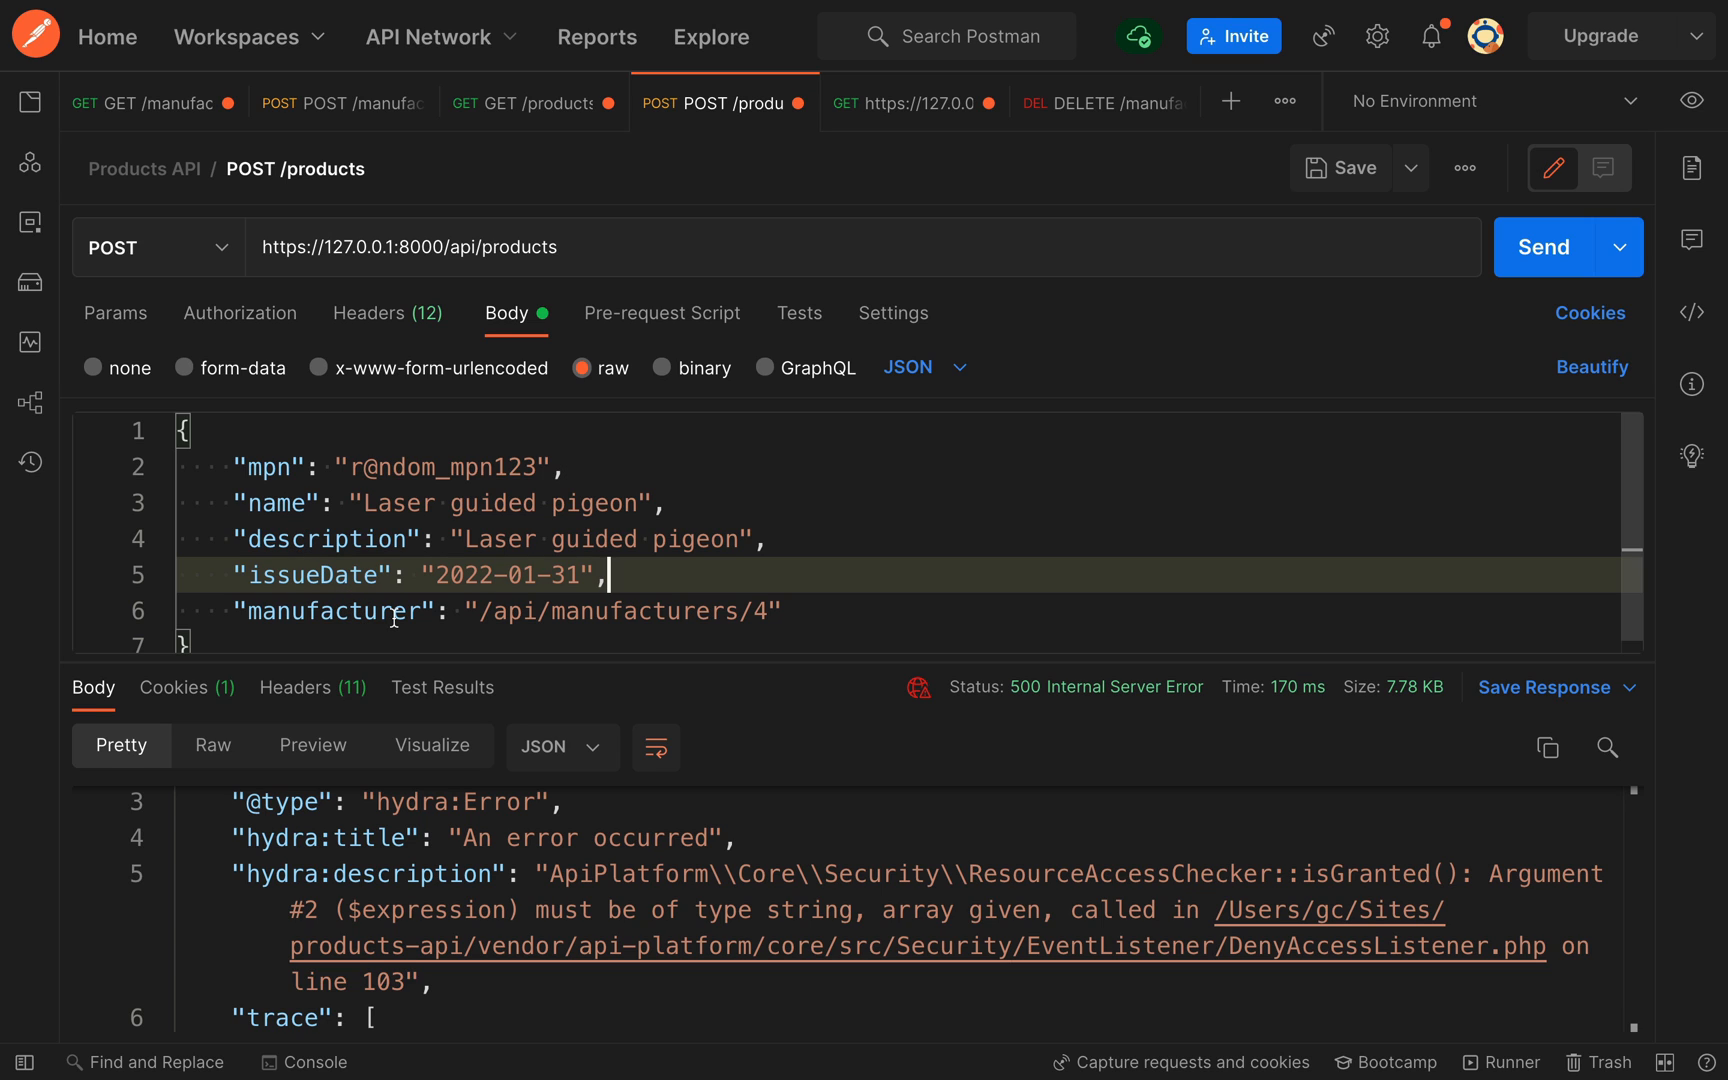
{"action": "mouse_move", "coordinate": [1543, 247]}
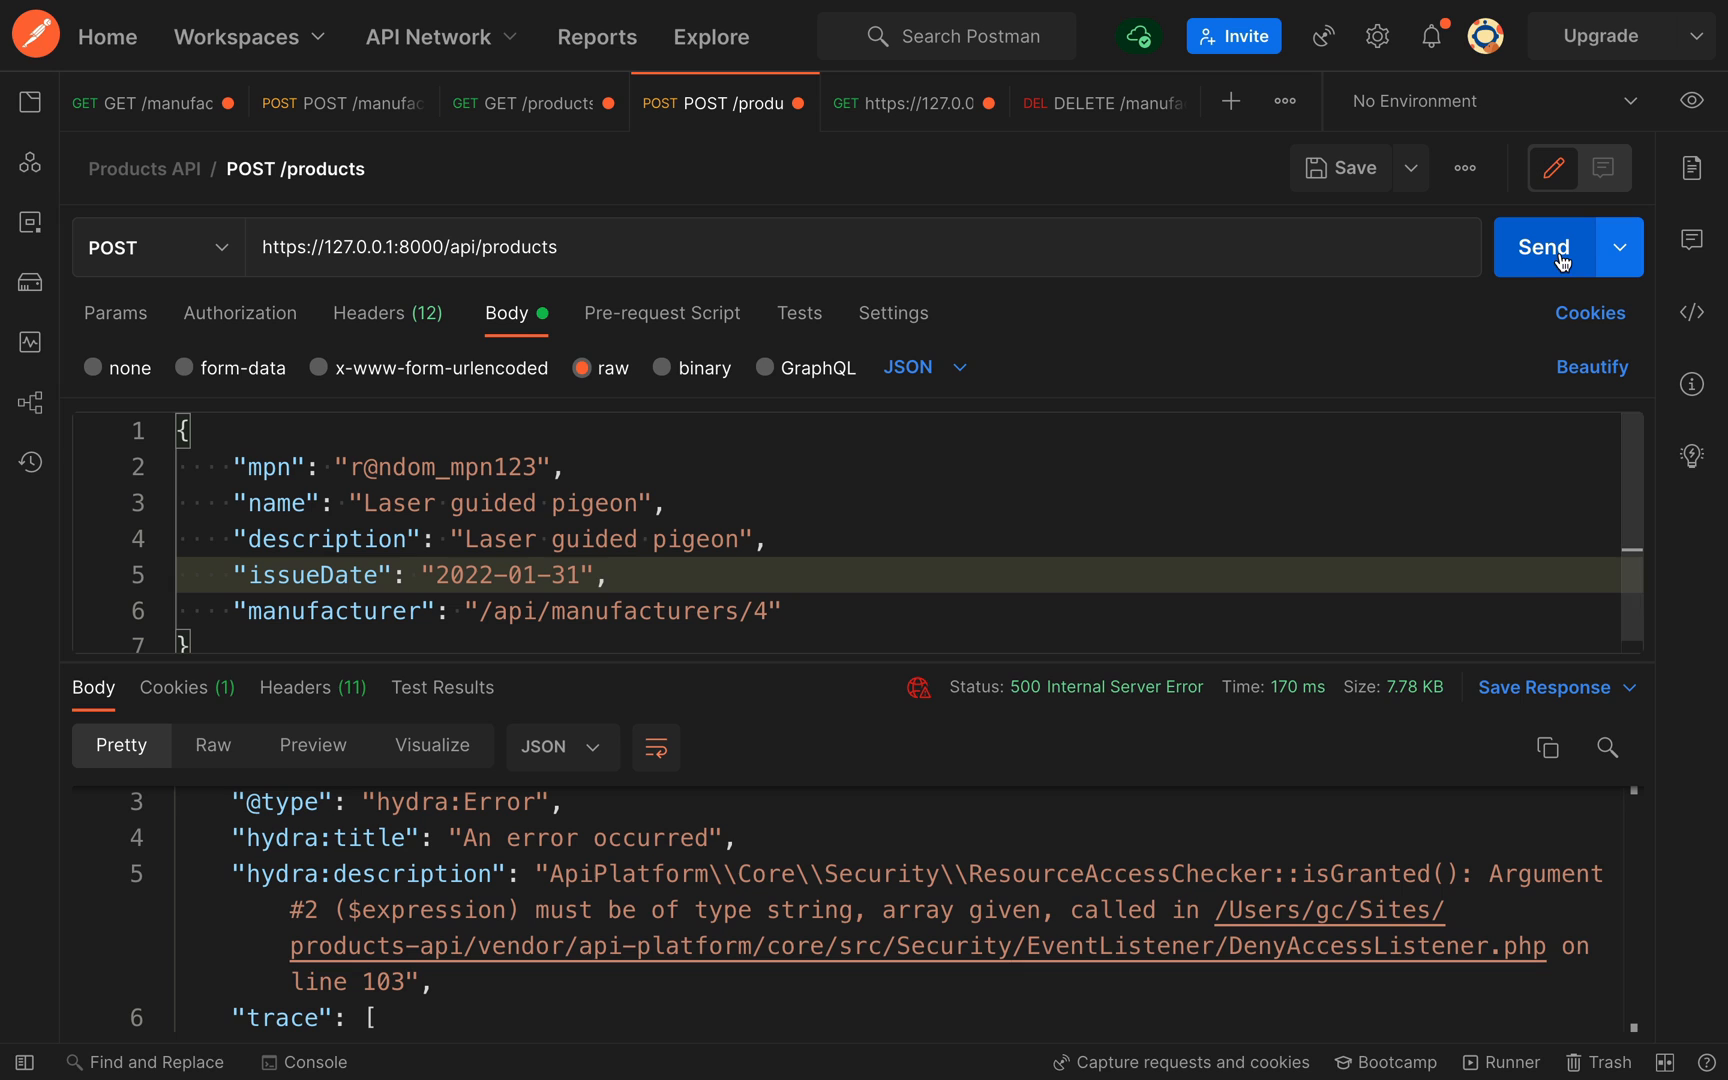
{"action": "left_click", "coordinate": [1543, 247]}
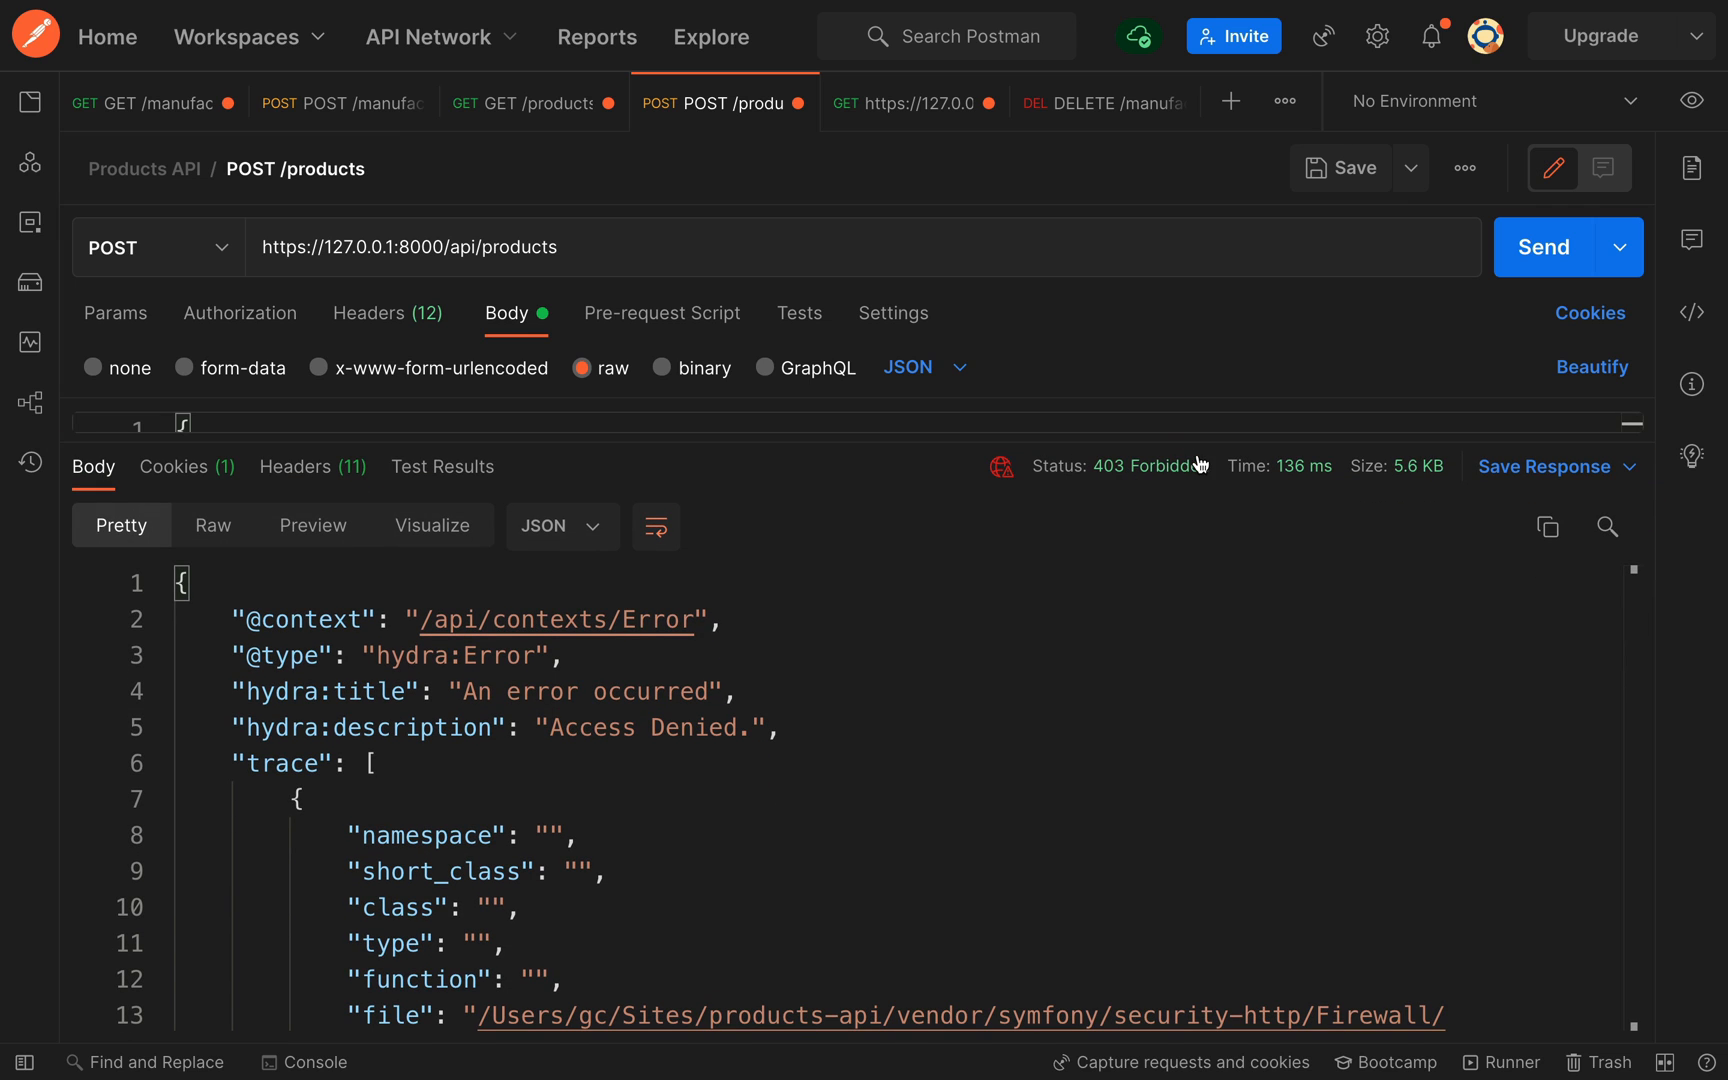
{"action": "mouse_move", "coordinate": [1151, 465]}
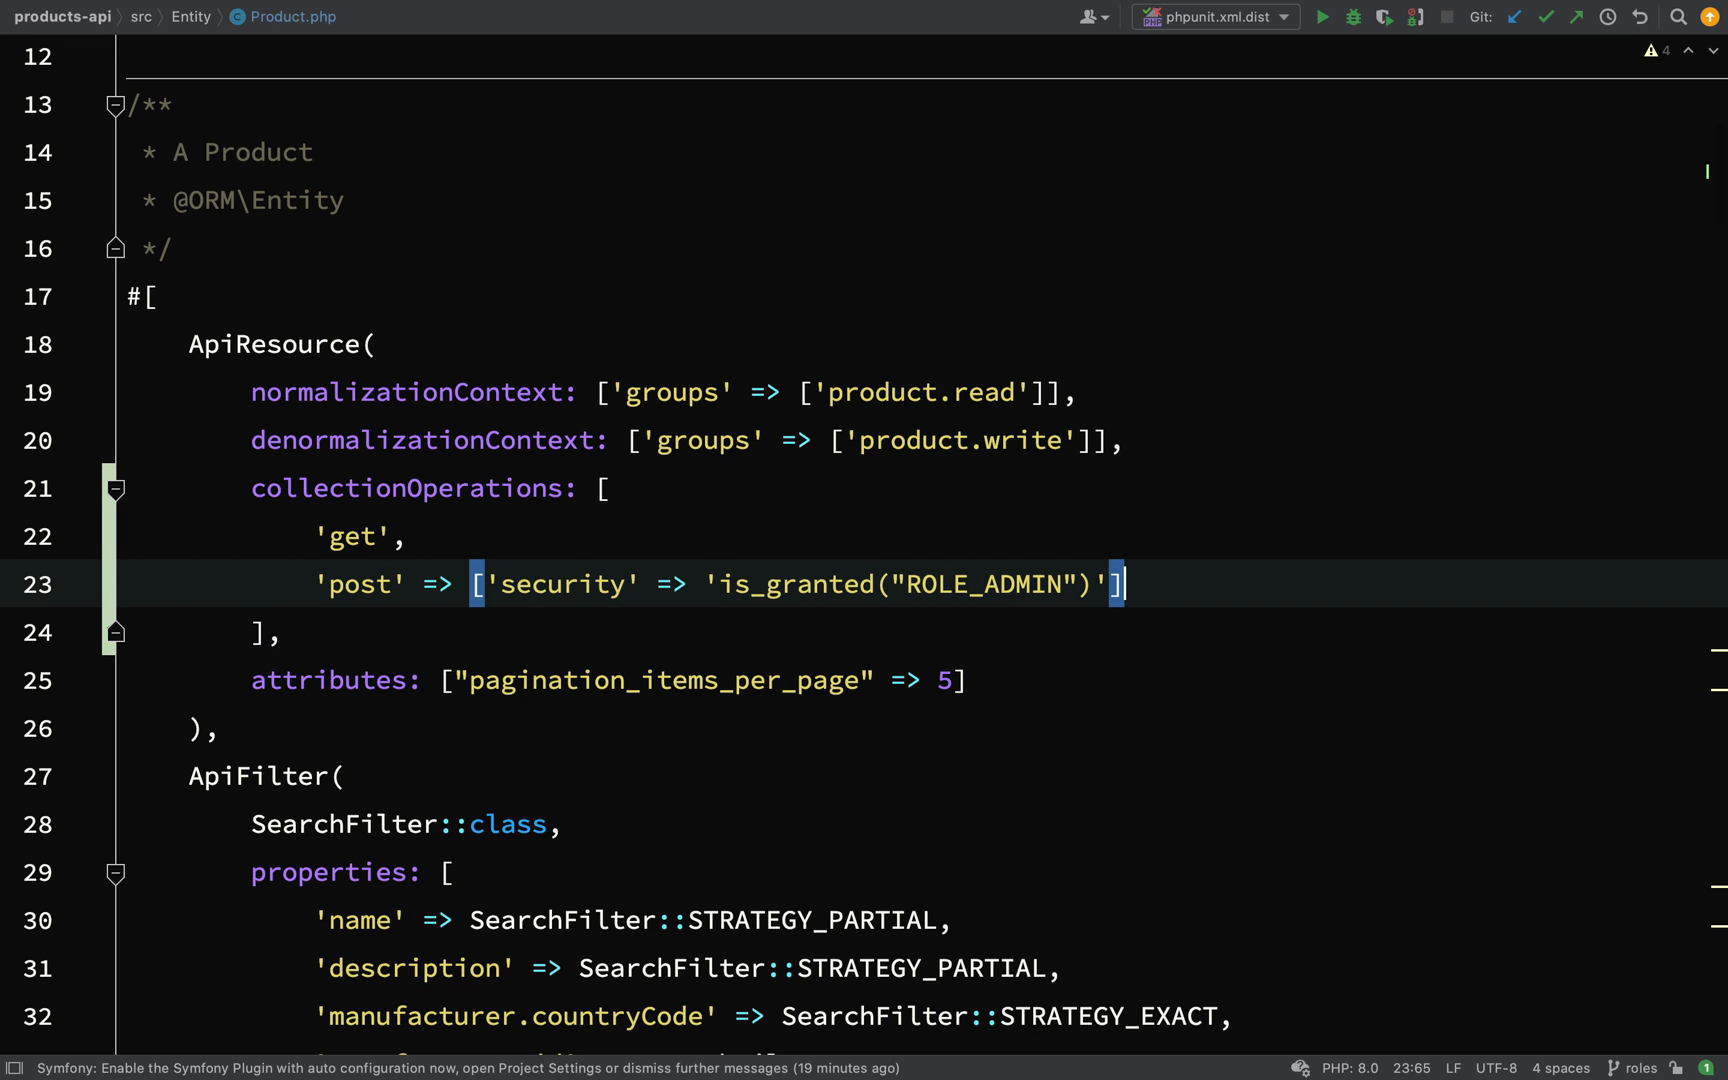
Open User.php via Search Everywhere and inspect getRoles(), which always adds ROLE_USER
{"action": "type", "text": "User implements UserInterface, PasswordAuthenticatedUserInterface"}
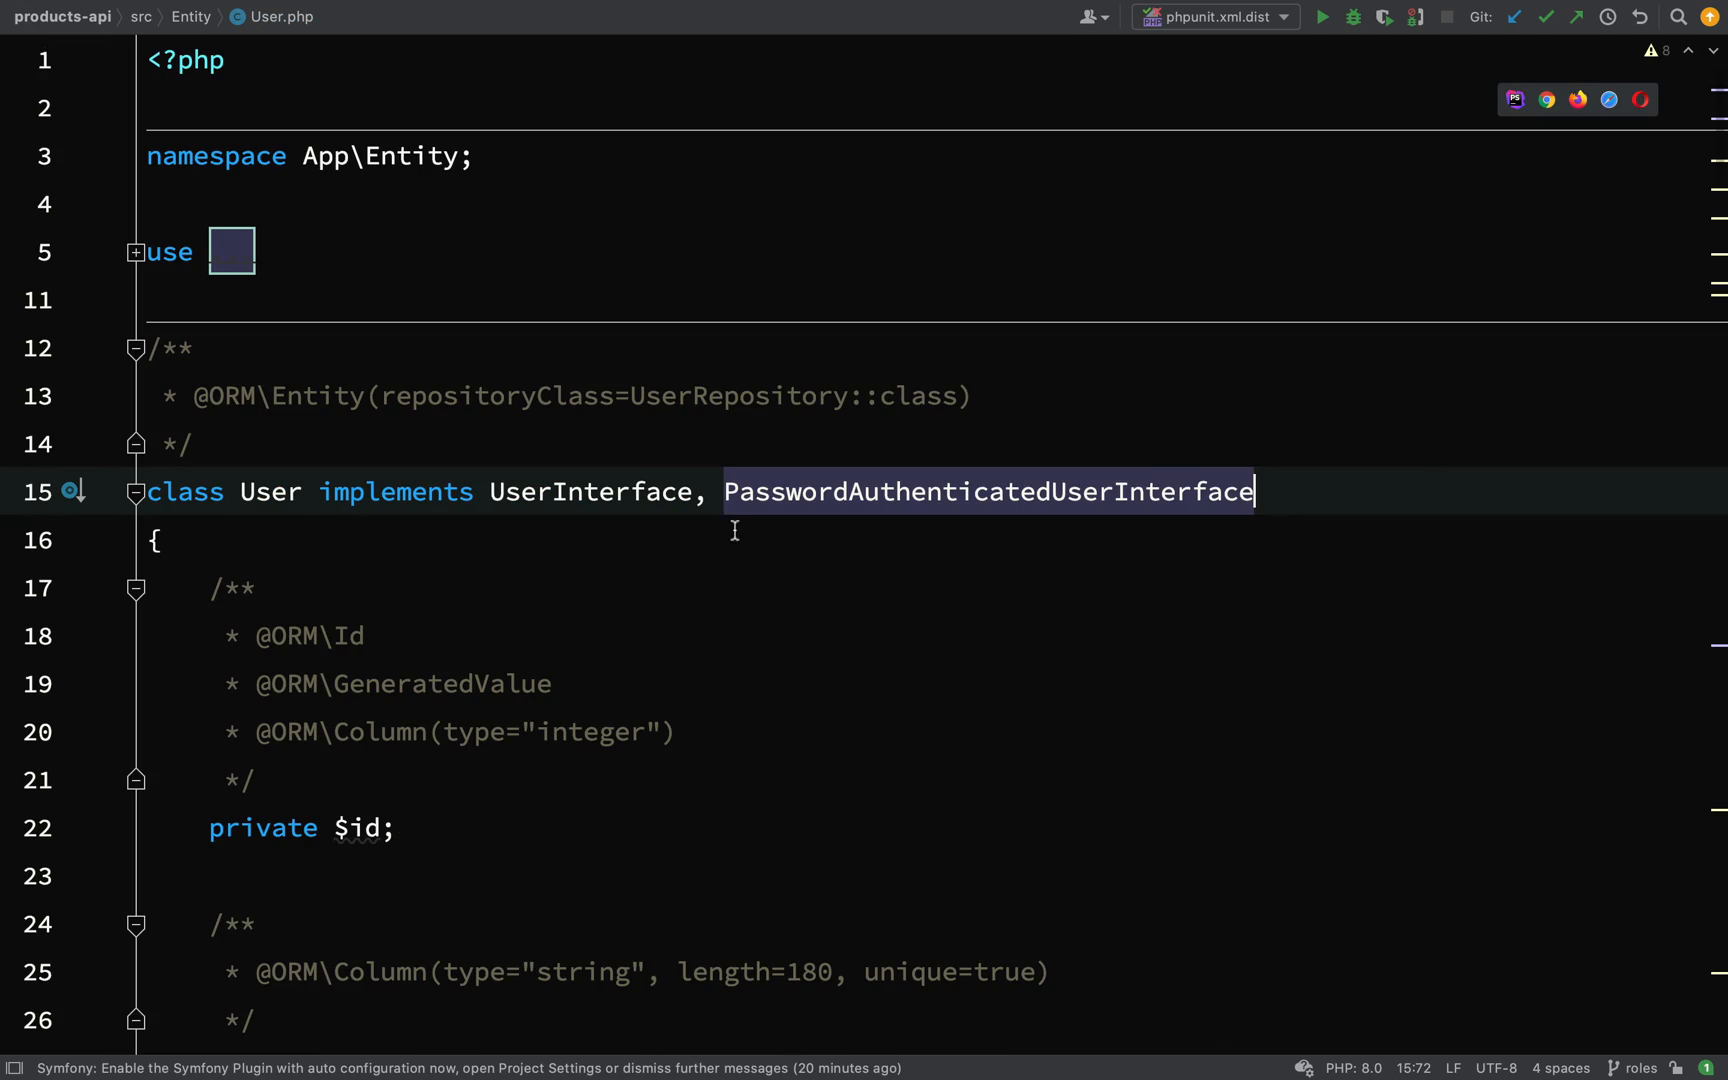
{"action": "scroll", "scroll_direction": "down", "scroll_amount": 3}
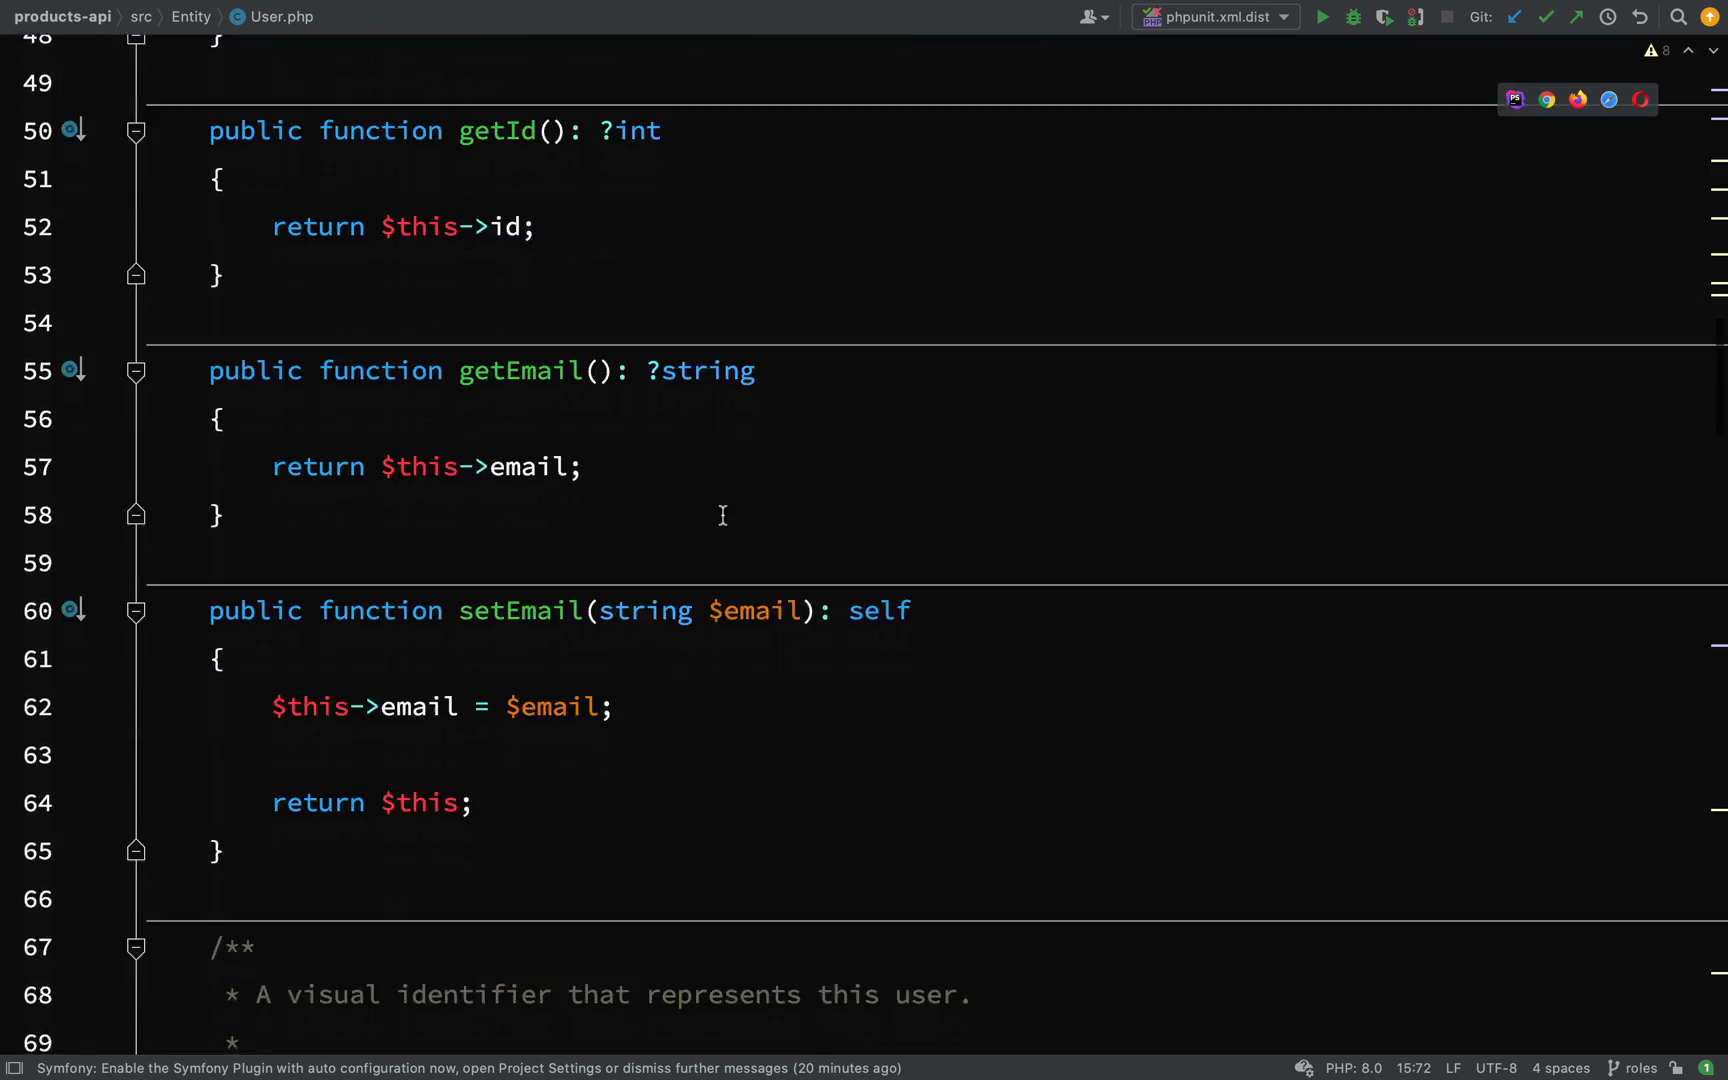
{"action": "scroll", "scroll_direction": "down", "scroll_amount": 3}
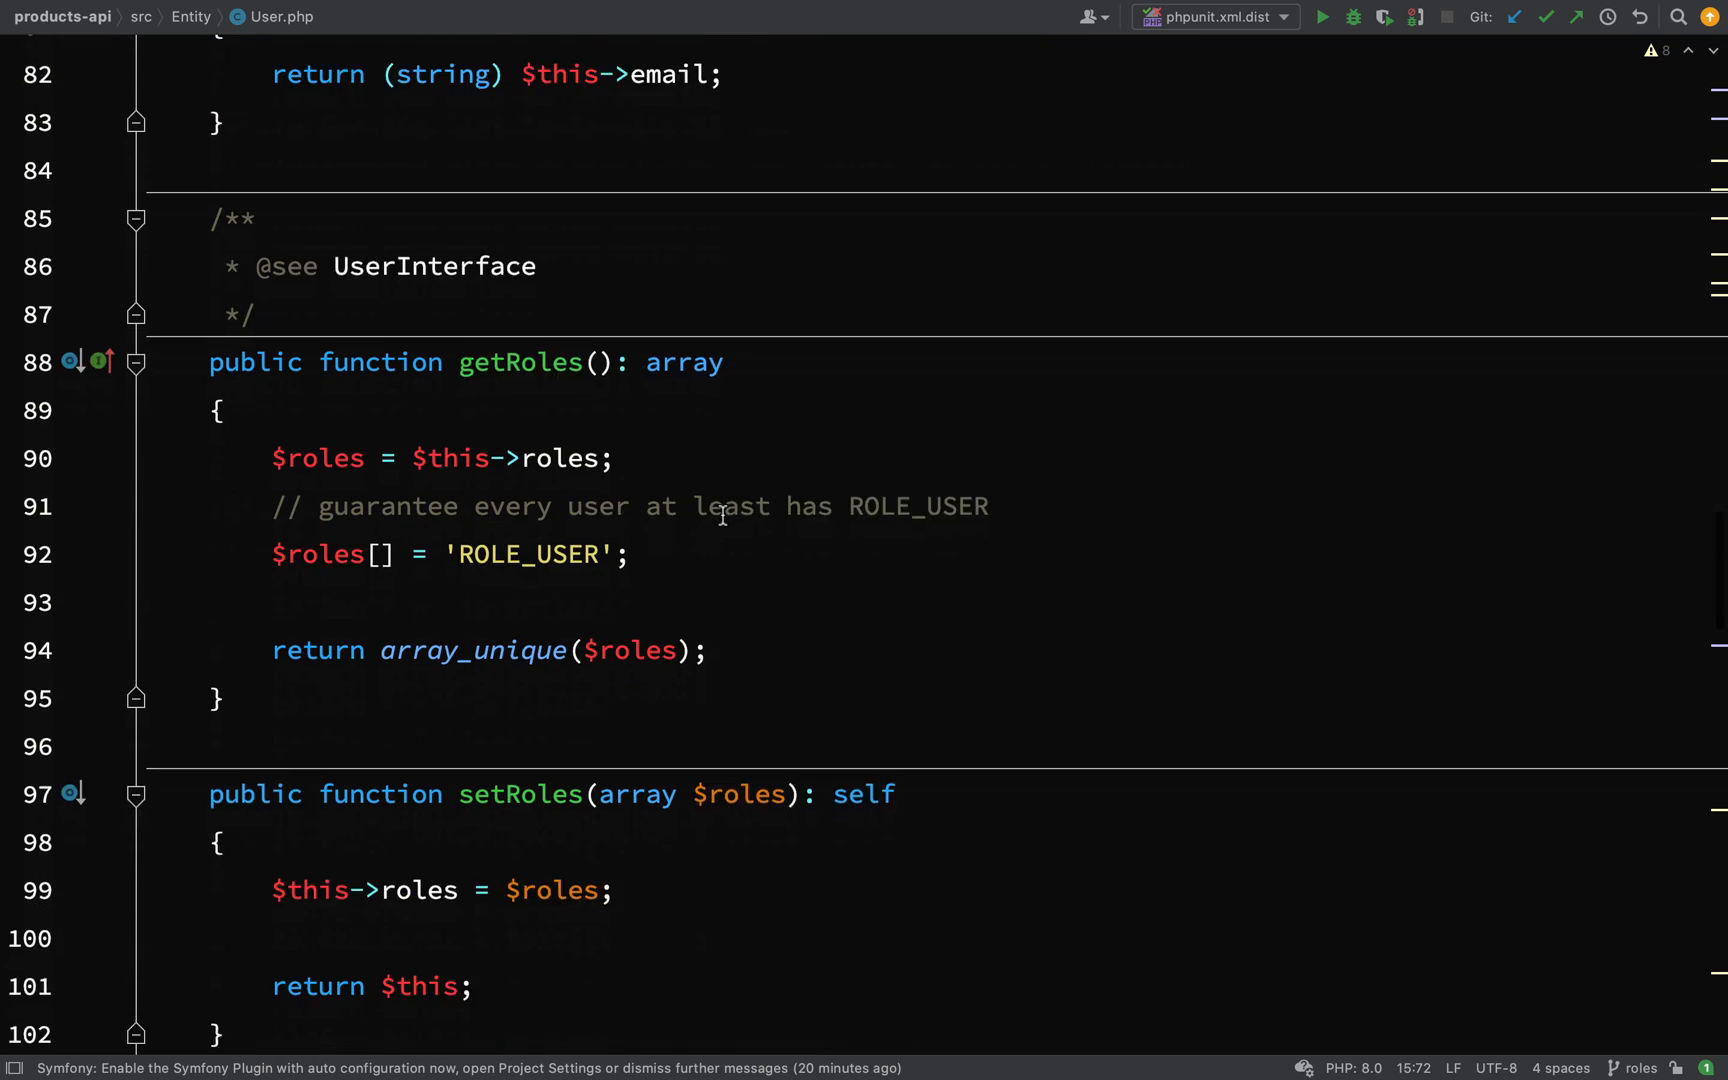
{"action": "scroll", "scroll_direction": "down", "scroll_amount": 3}
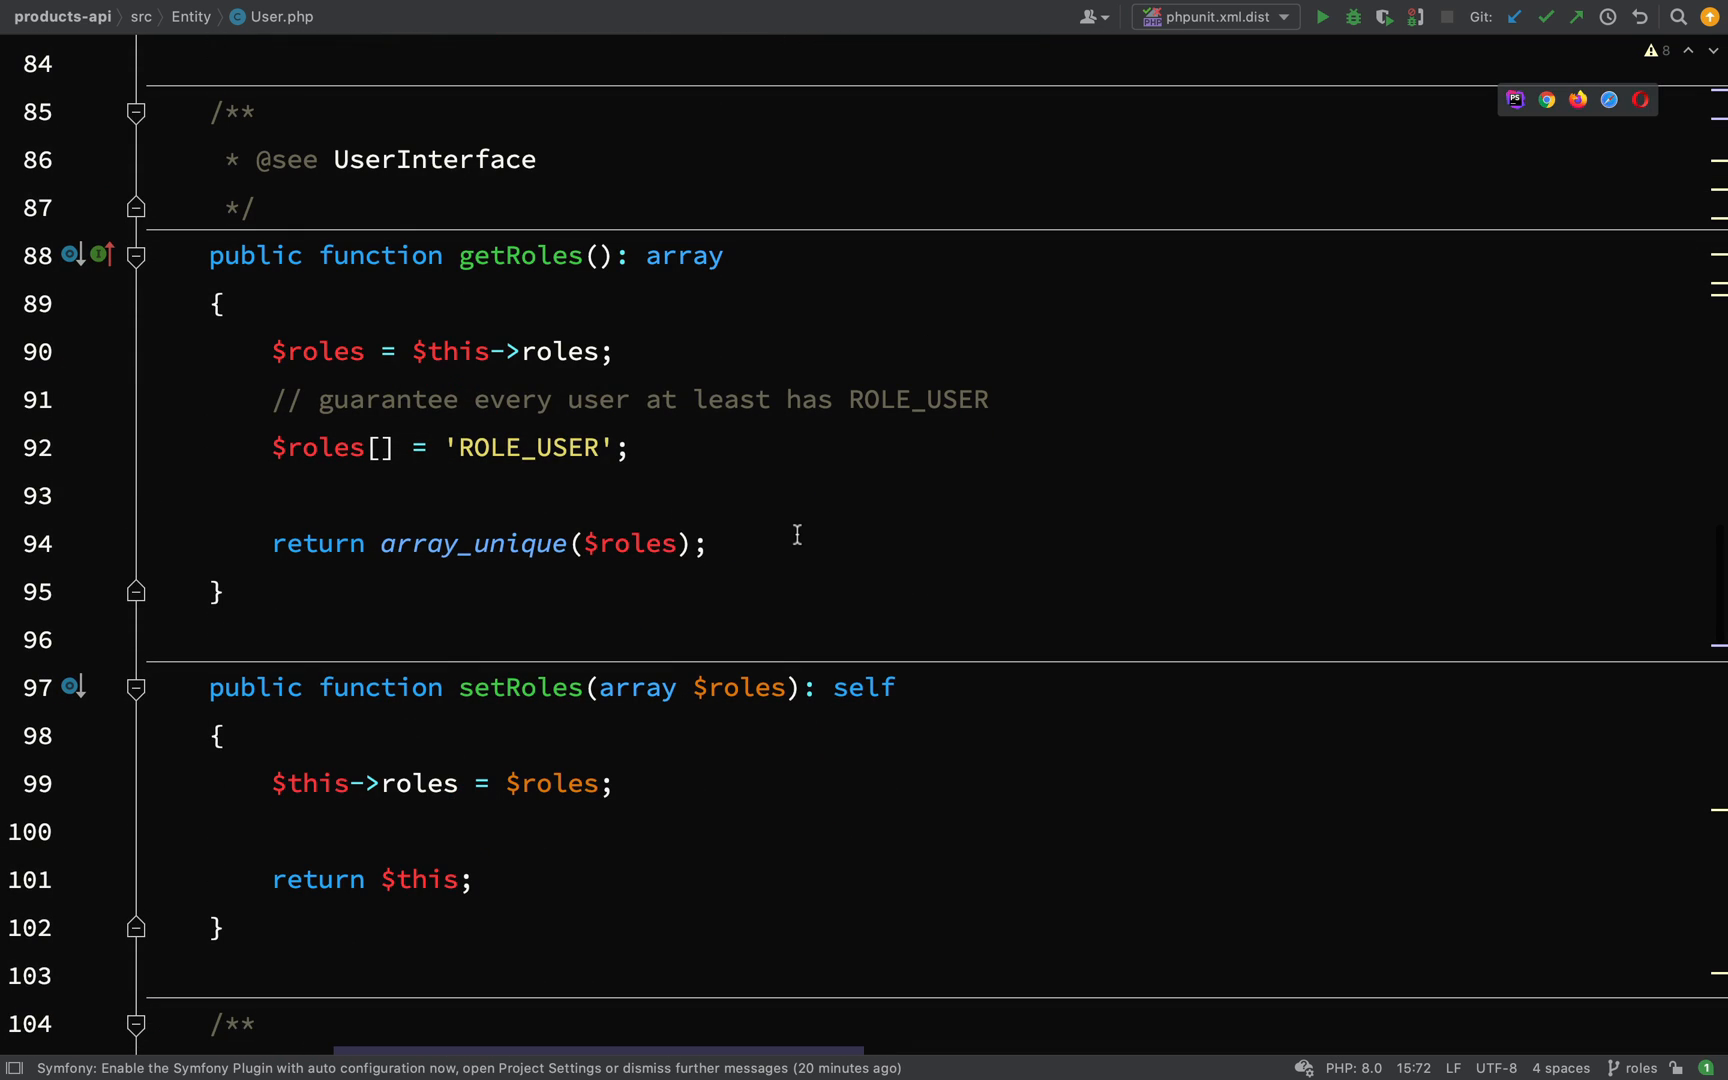
{"action": "double_click", "coordinate": [518, 256]}
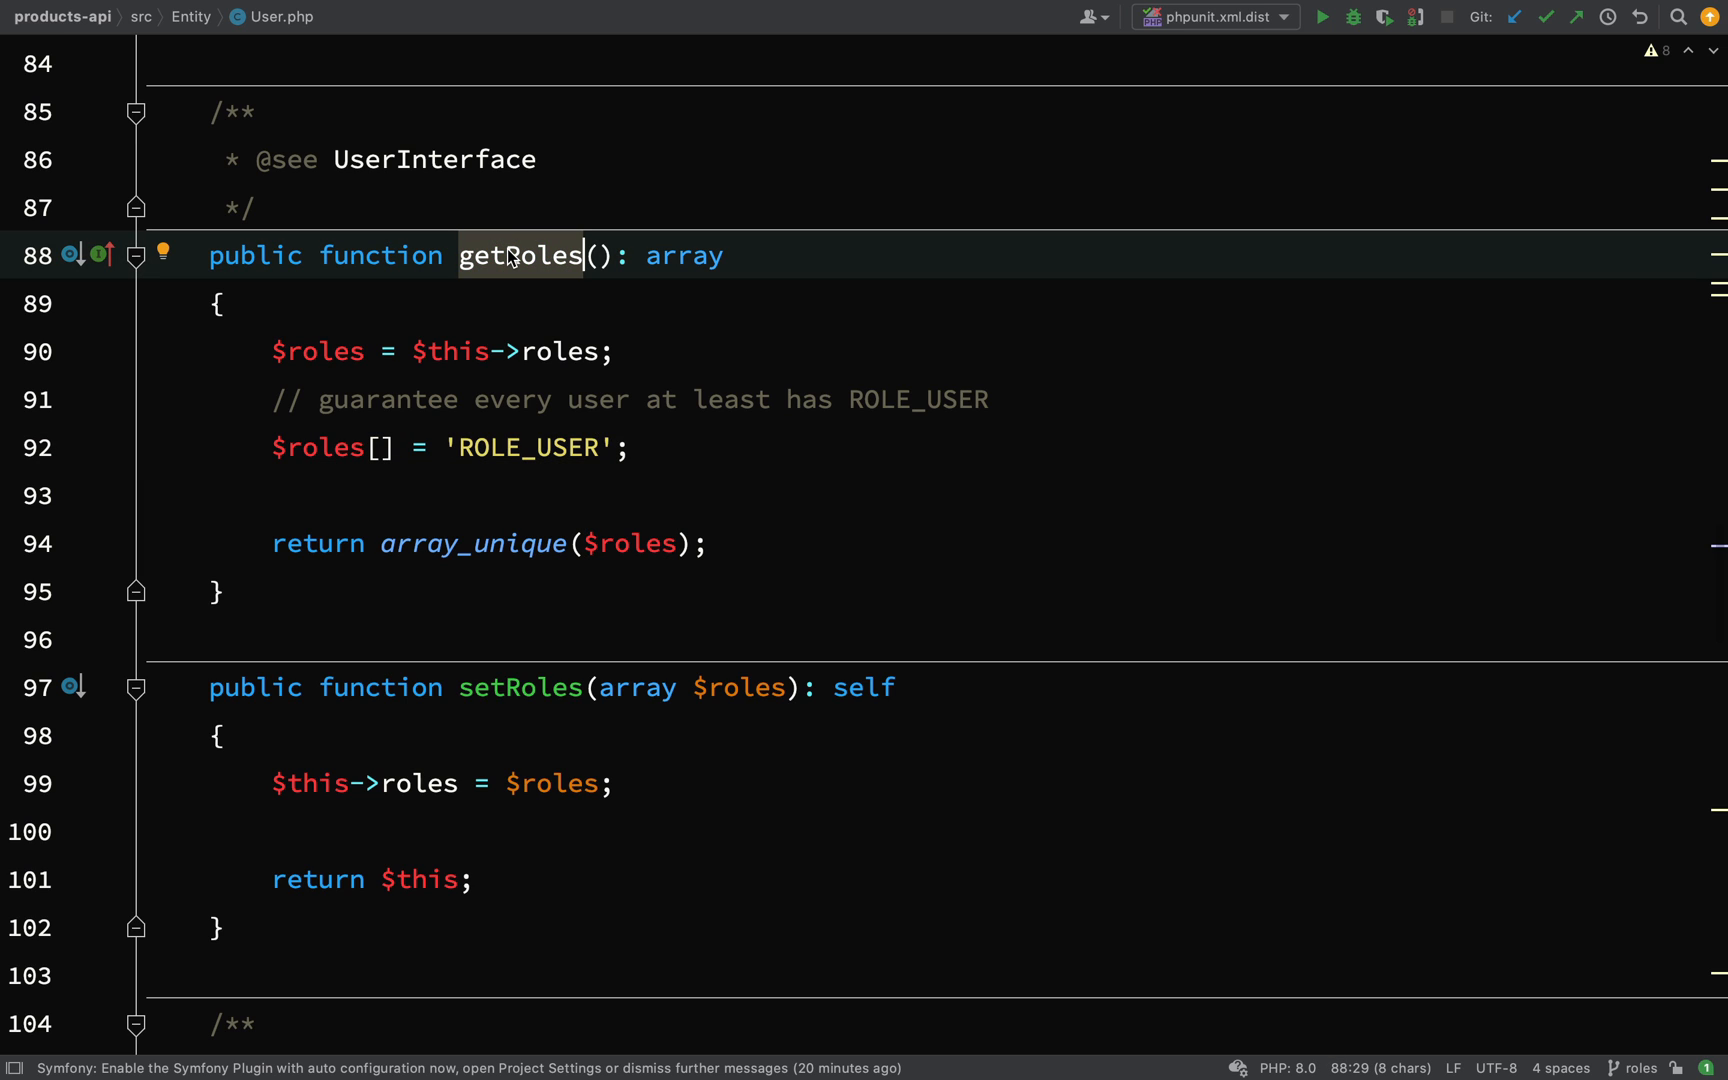
{"action": "left_click", "coordinate": [217, 303]}
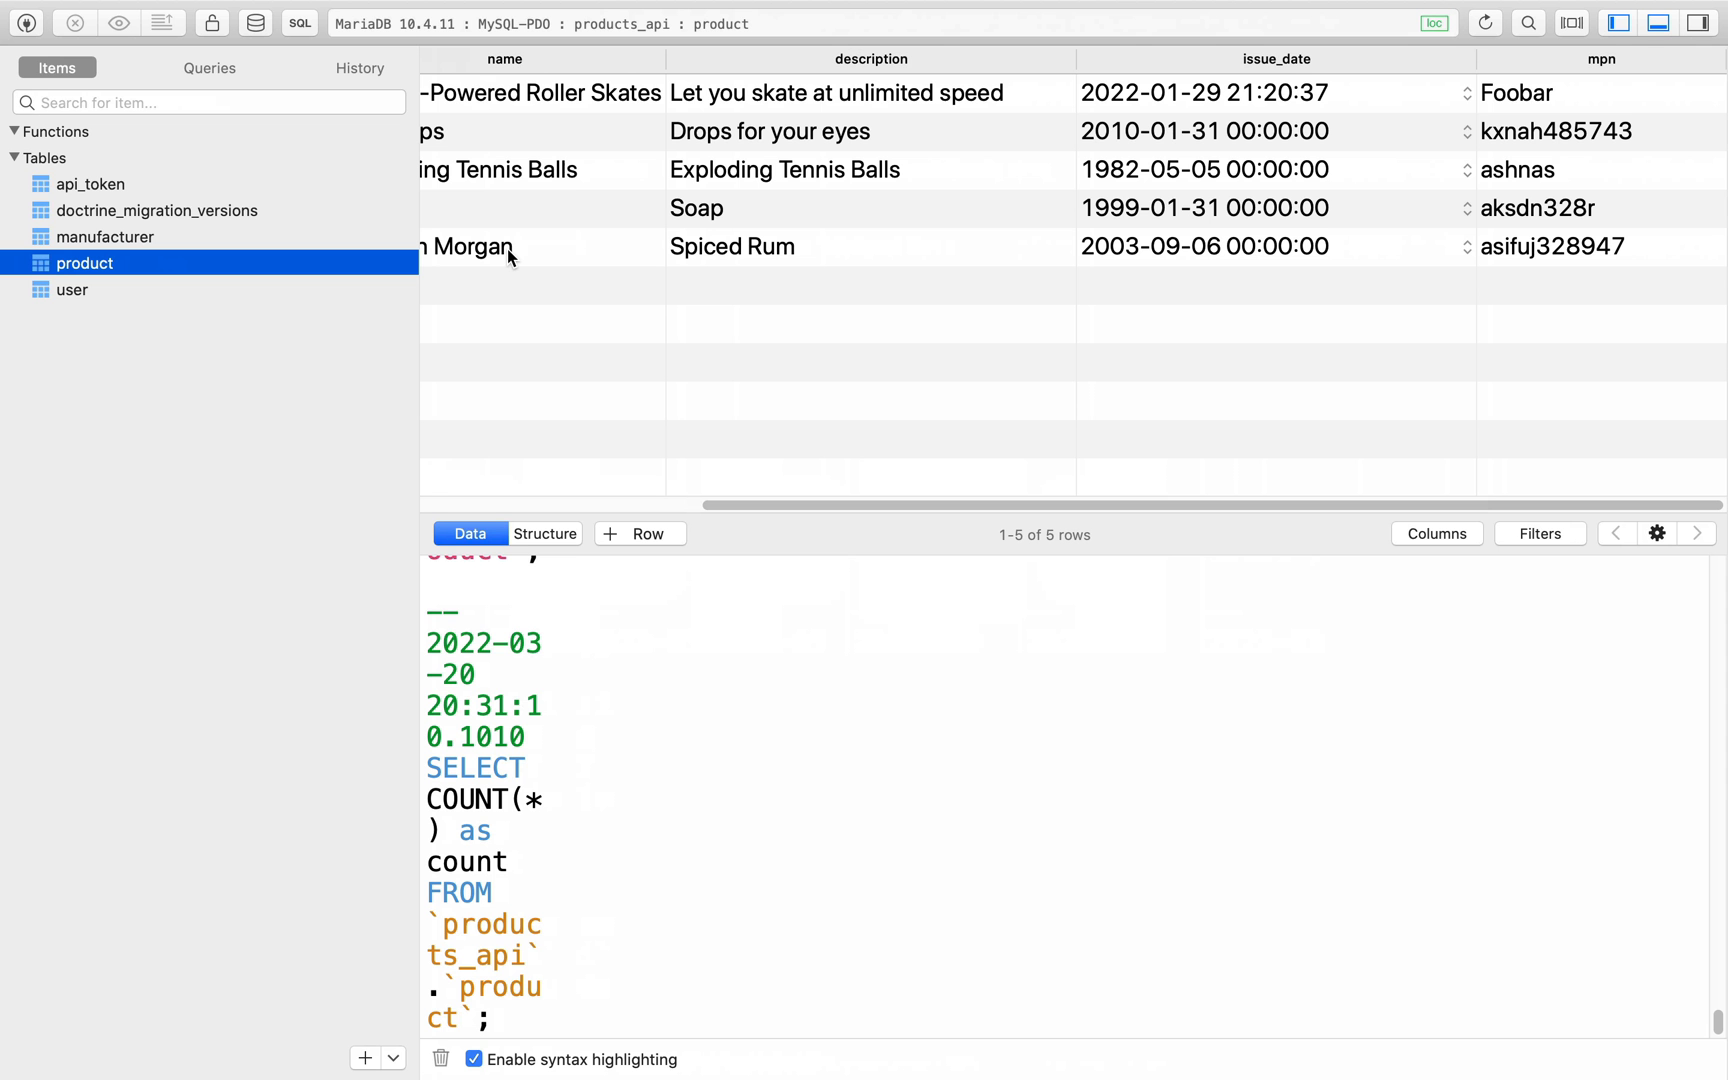
Confirm in the api_token table that the token belongs to user 1
{"action": "left_click", "coordinate": [73, 290]}
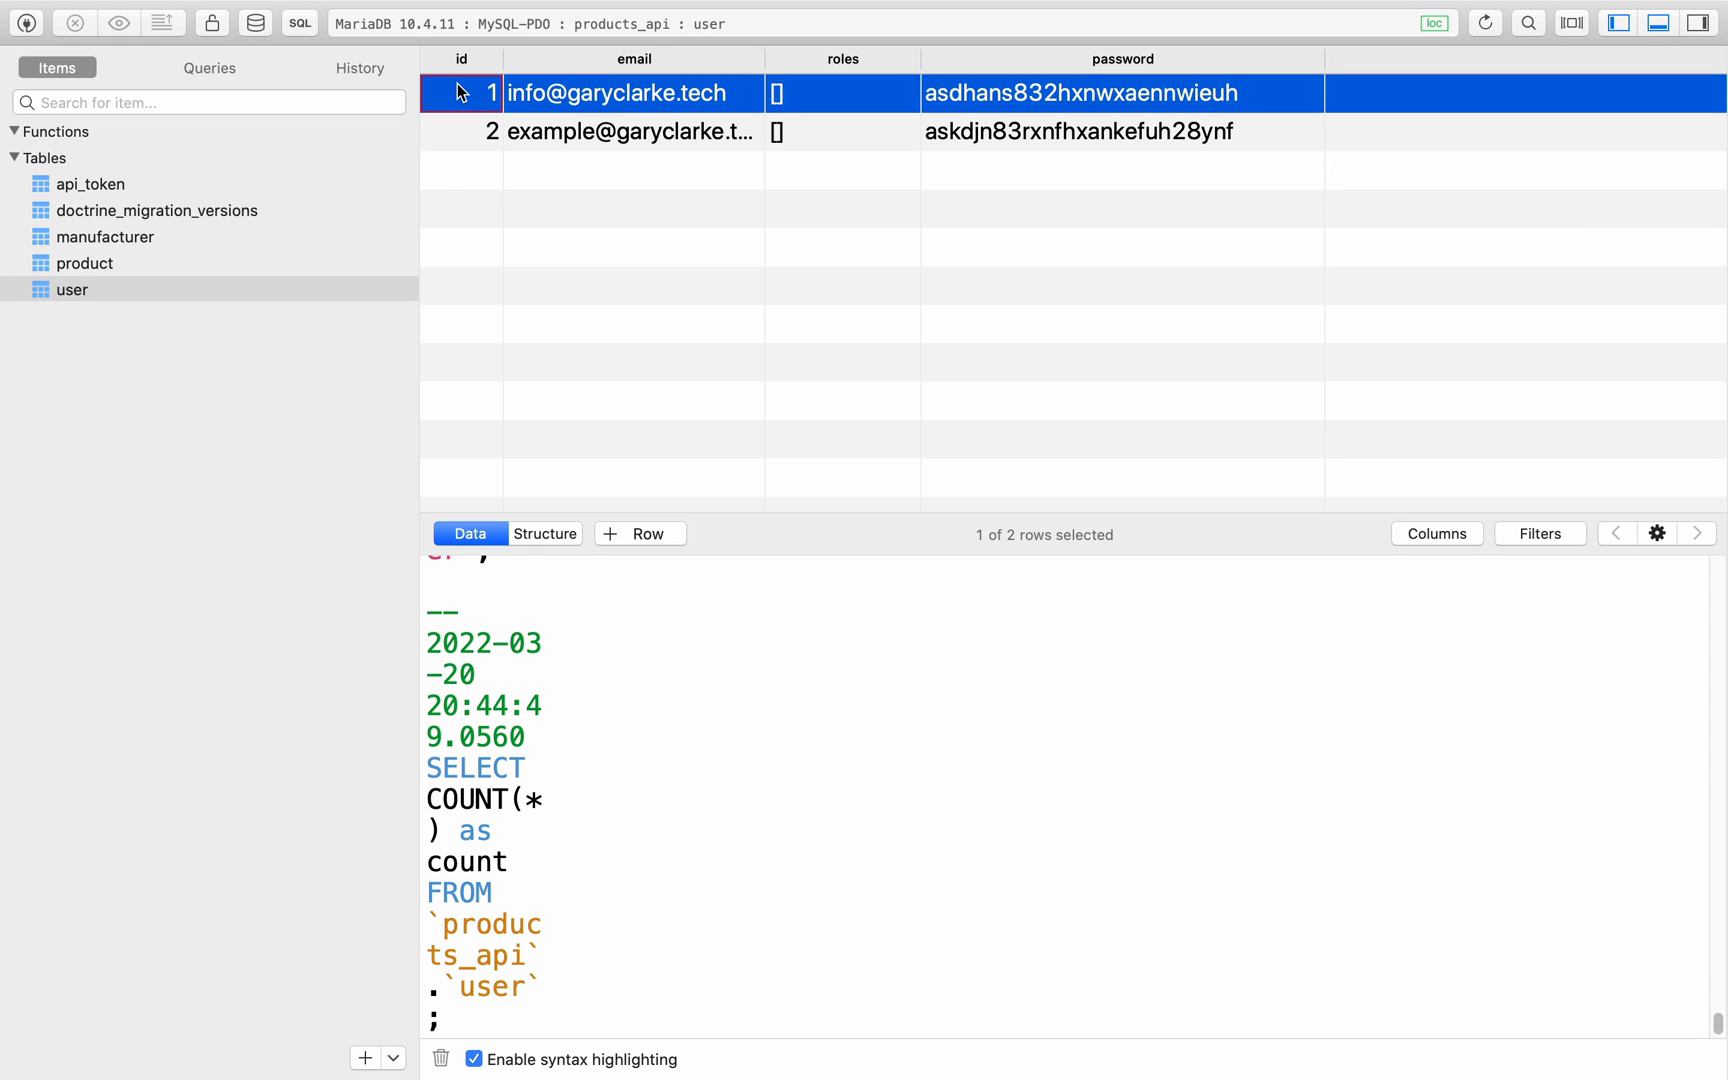
{"action": "left_click", "coordinate": [91, 184]}
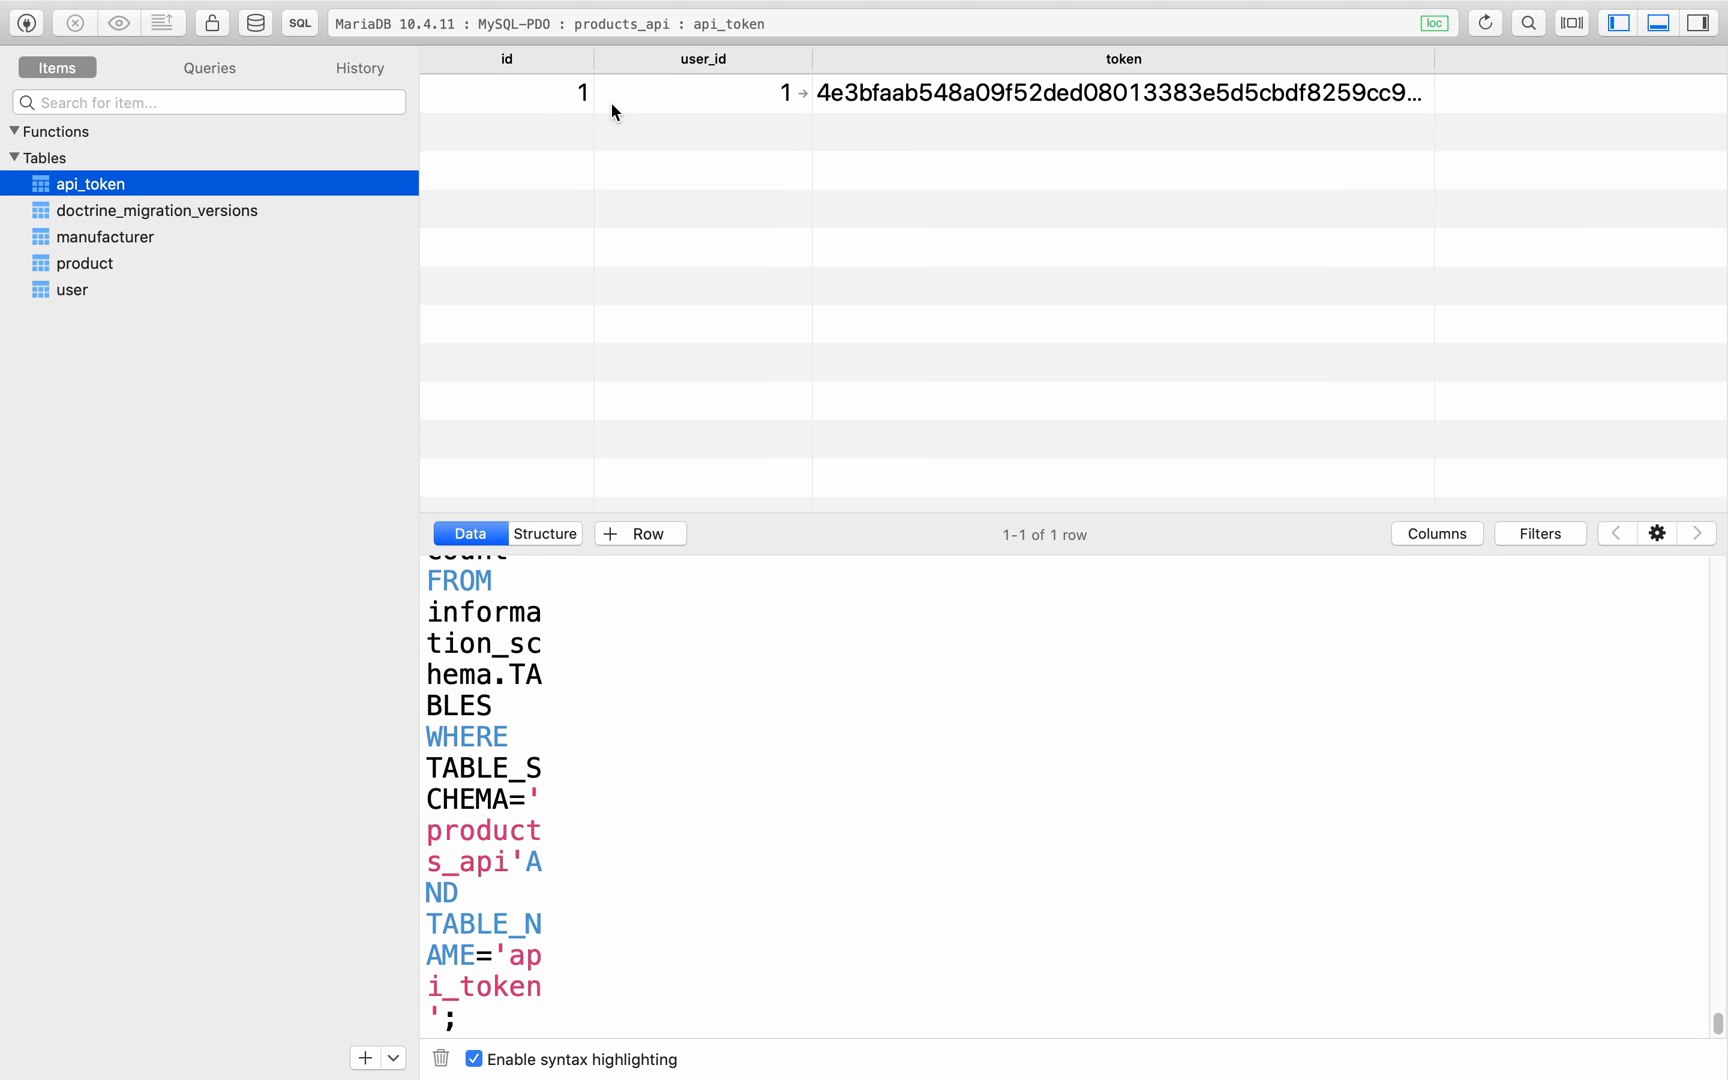
{"action": "left_click", "coordinate": [701, 93]}
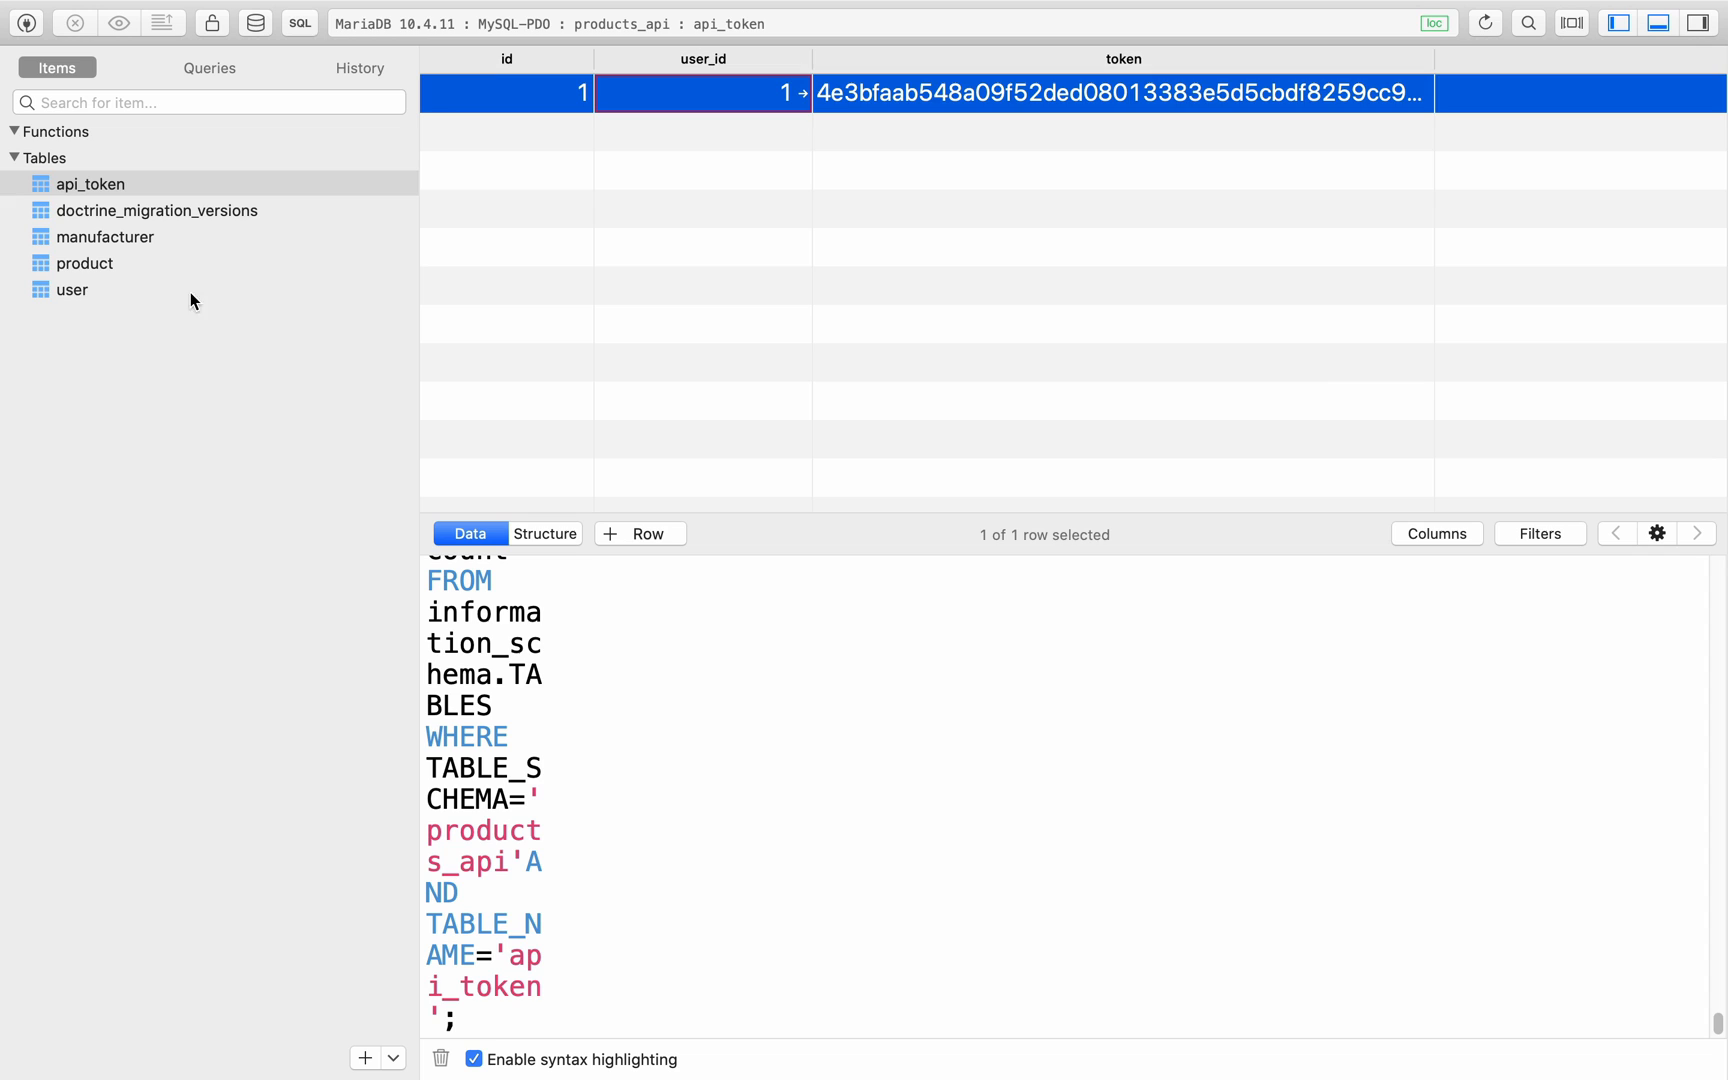
{"action": "left_click", "coordinate": [73, 289]}
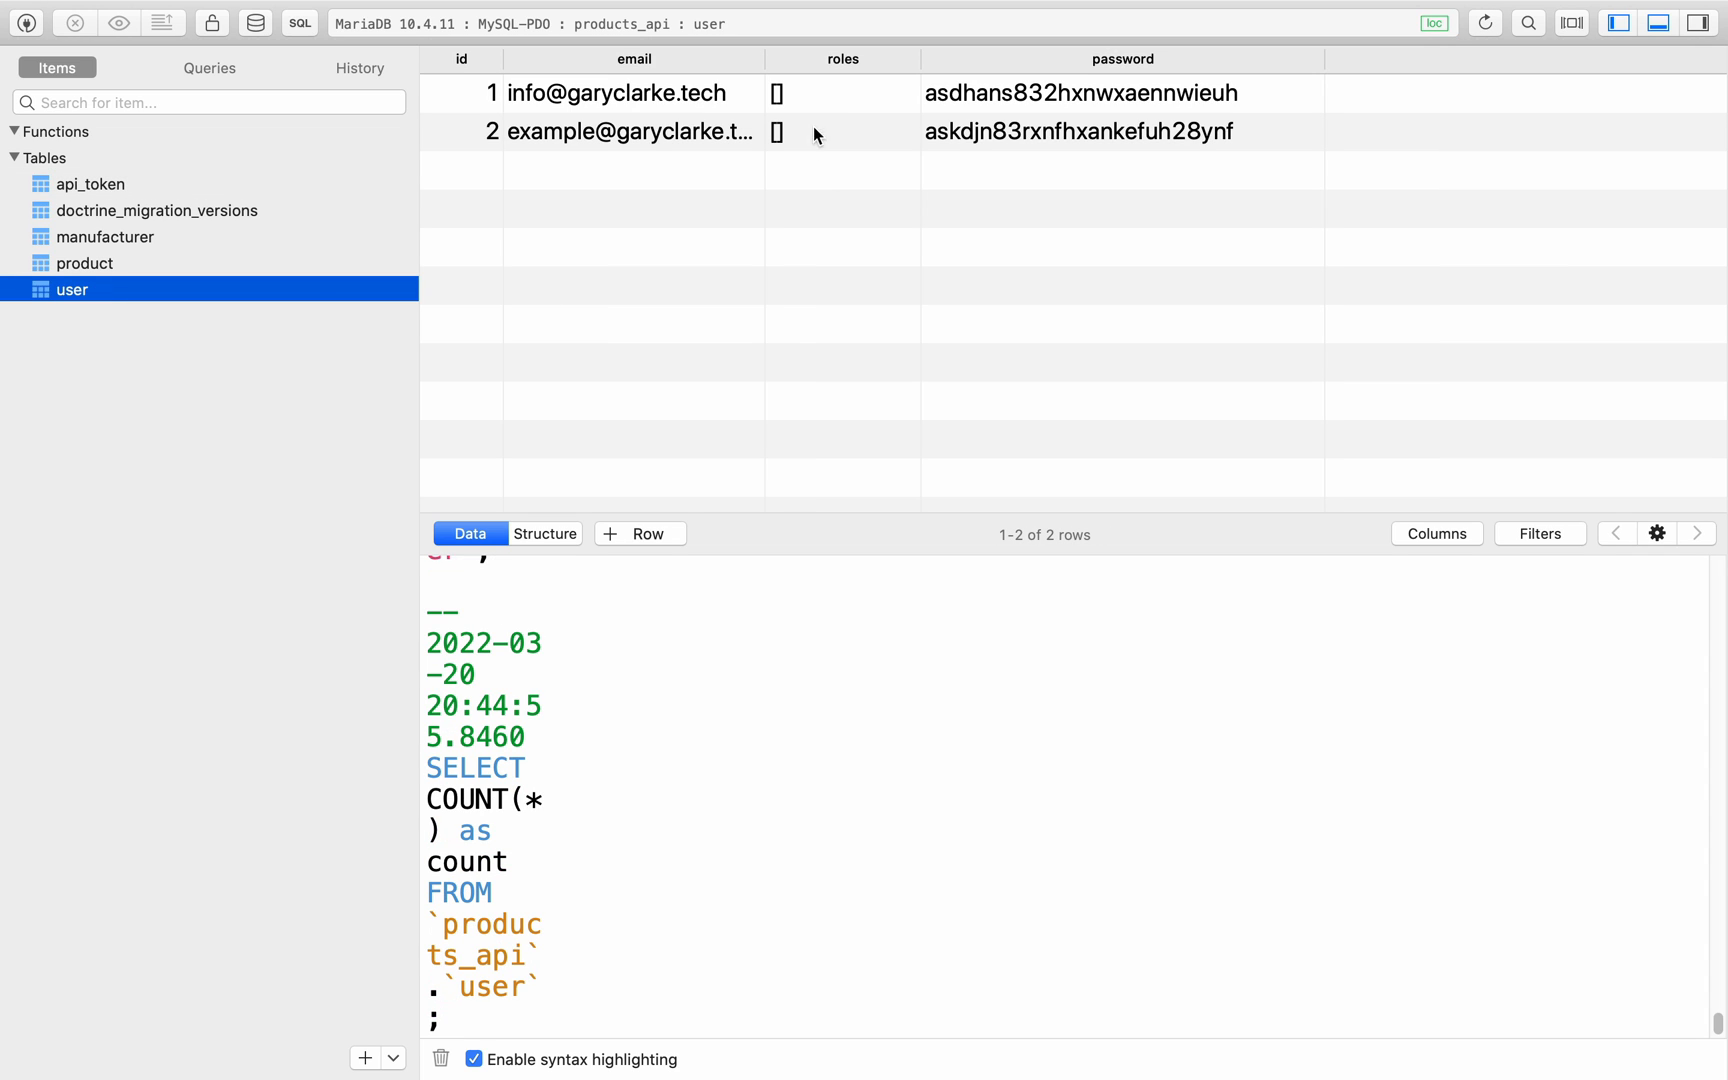
{"action": "mouse_move", "coordinate": [777, 97]}
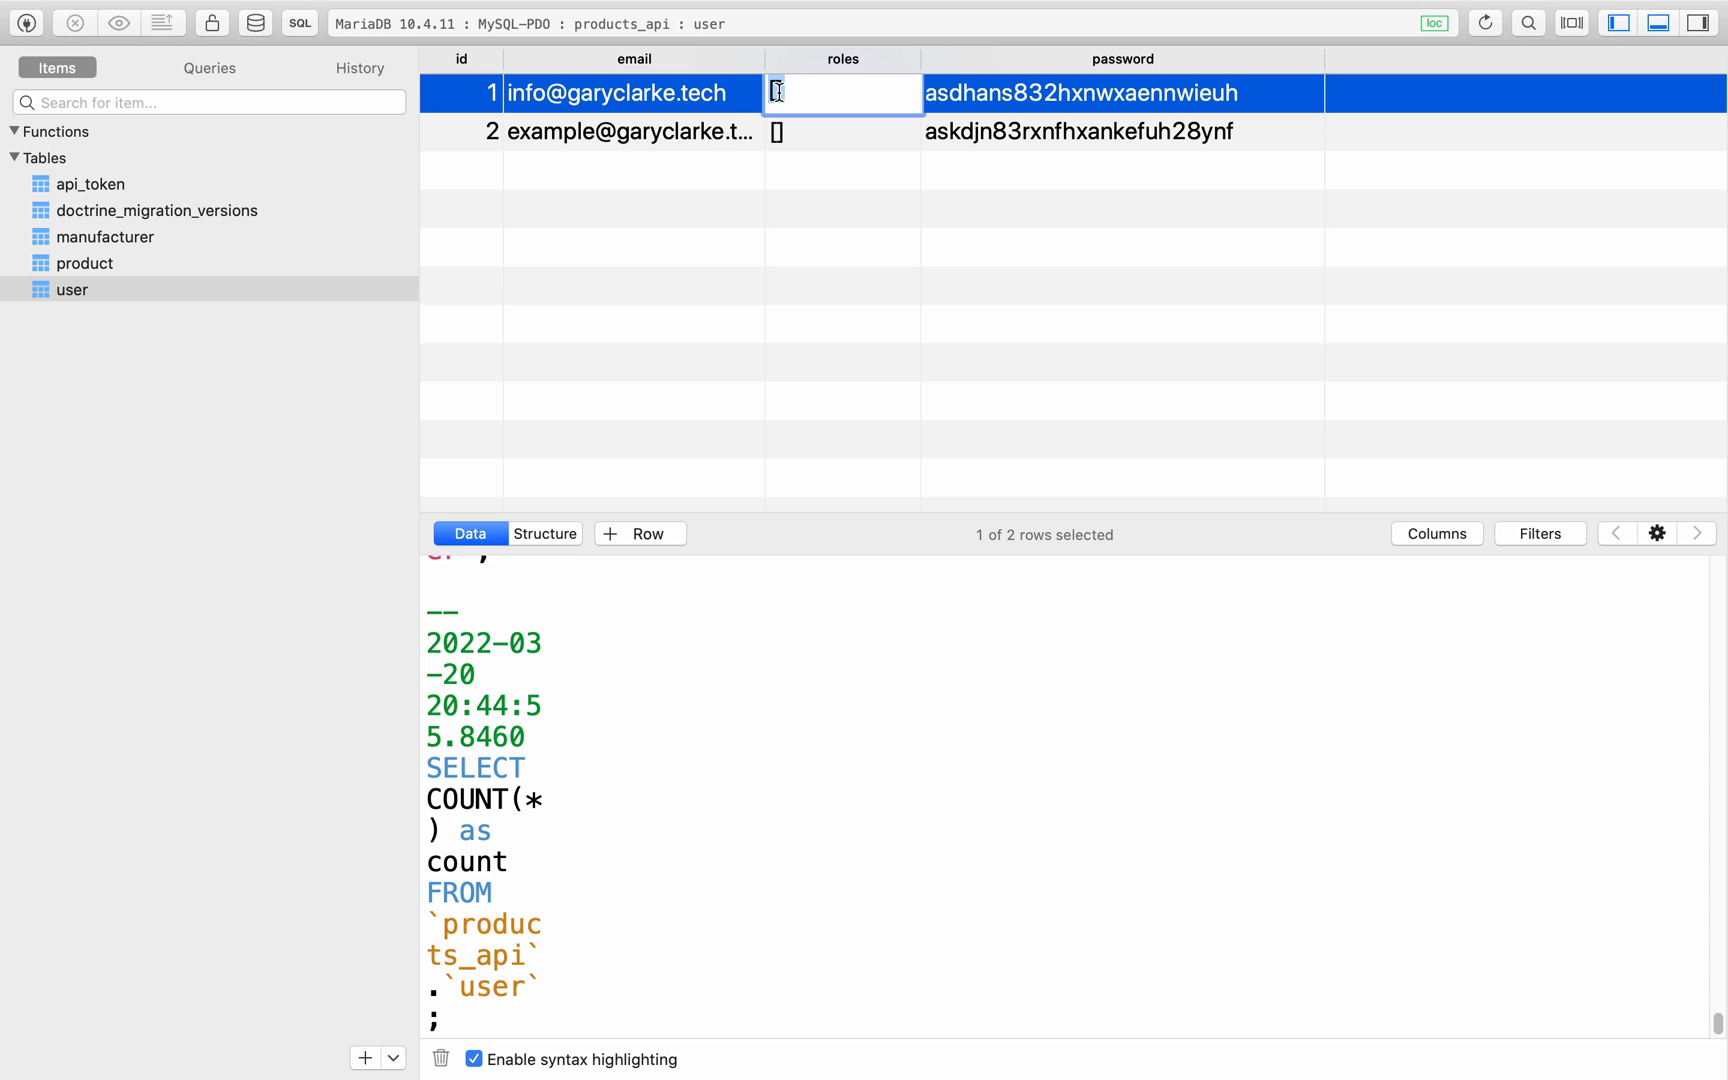
Enter ["ROLE_ADMIN"] in user 1's roles cell
{"action": "type", "text": "['\""}
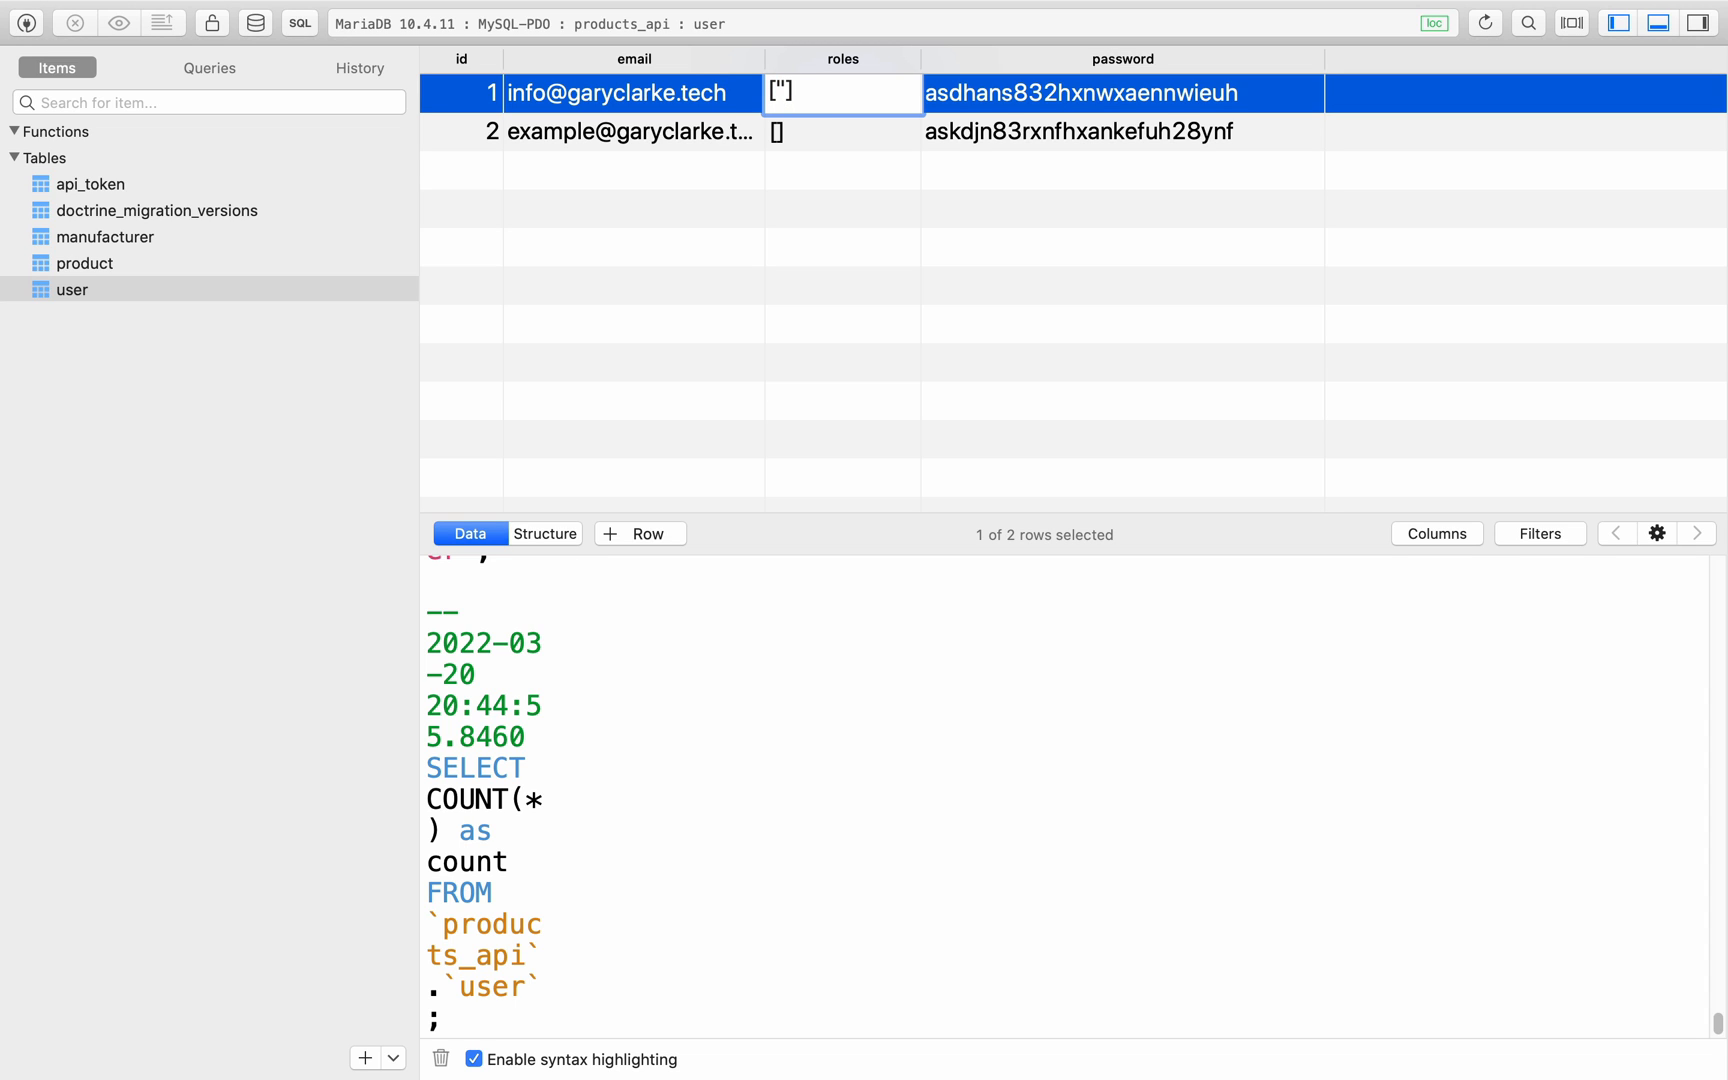
{"action": "type", "text": "ROLE"}
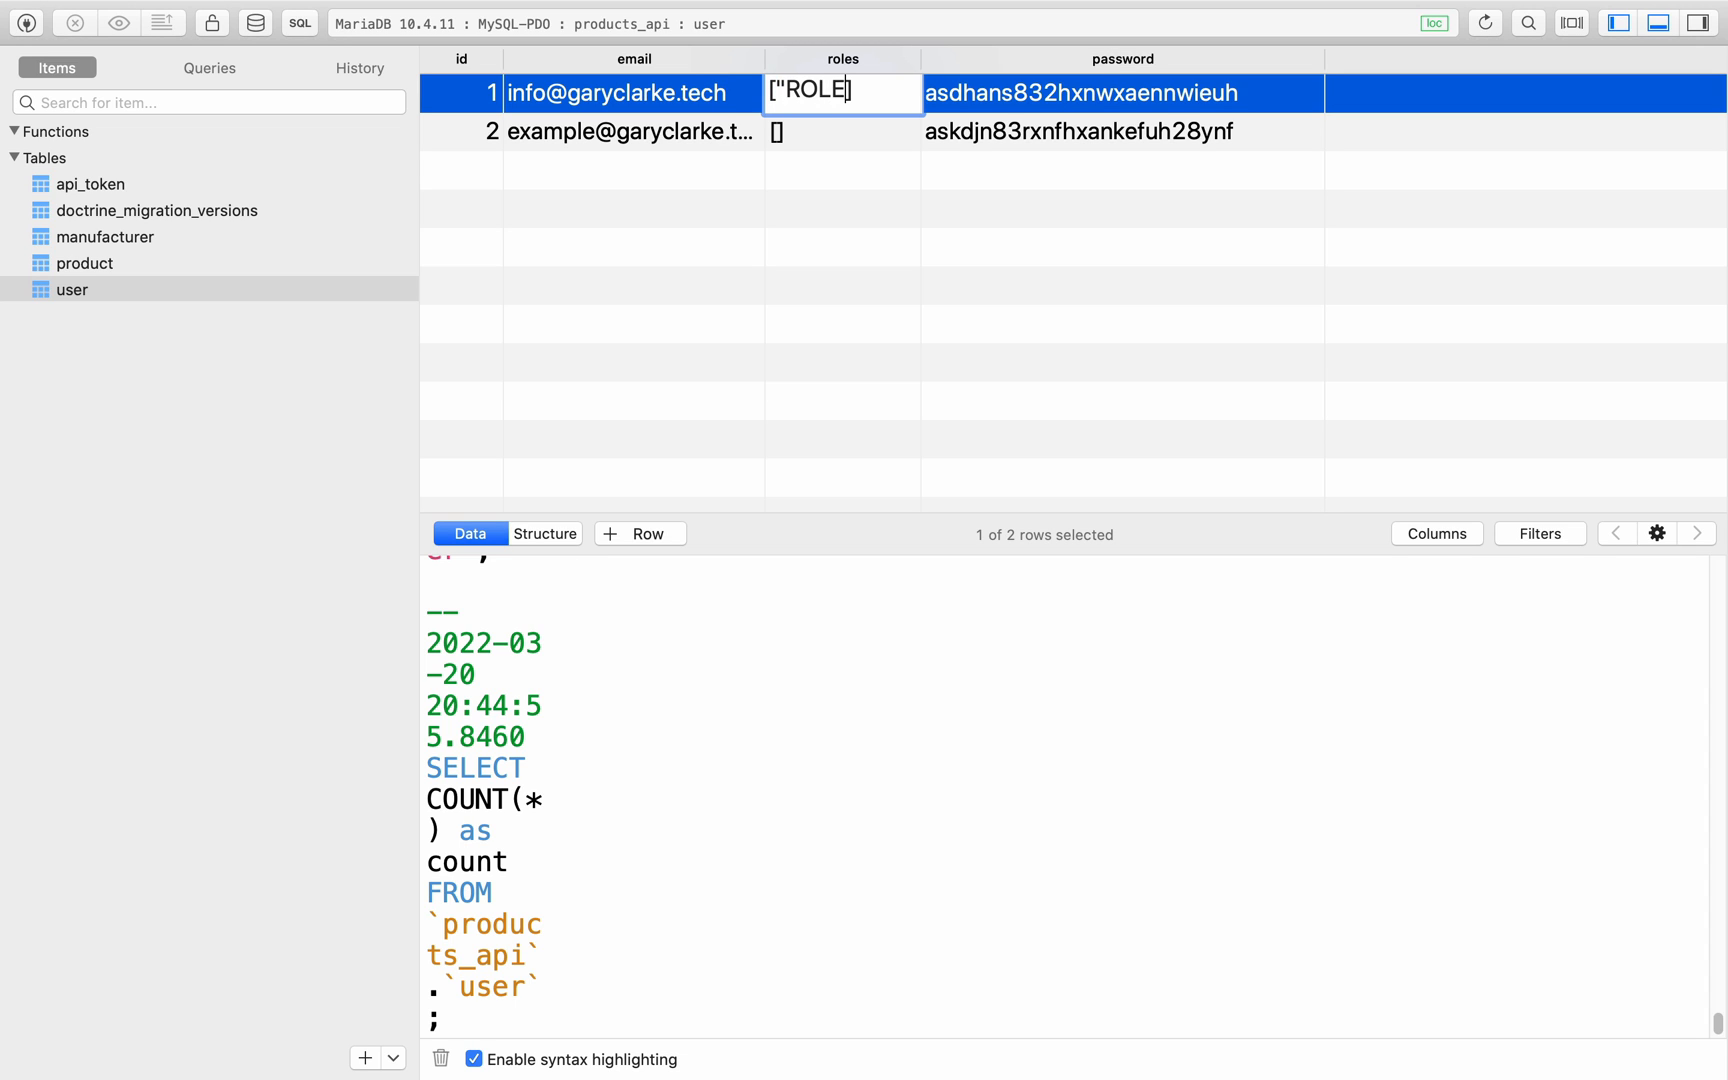
{"action": "type", "text": "_ADMIN"}
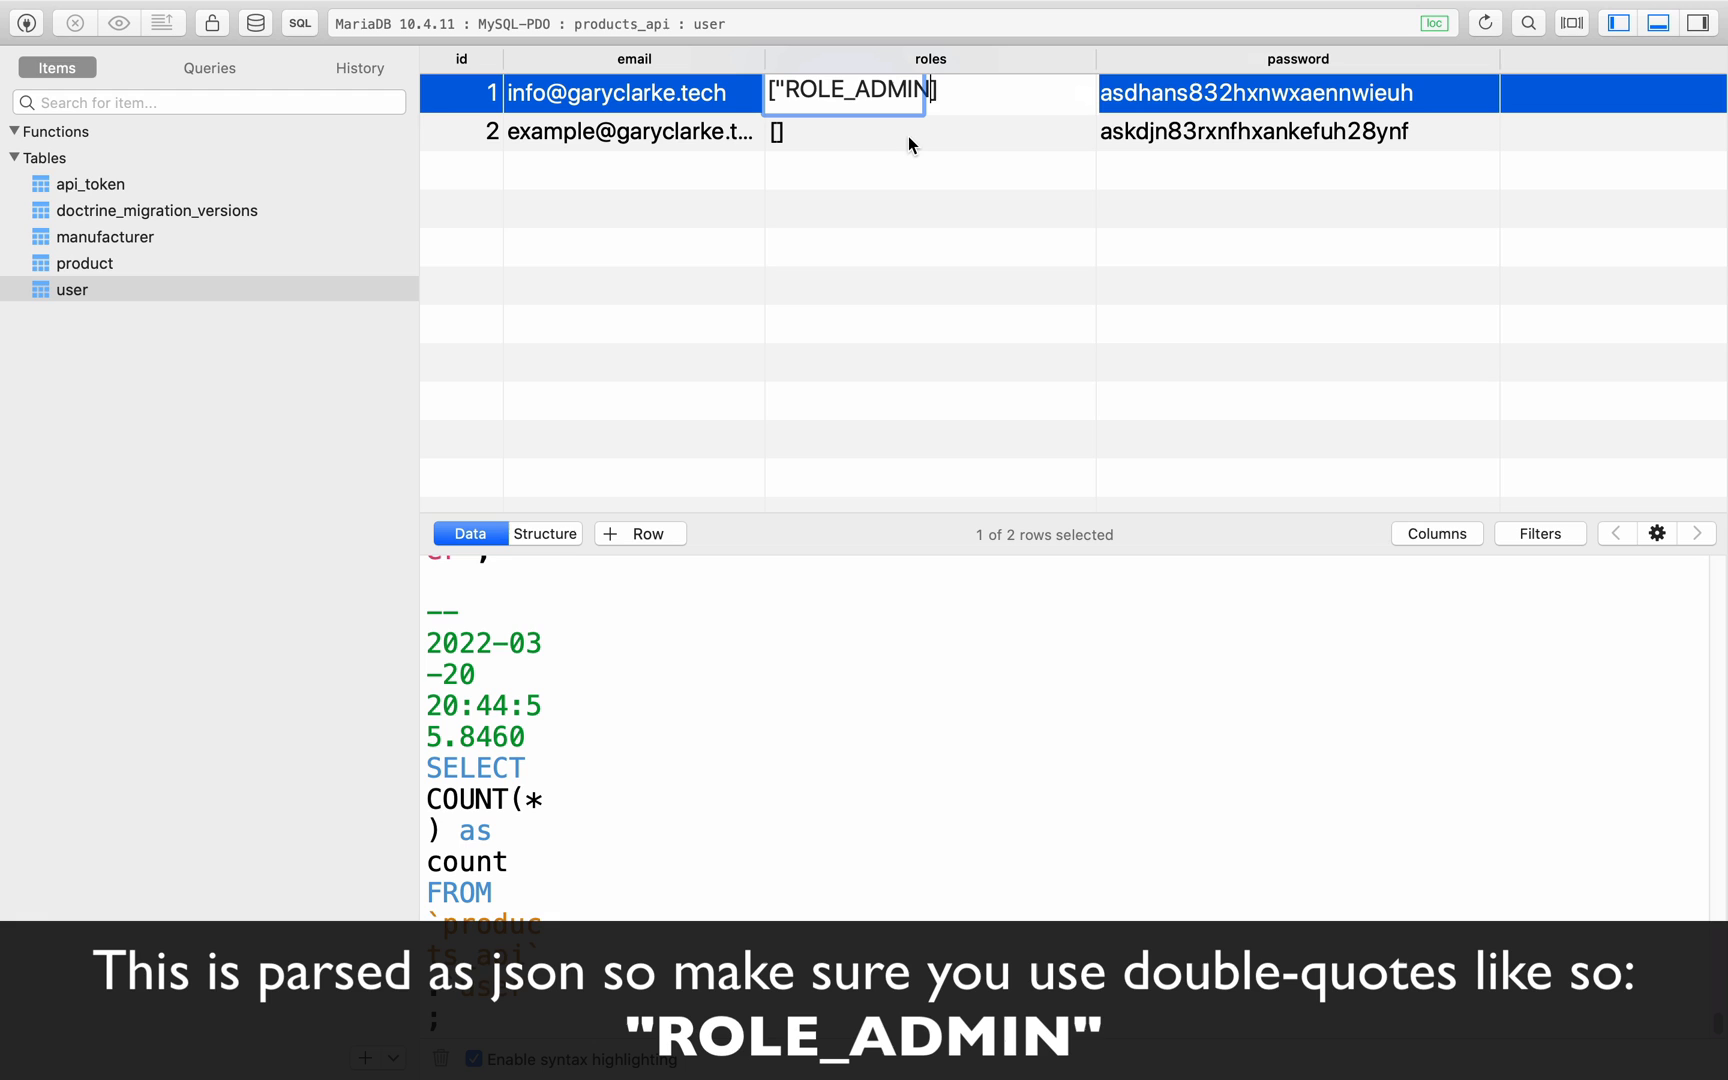
{"action": "type", "text": "\""}
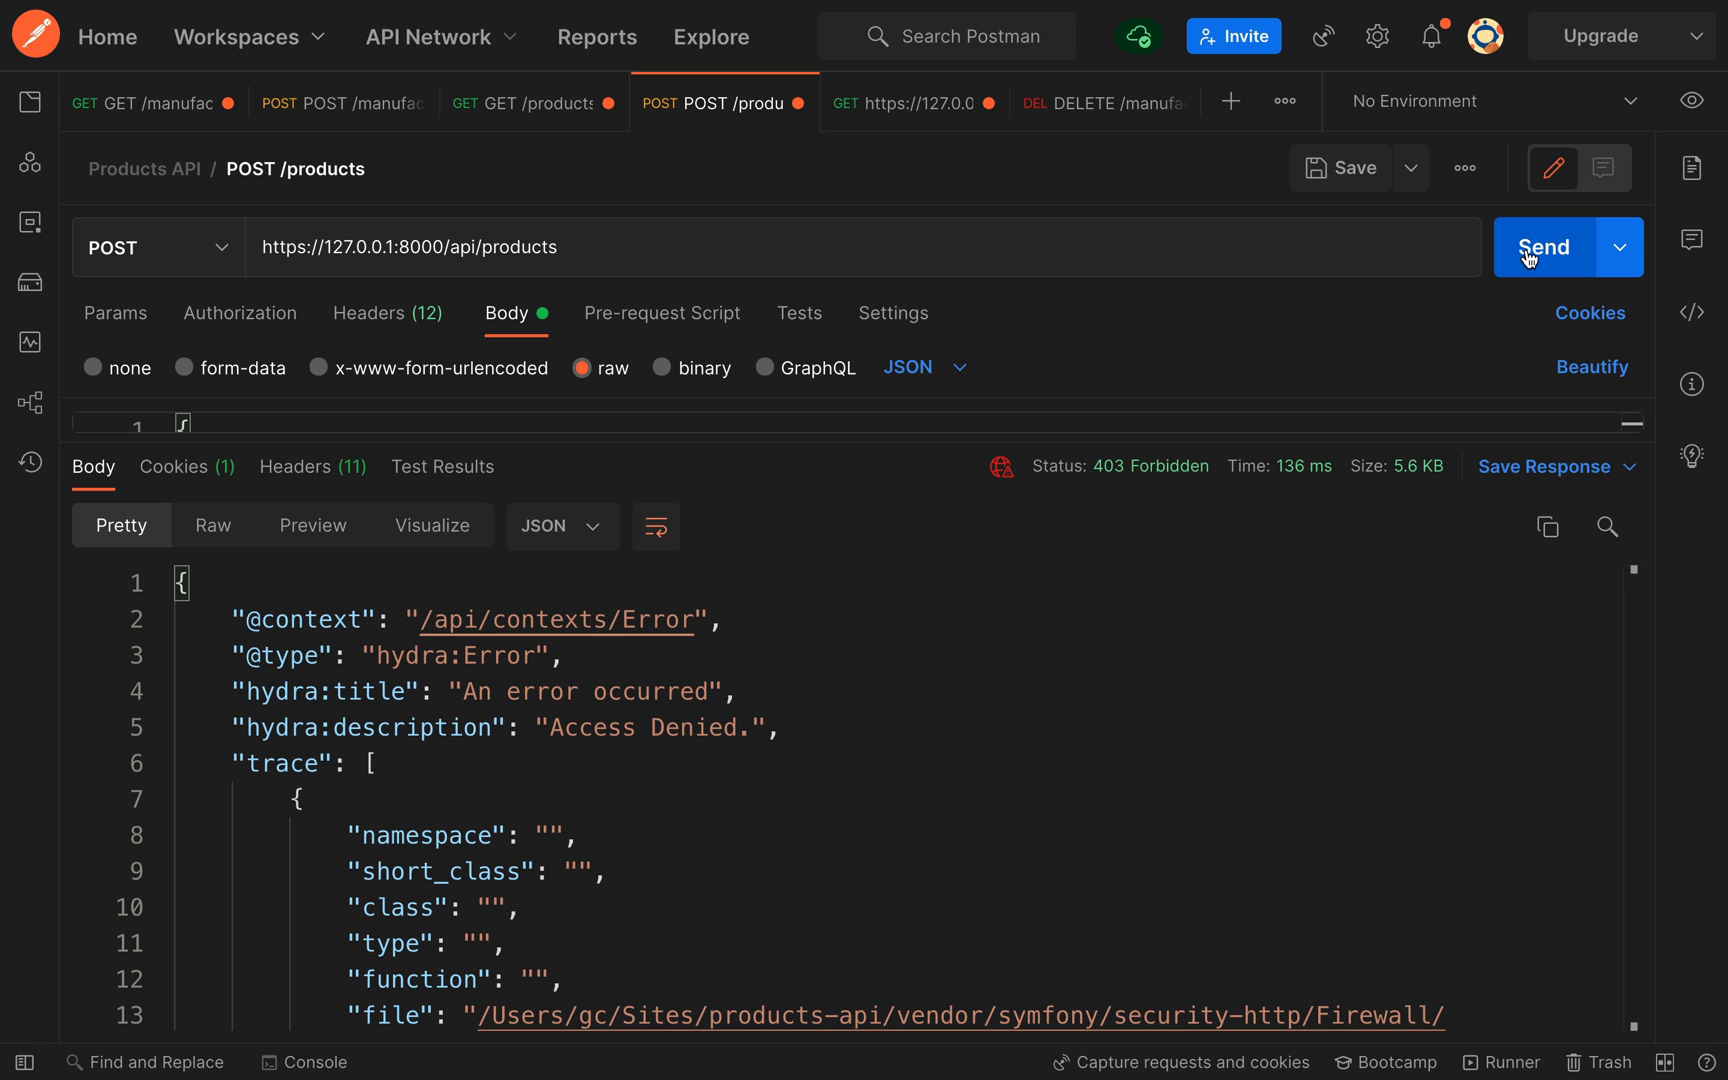
Resend POST /products and receive 201 Created with product /api/products/6
{"action": "left_click", "coordinate": [1543, 247]}
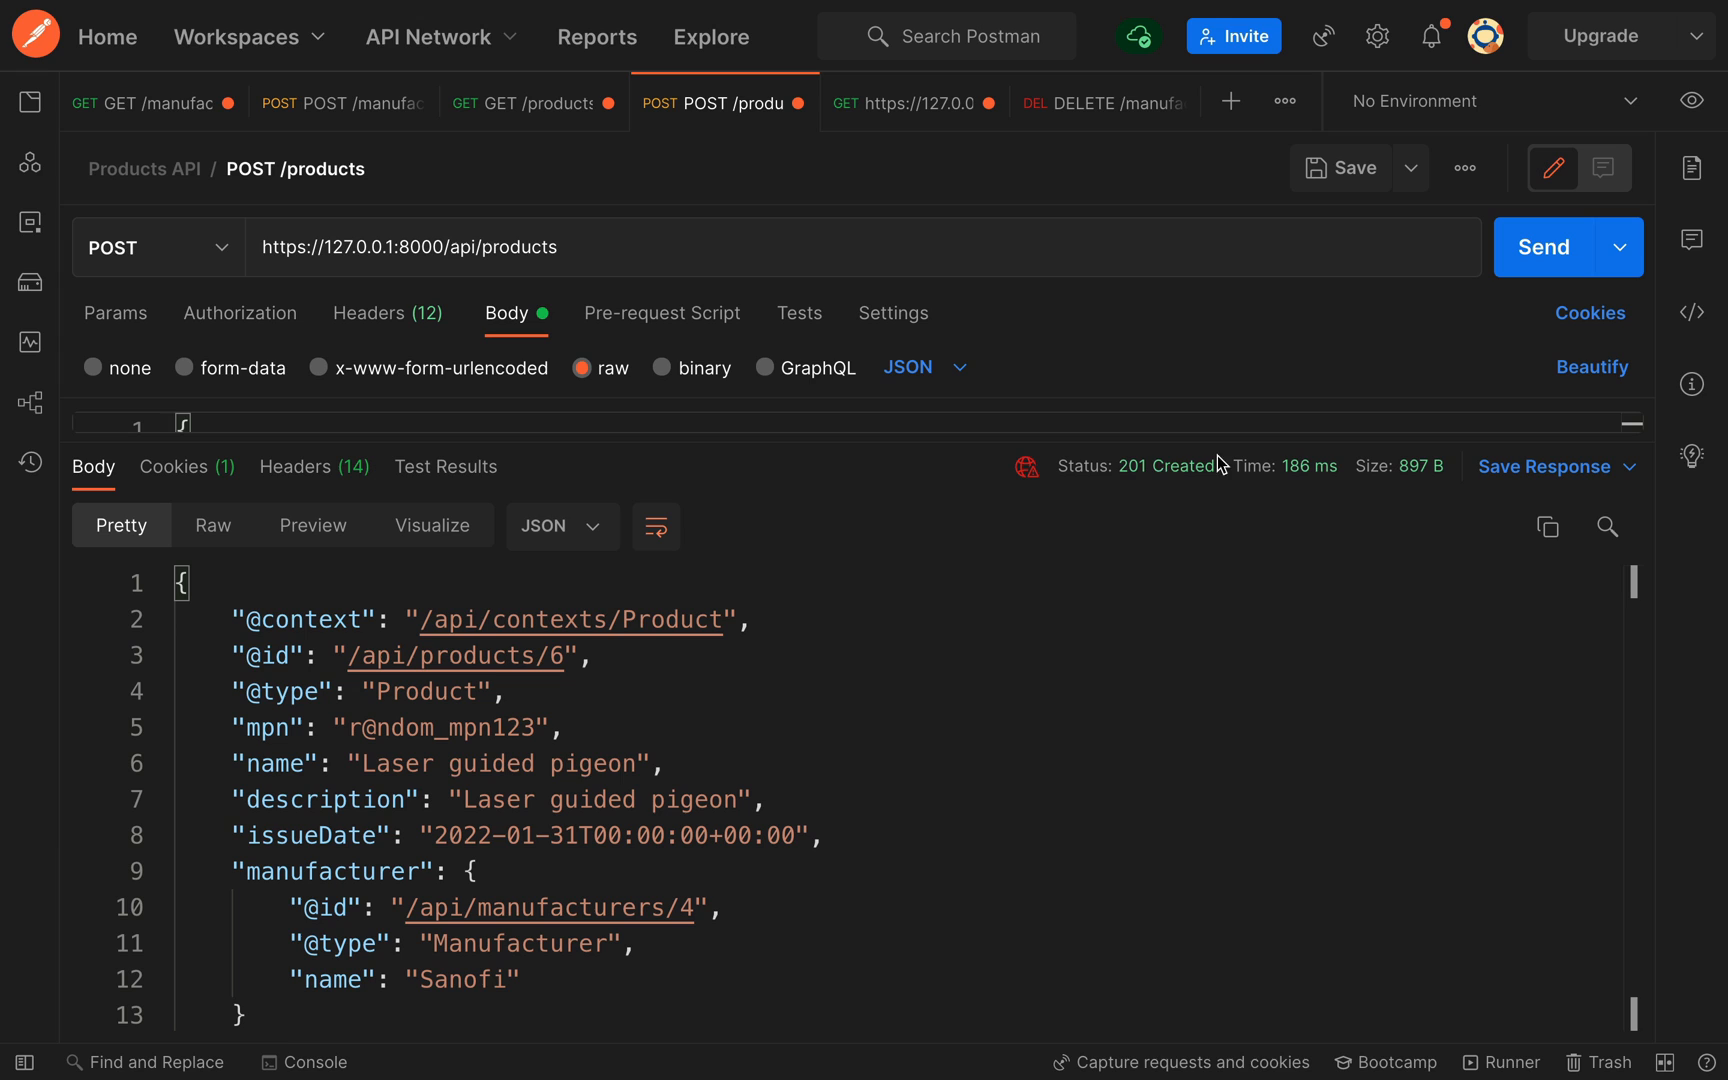
{"action": "mouse_move", "coordinate": [1168, 465]}
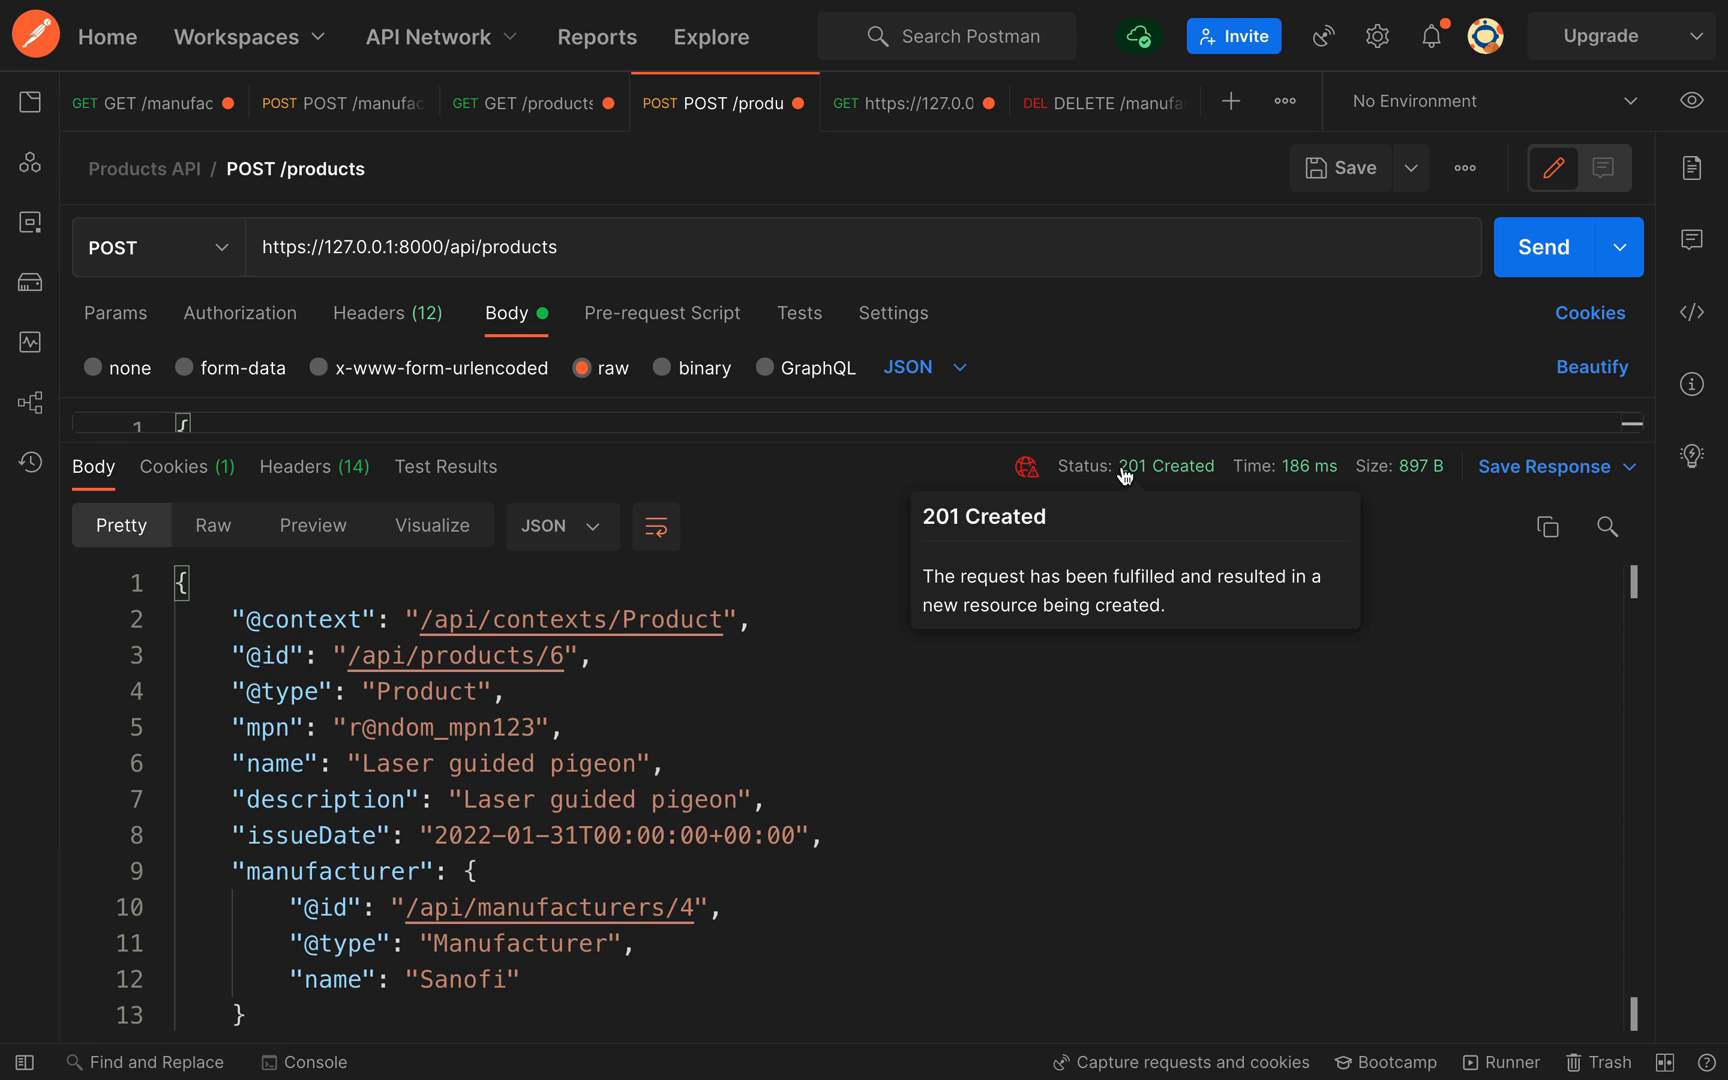
{"action": "mouse_move", "coordinate": [823, 724]}
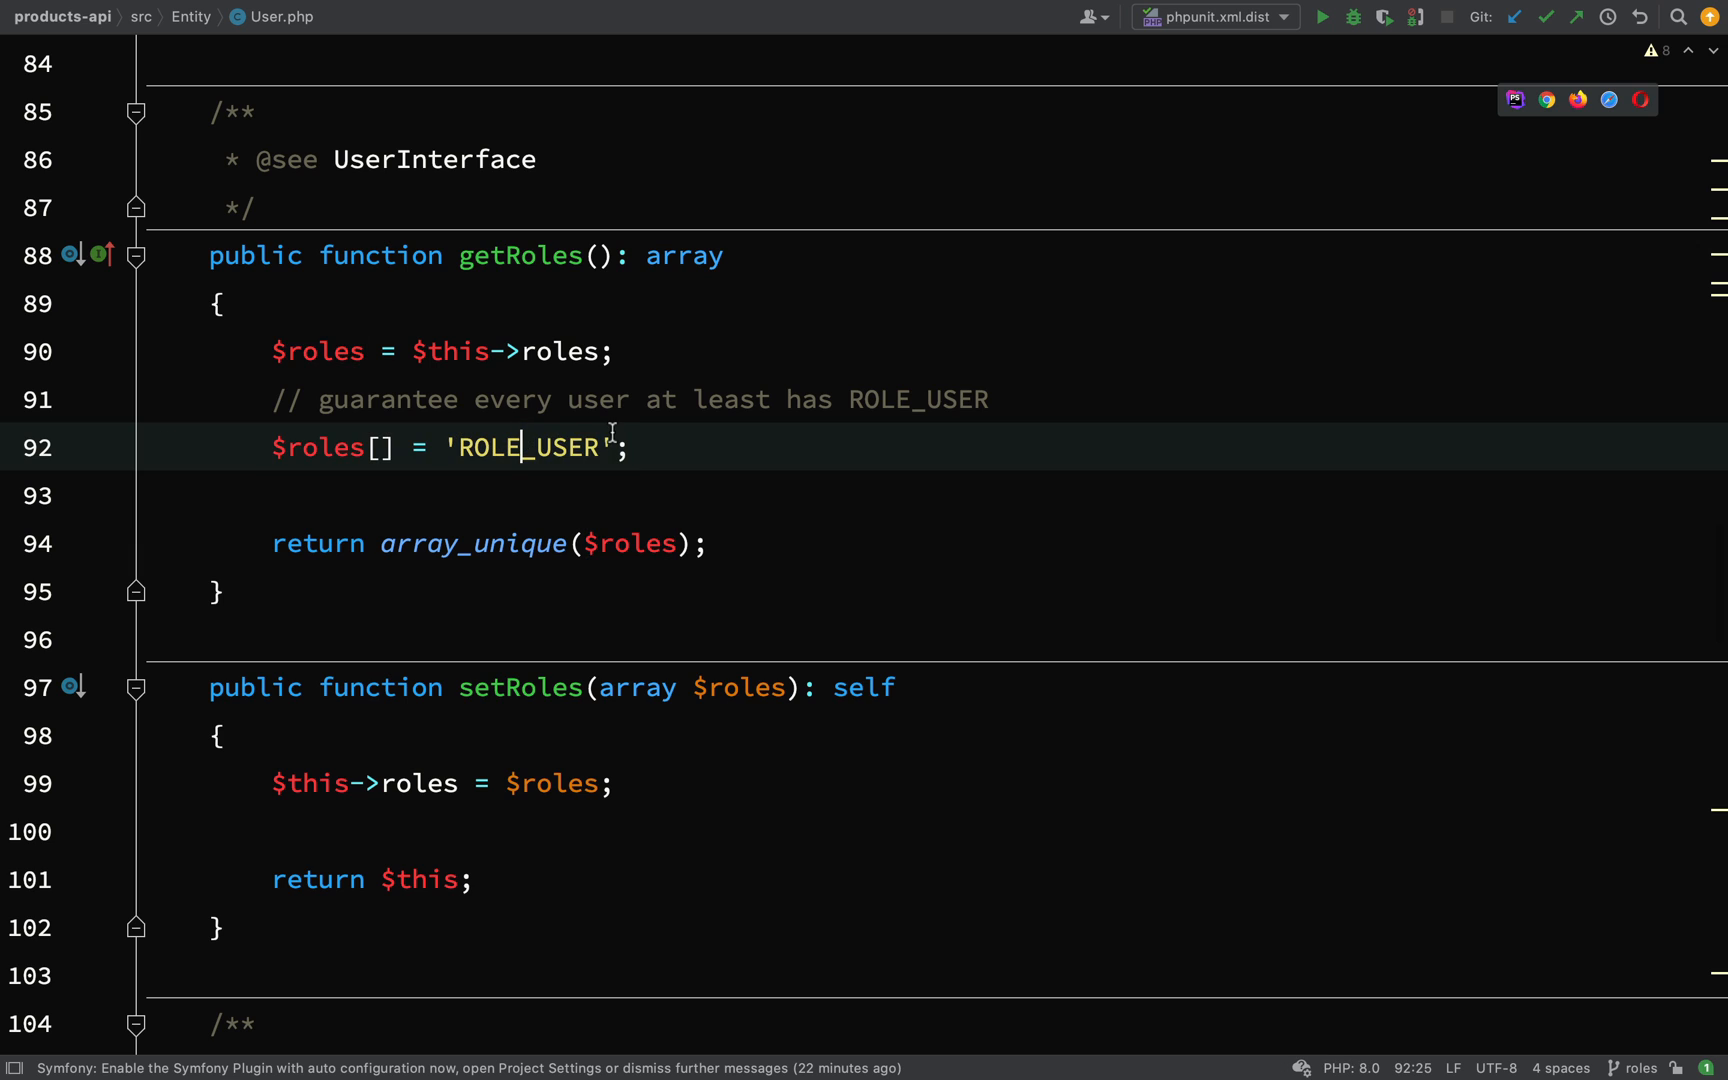
Review ROLE_USER in User.php, then the is_granted("ROLE_ADMIN") rule in Product.php
{"action": "left_click", "coordinate": [455, 446]}
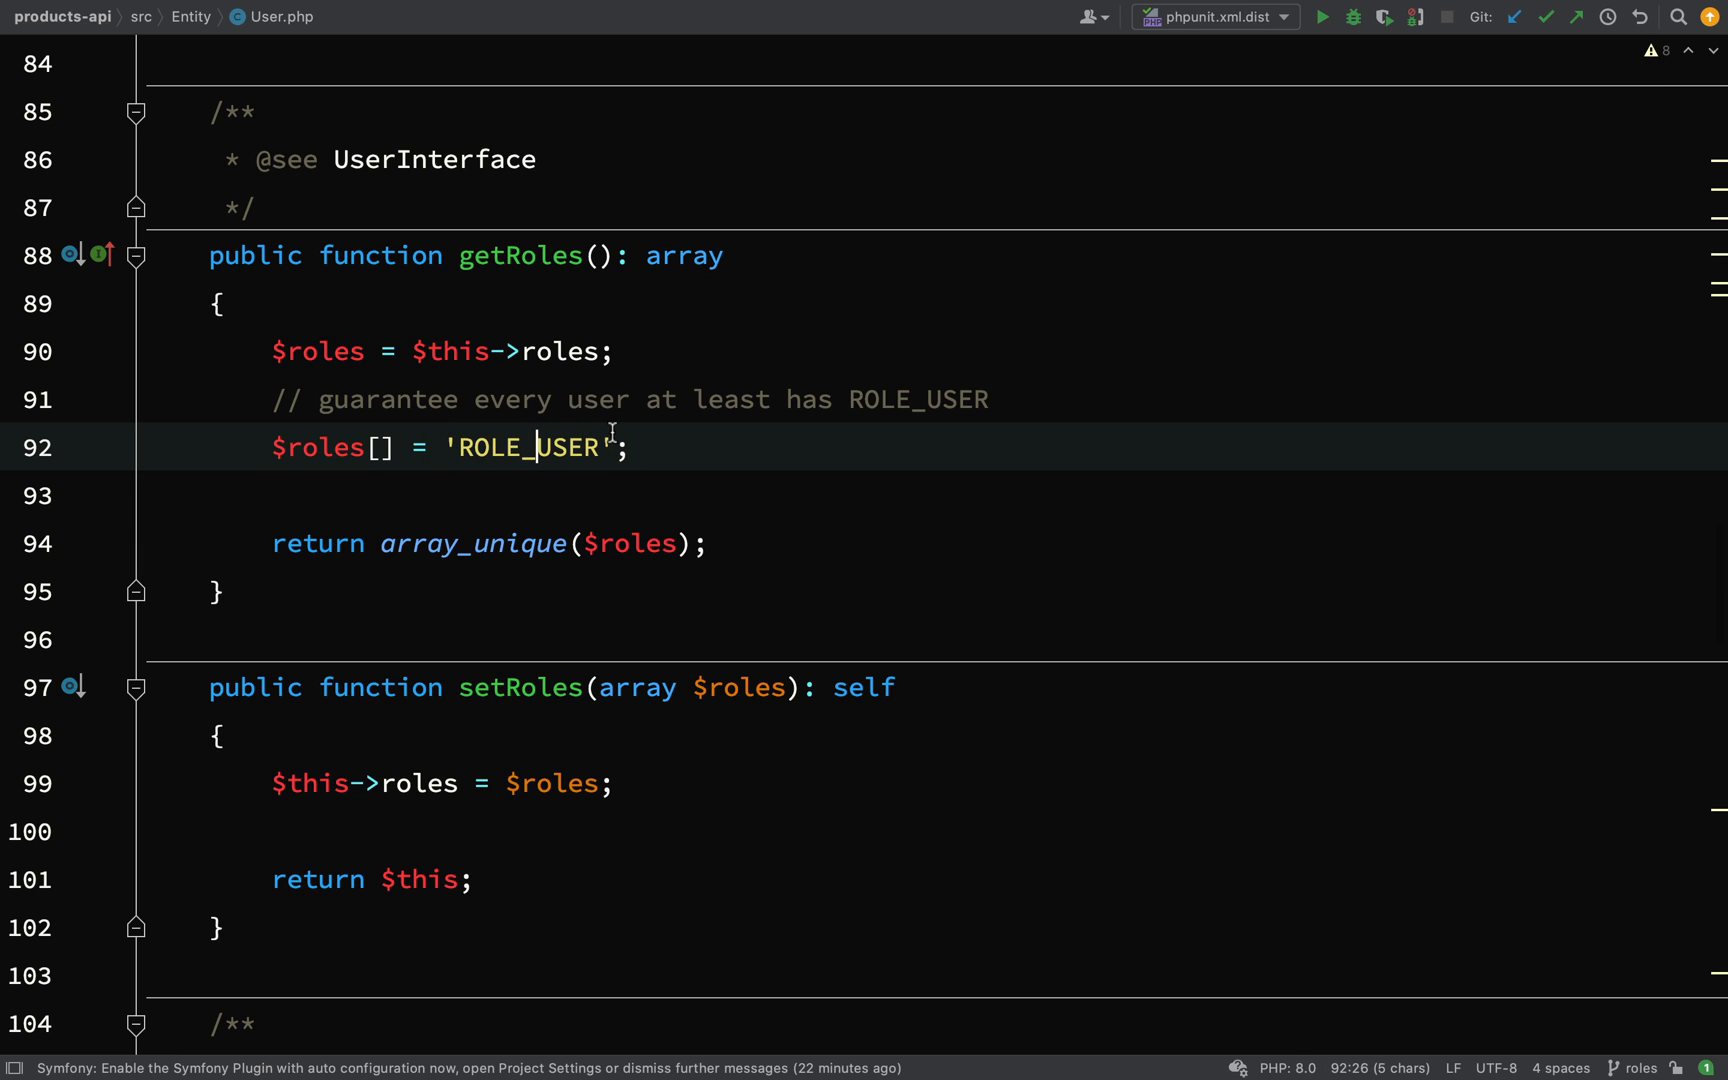
{"action": "double_click", "coordinate": [569, 446]}
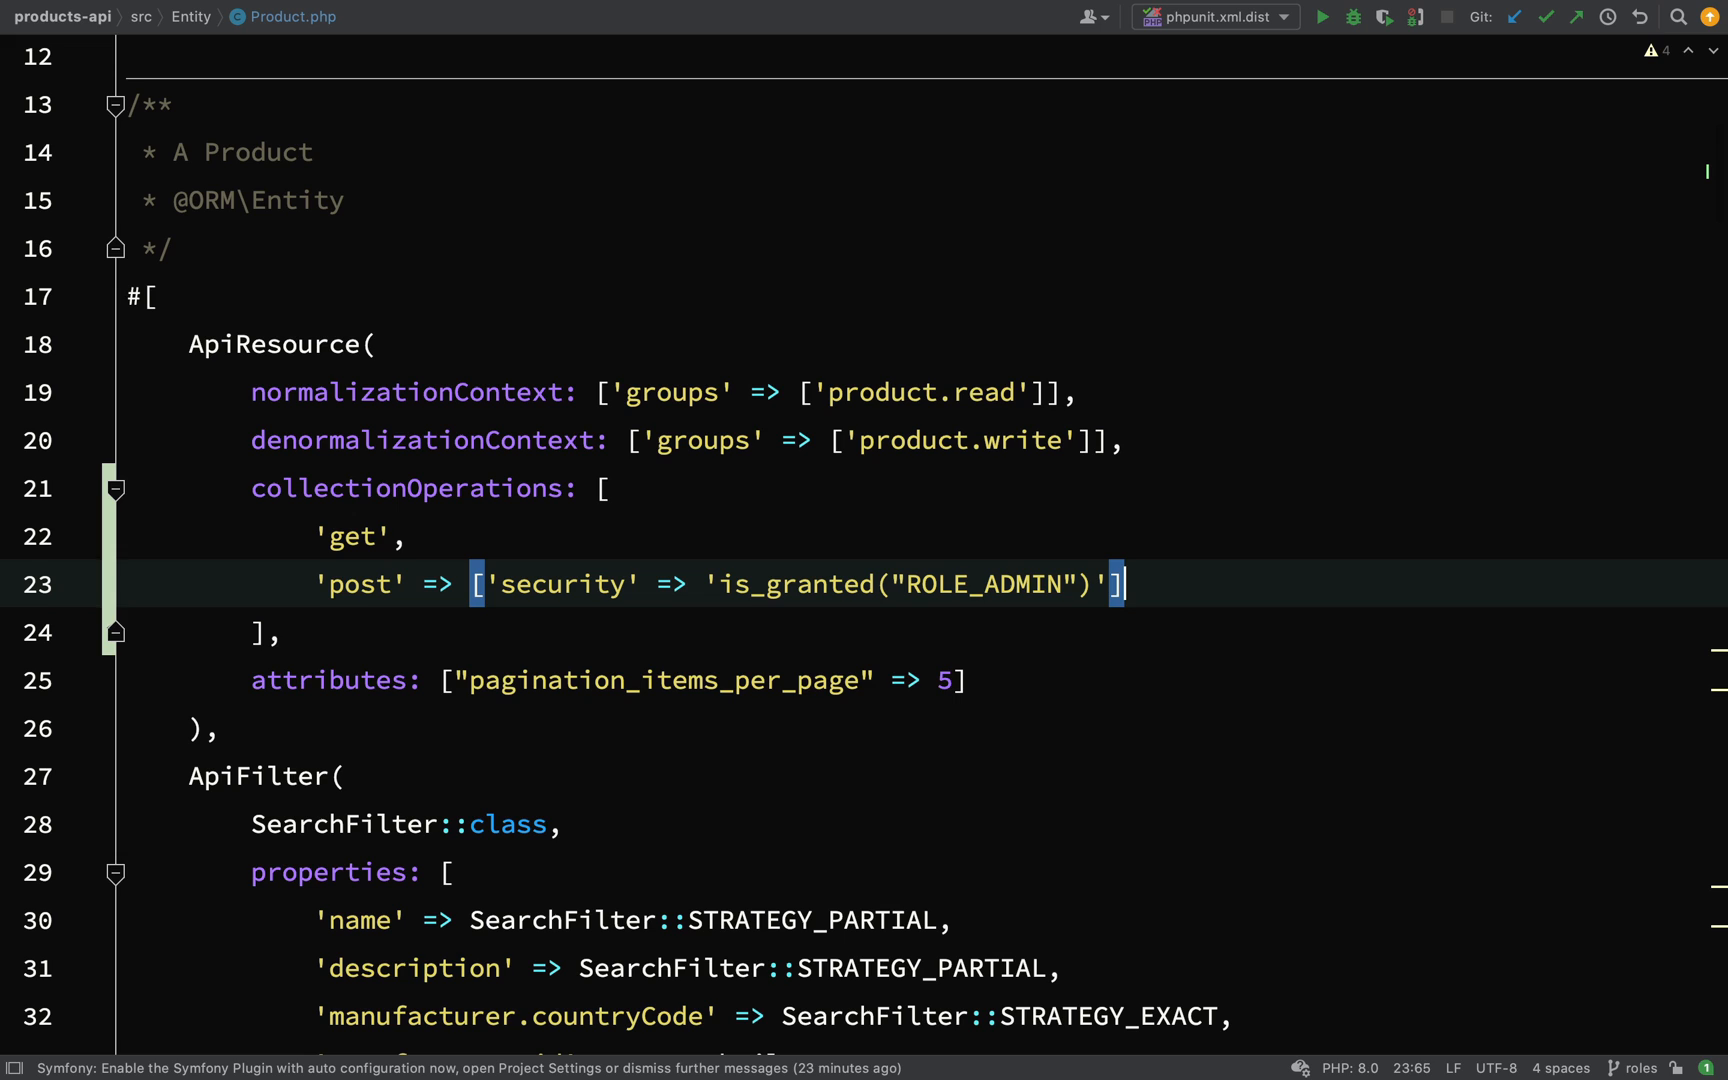
{"action": "double_click", "coordinate": [560, 584]}
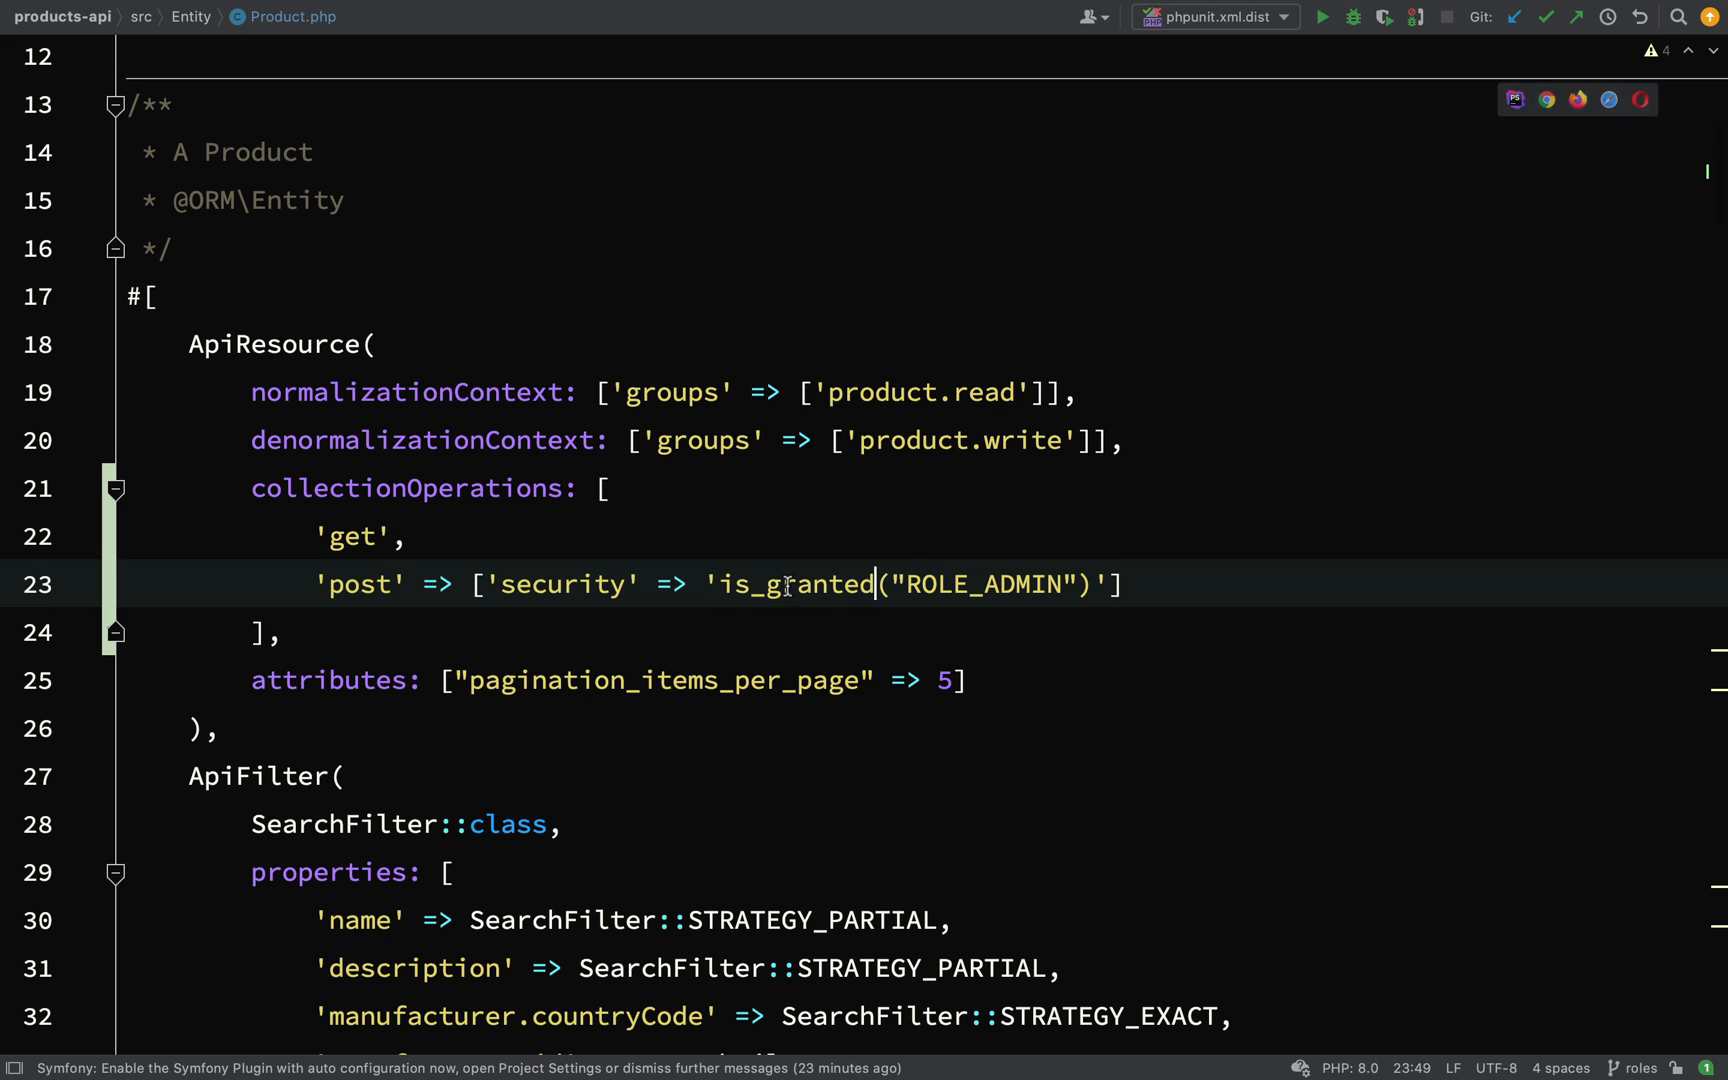
{"action": "double_click", "coordinate": [979, 584]}
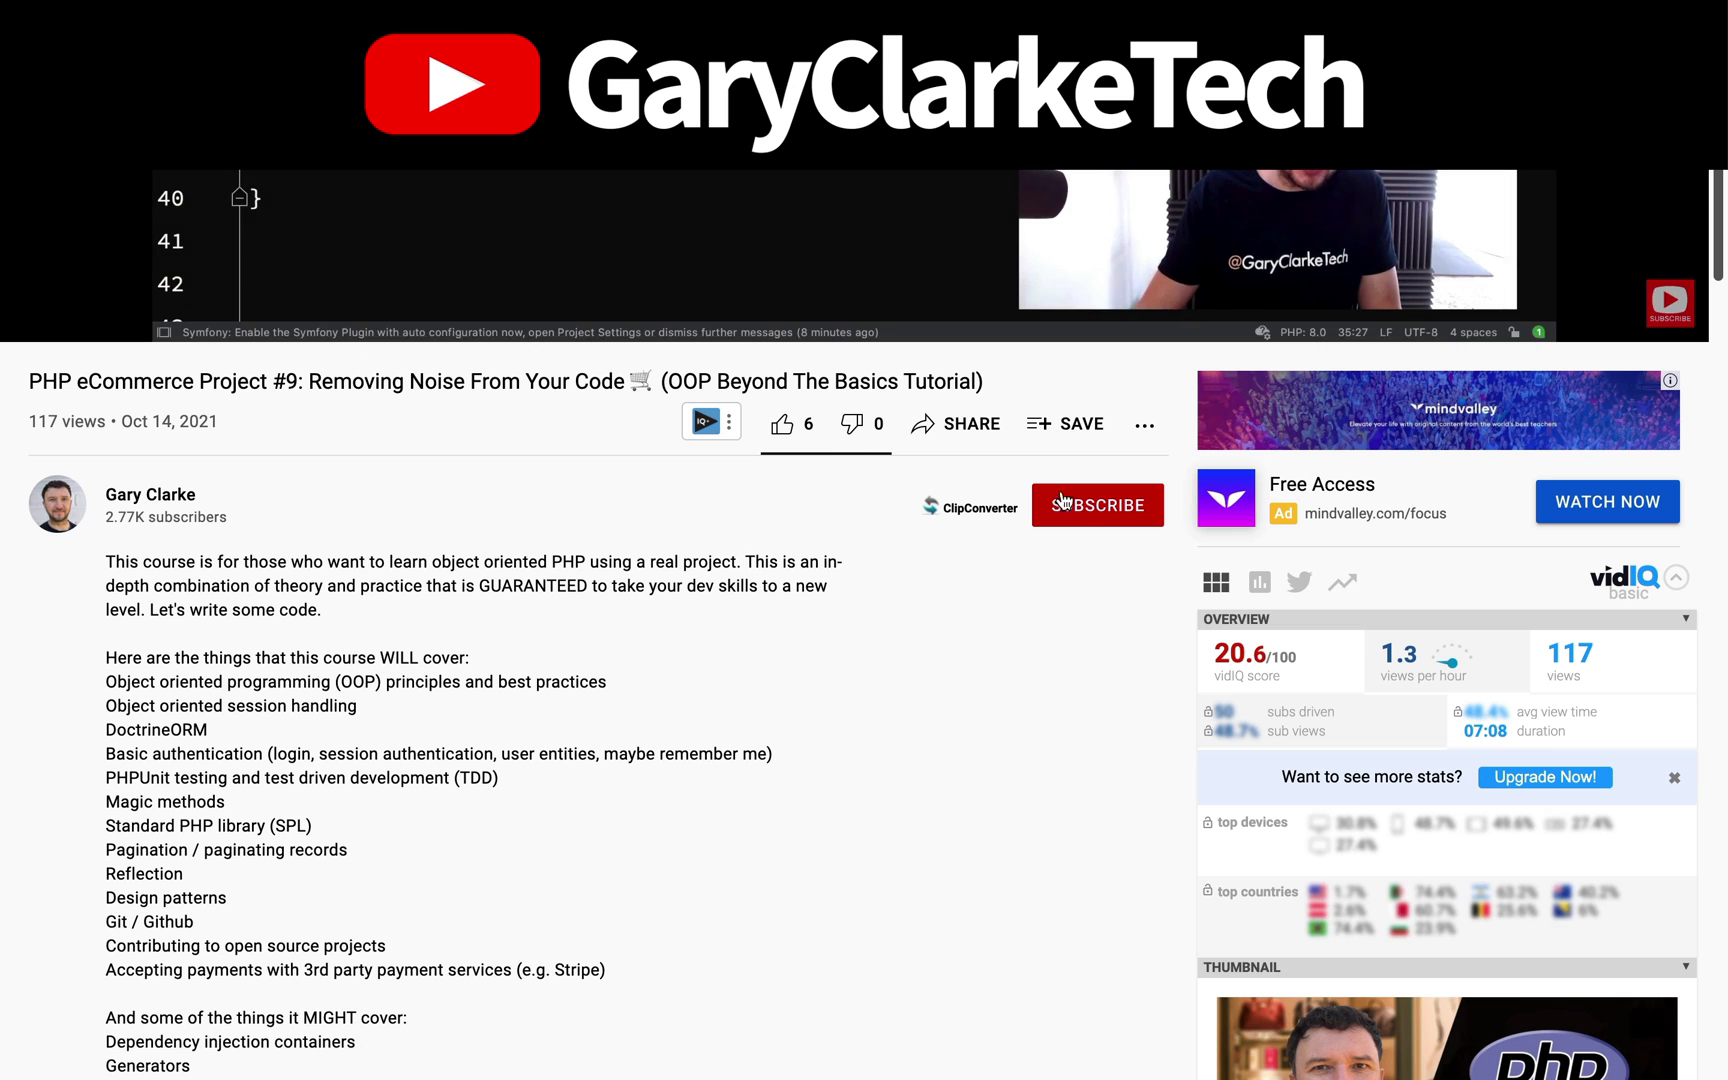
Subscribe to the channel and follow the content.garyclarke.tech/access early-access link
{"action": "left_click", "coordinate": [1095, 505]}
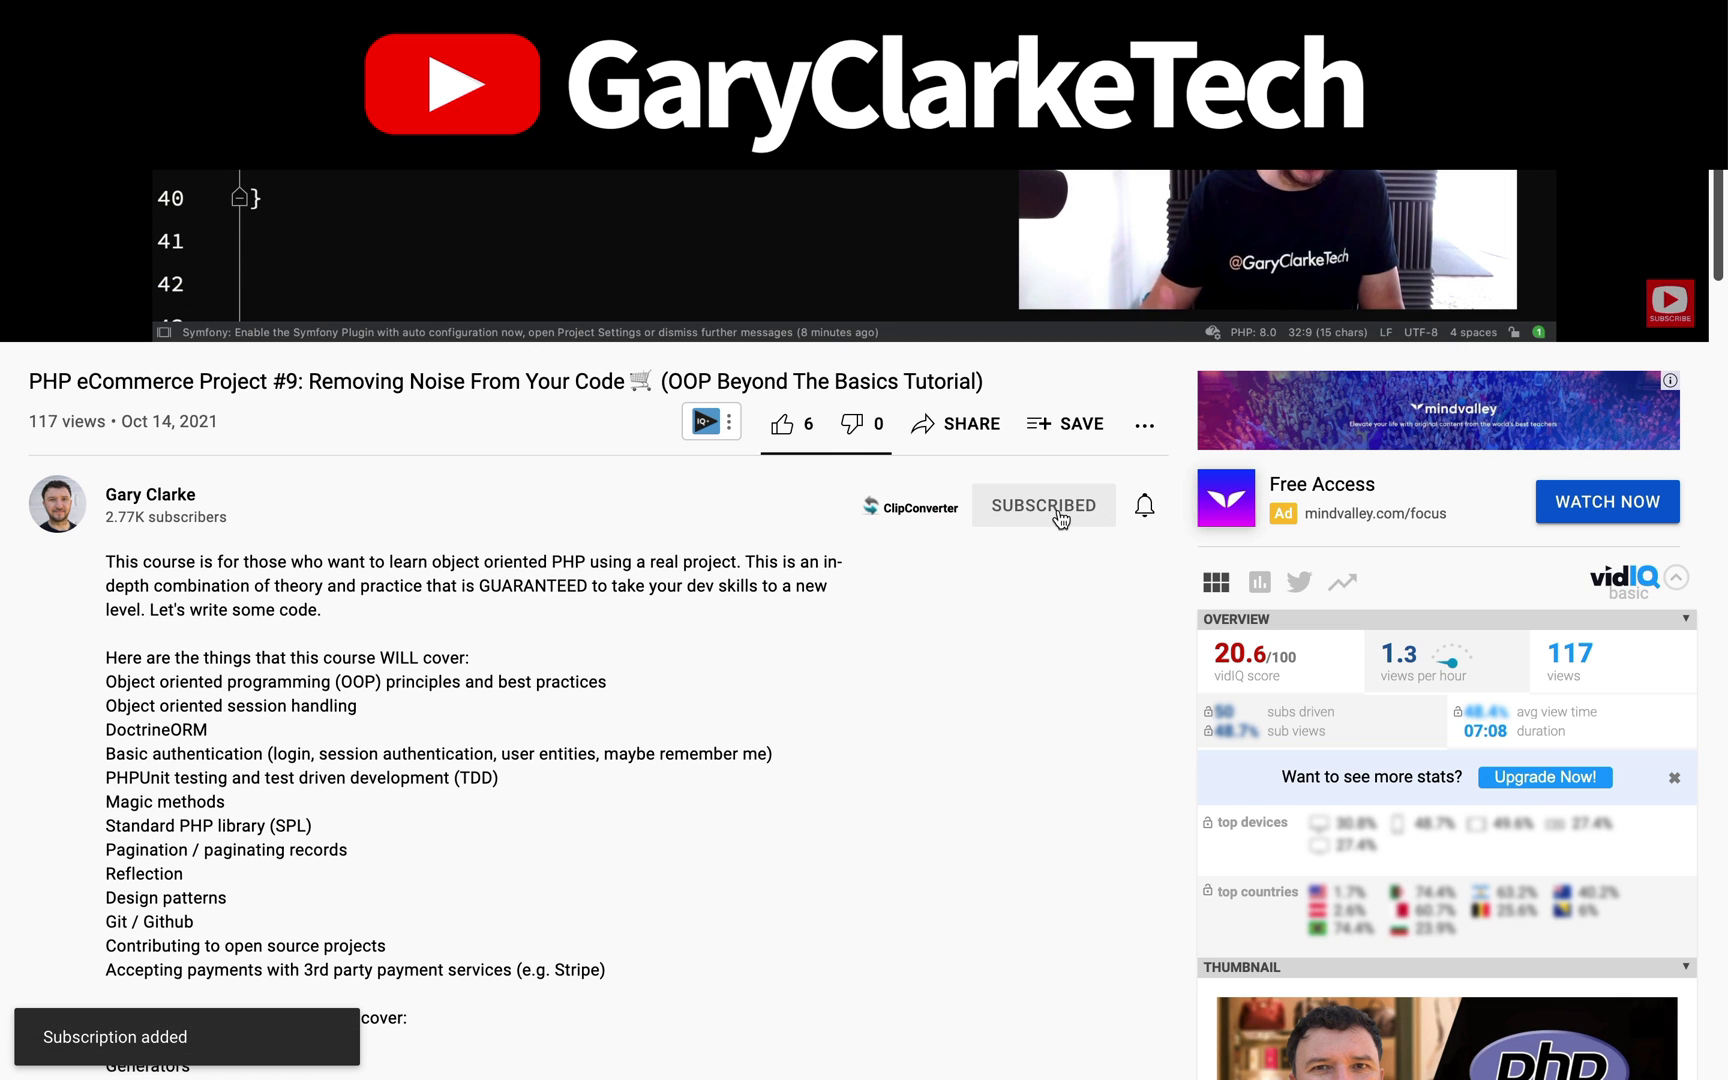
{"action": "scroll", "scroll_direction": "down", "scroll_amount": 3}
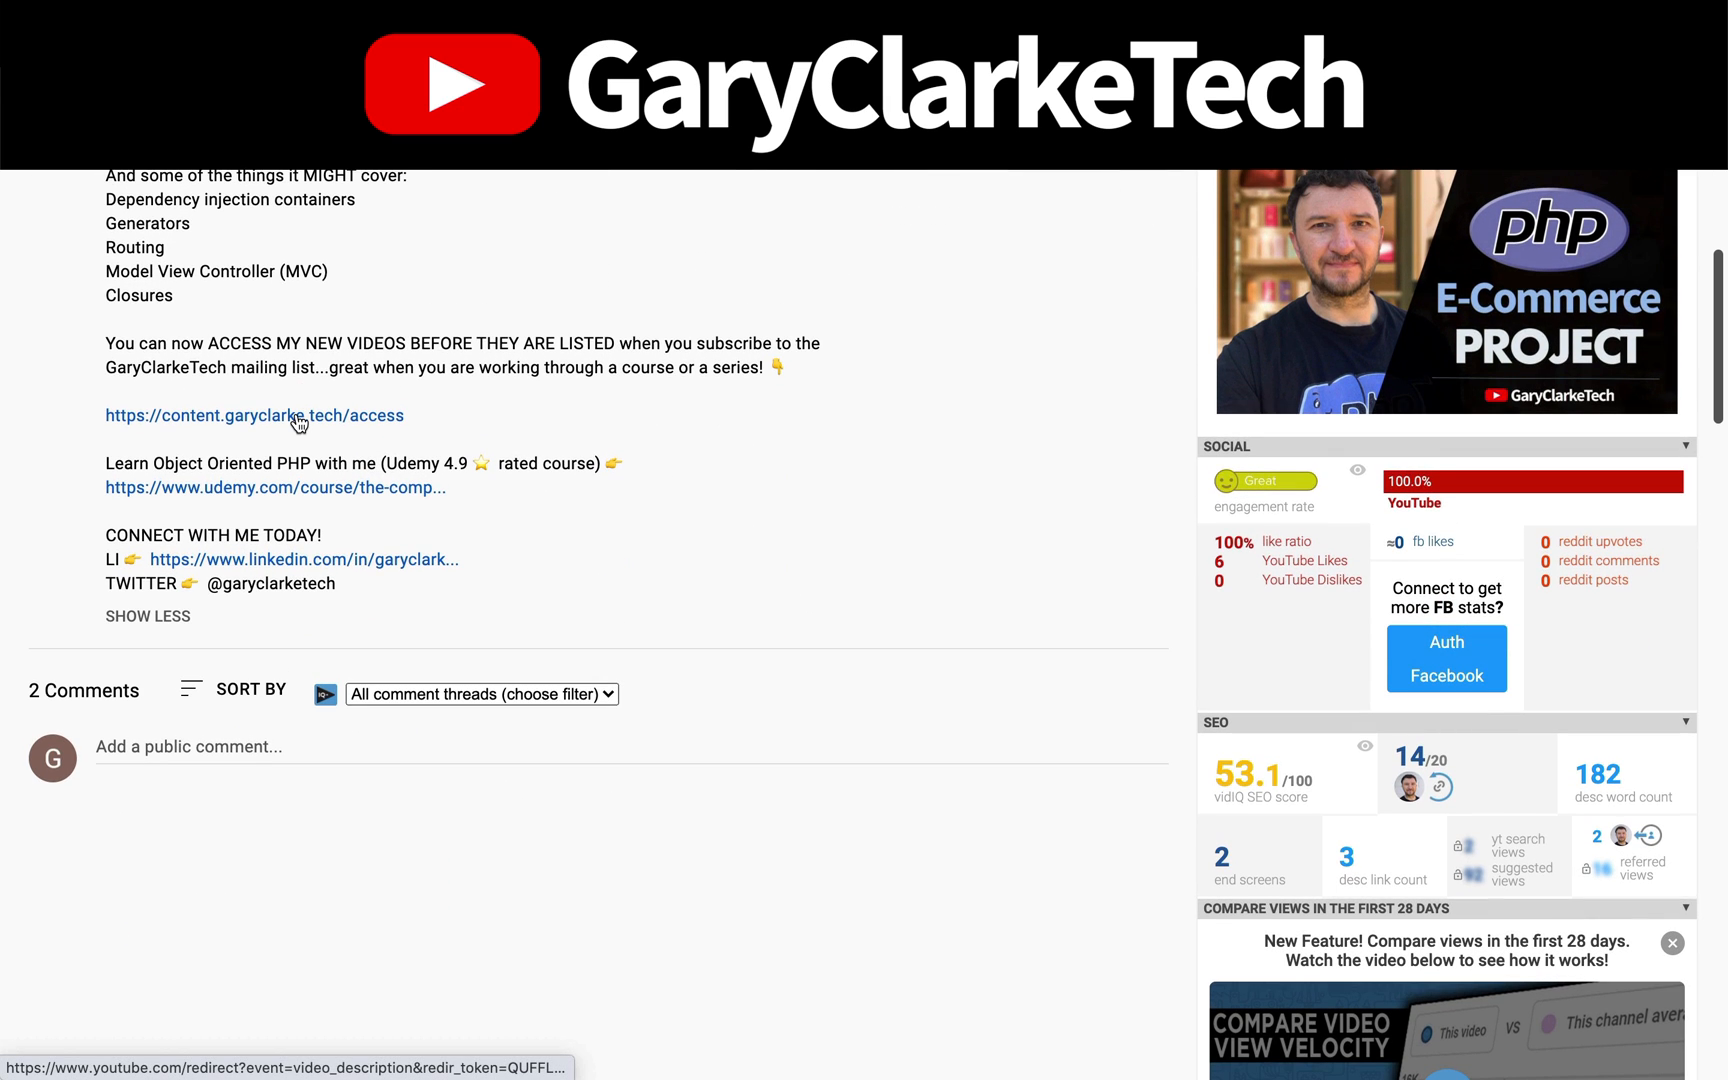
{"action": "left_click", "coordinate": [253, 415]}
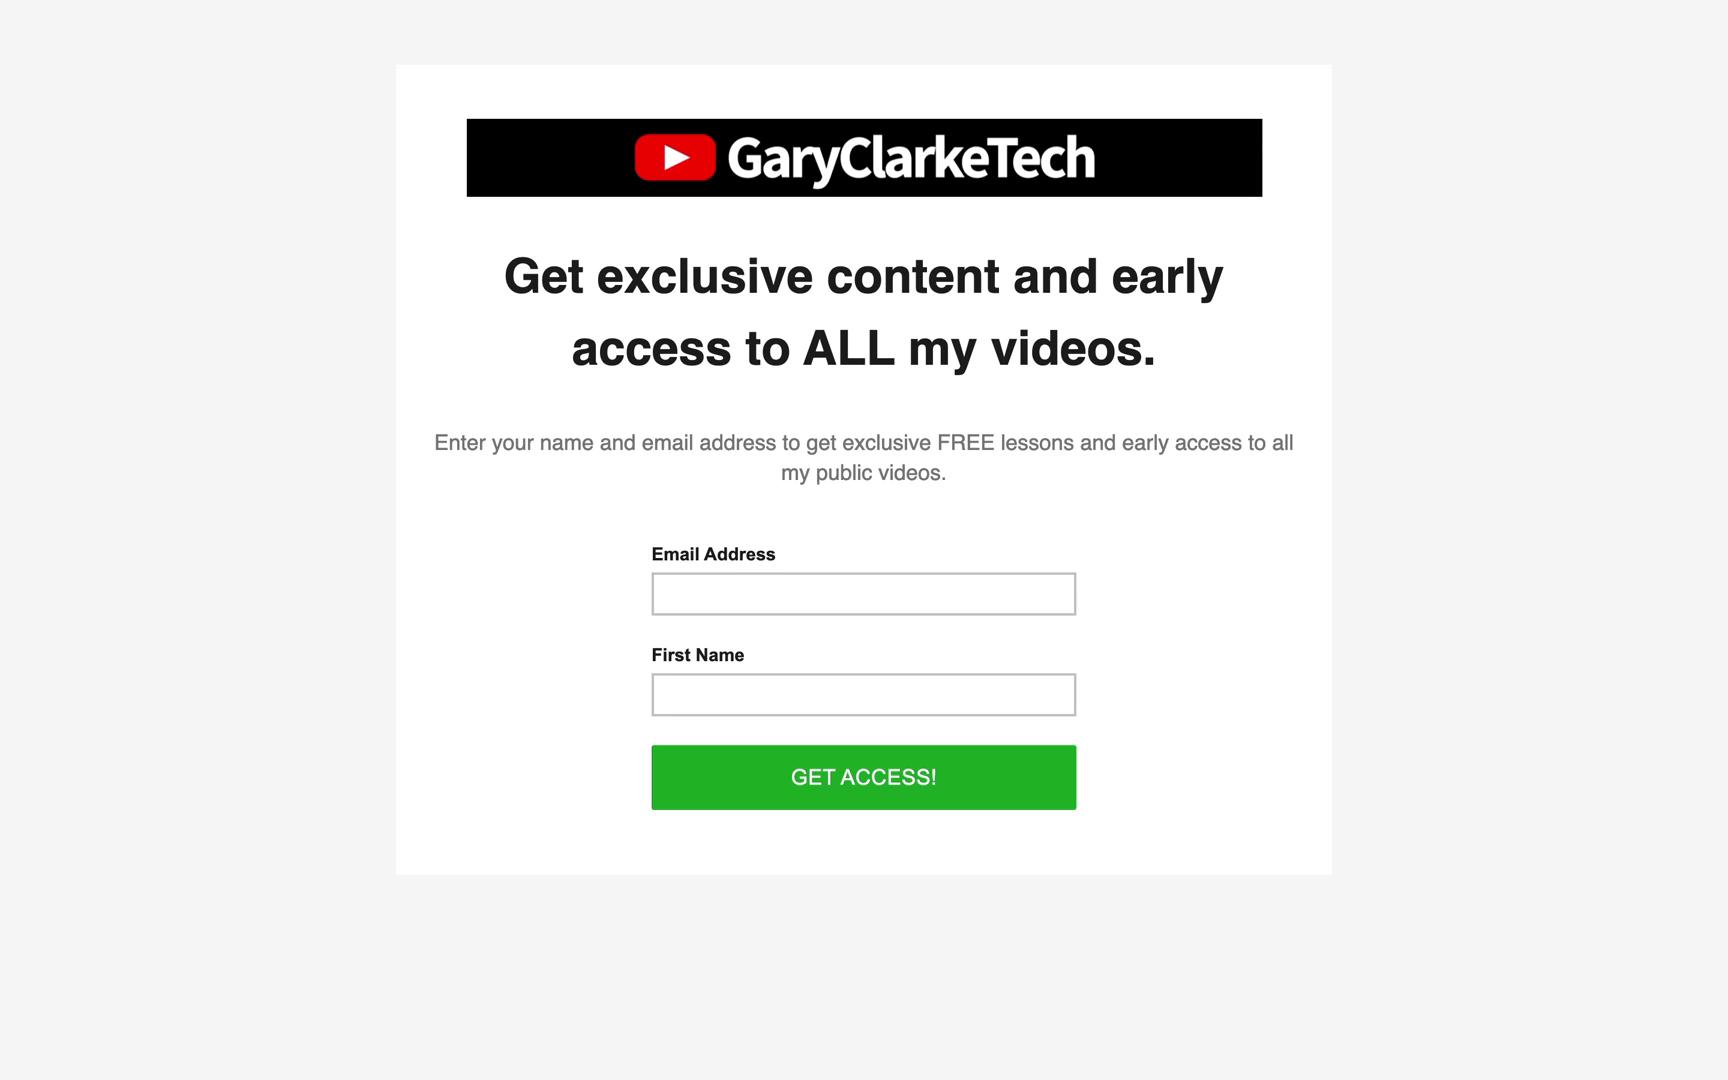